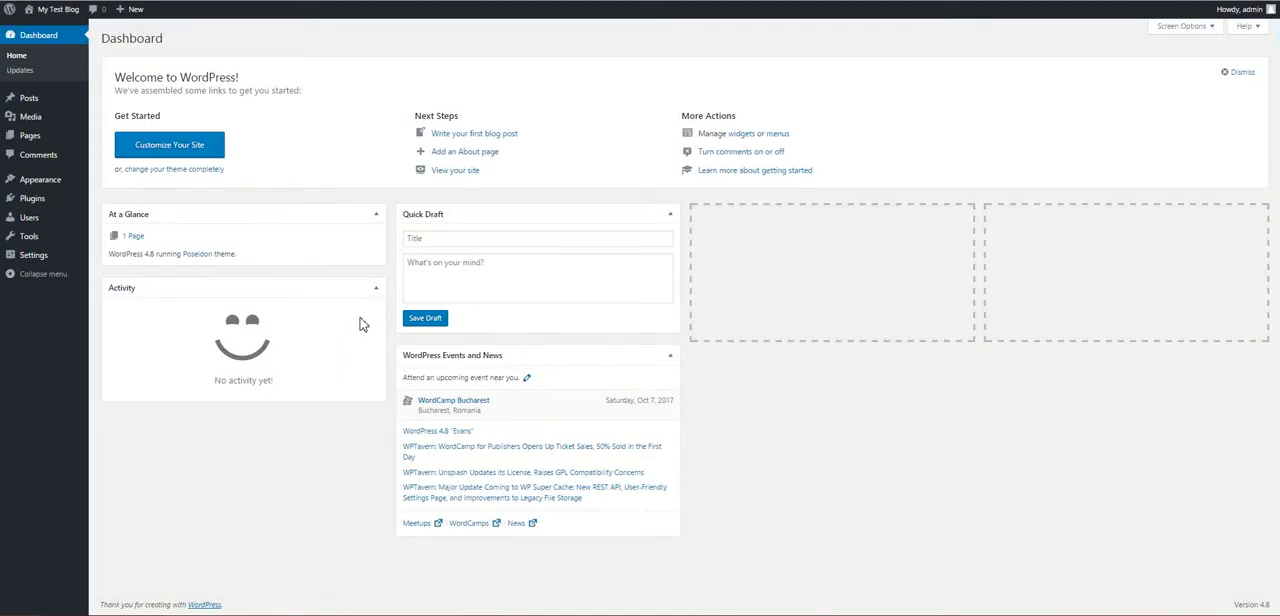
{"action": "mouse_move", "coordinate": [246, 292]}
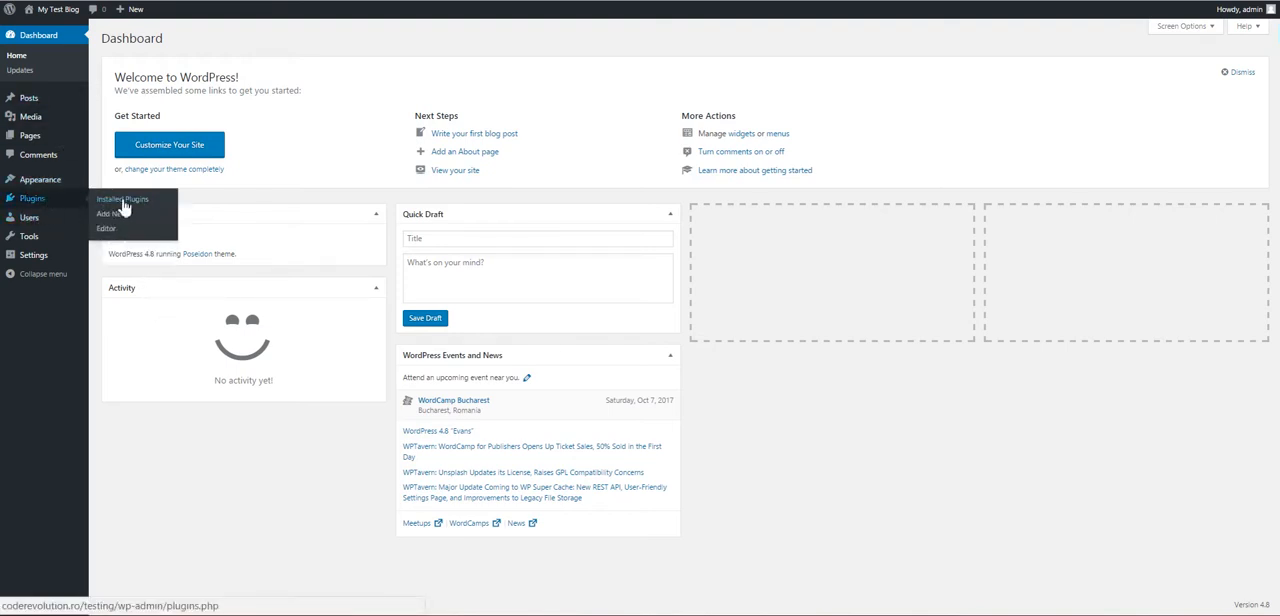
Step: Go from the dashboard to the Plugins > Add New page
{"action": "left_click", "coordinate": [110, 214]}
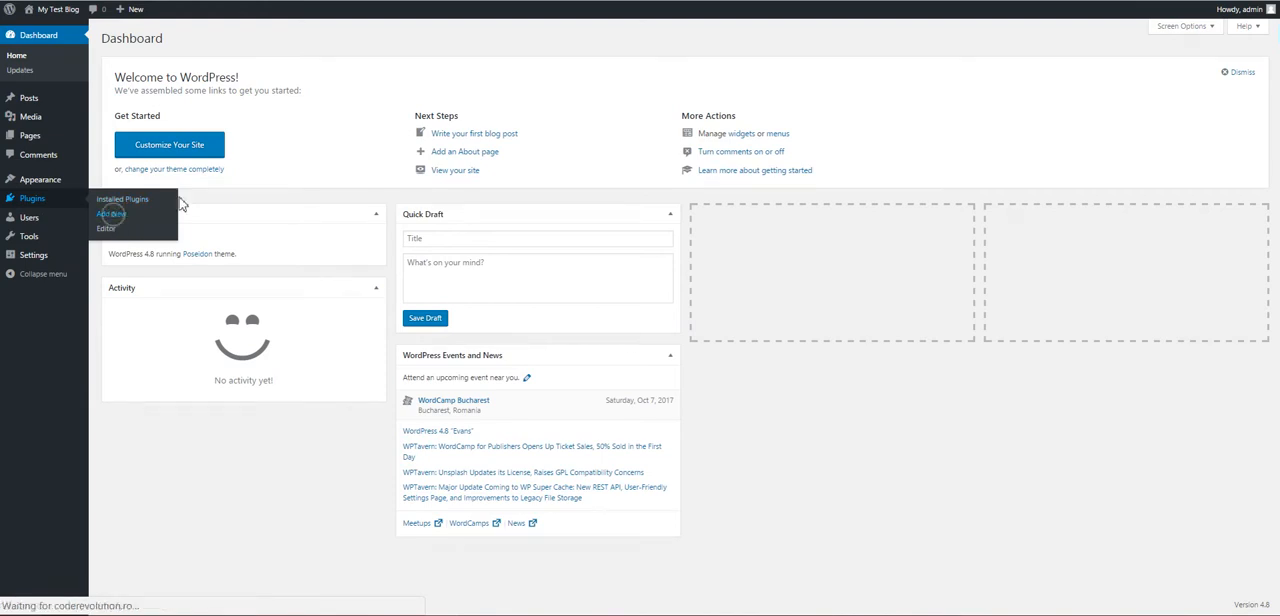
Step: Upload wikiomatic-wikipedia-post-generator.zip via Upload Plugin and install it
{"action": "left_click", "coordinate": [110, 214]}
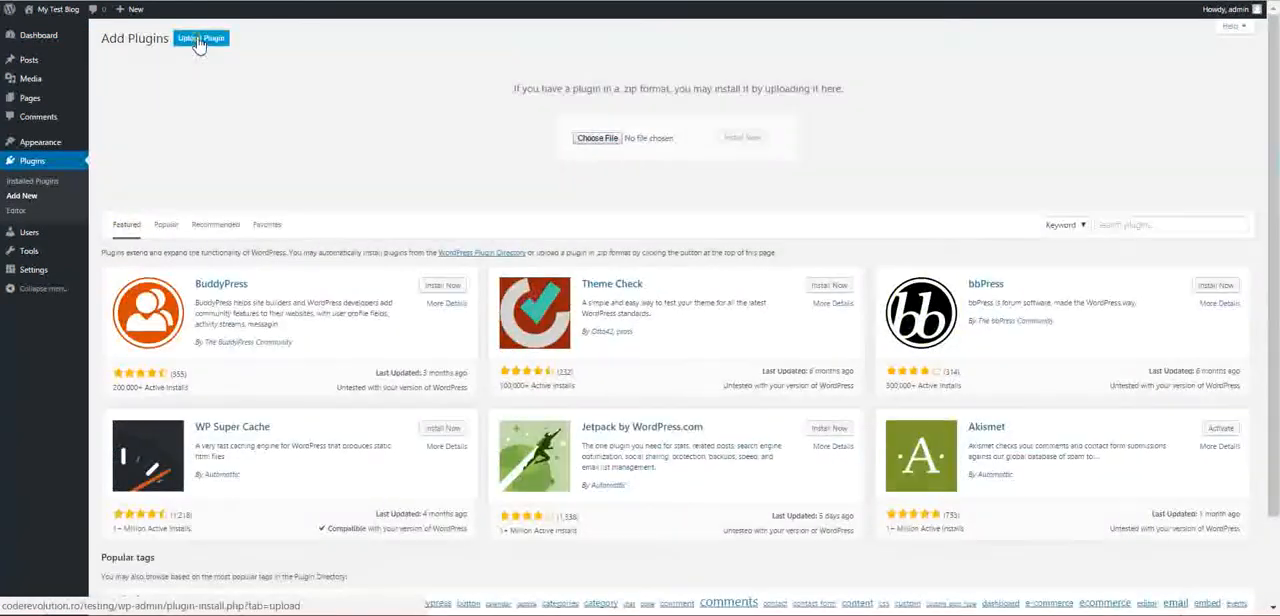
{"action": "left_click", "coordinate": [596, 138]}
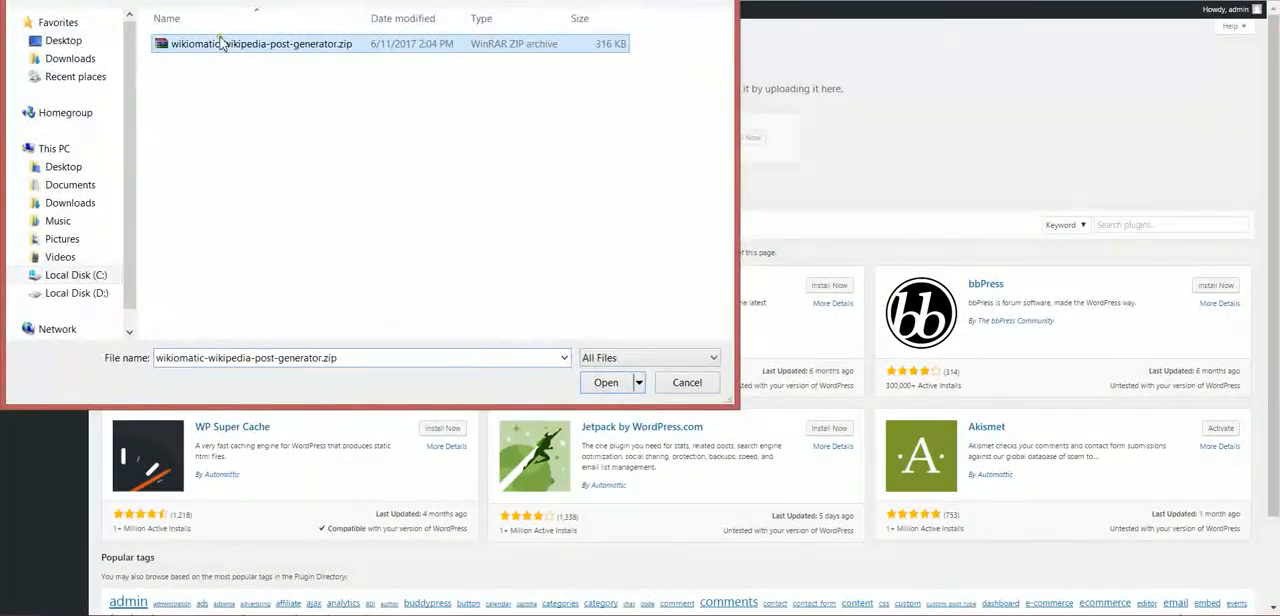
{"action": "left_click", "coordinate": [606, 382]}
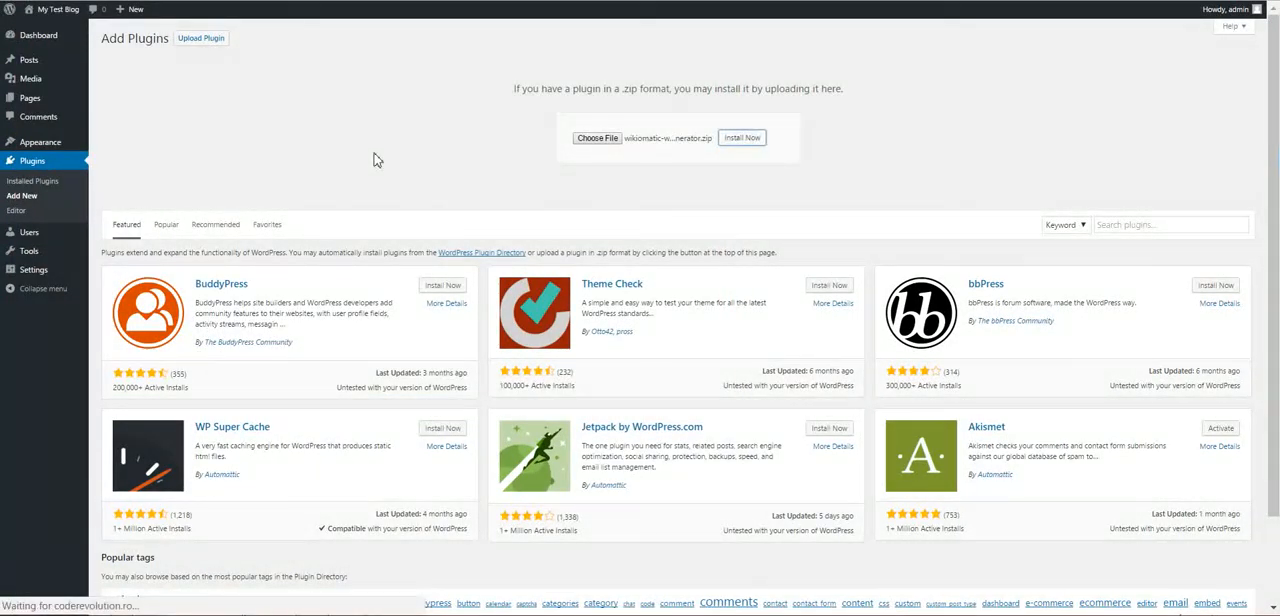
{"action": "left_click", "coordinate": [740, 136]}
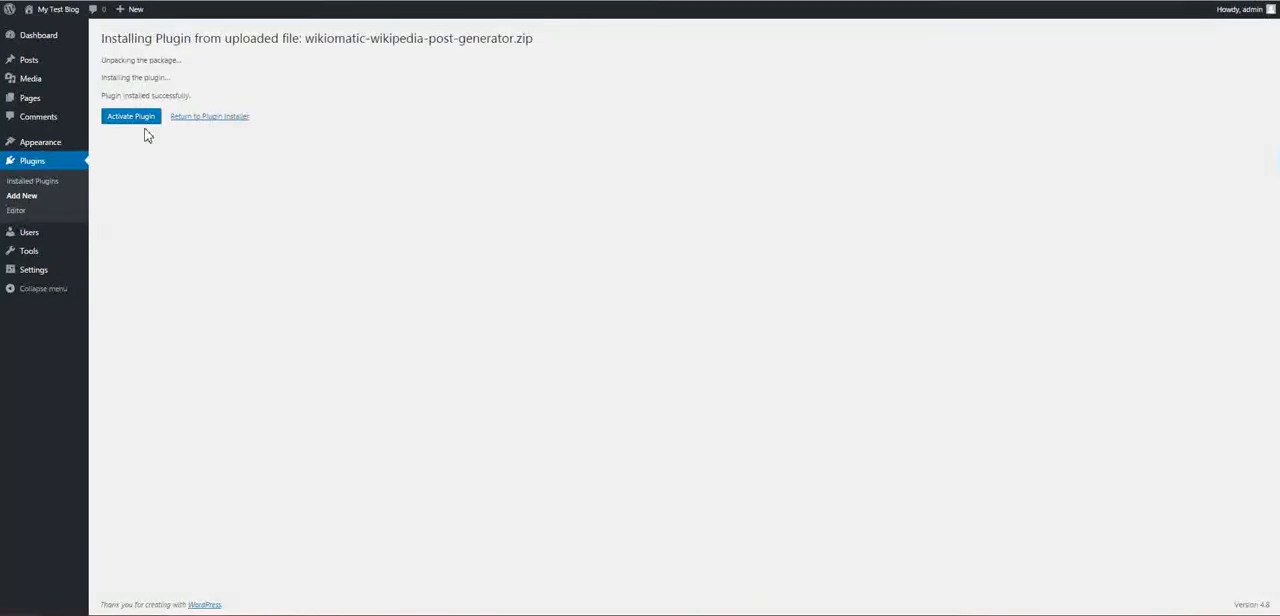
{"action": "left_click", "coordinate": [130, 116]}
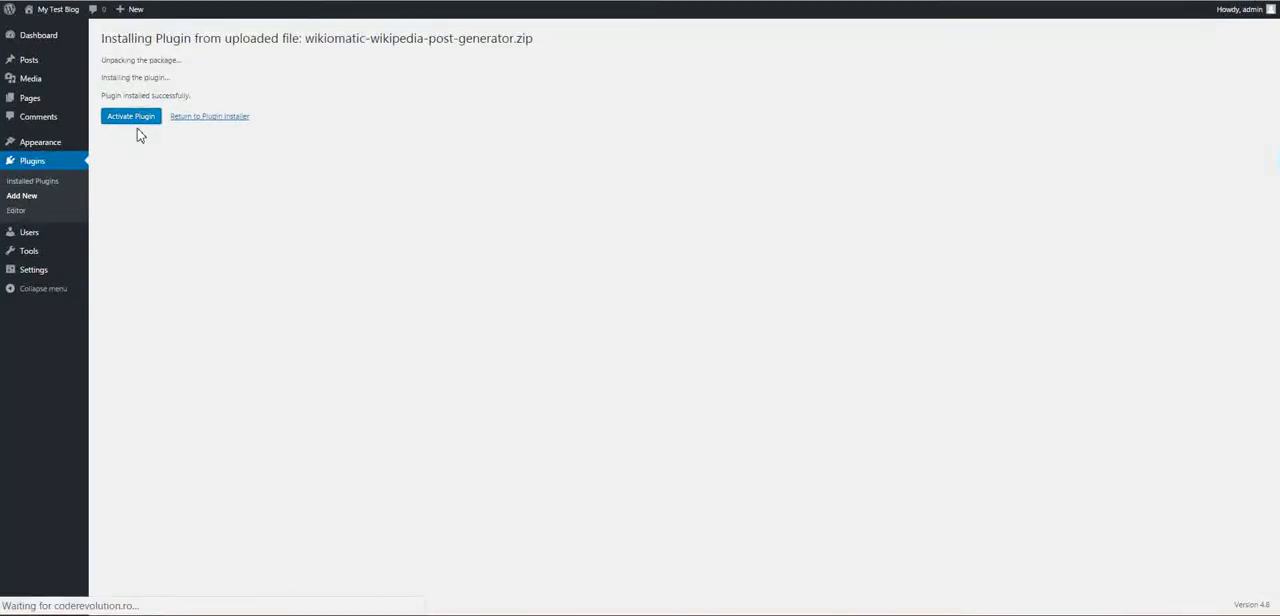
Step: Activate Wikiomatic, reach its Main Settings, and follow the Google Knowledge Graph link for an API key
{"action": "left_click", "coordinate": [130, 116]}
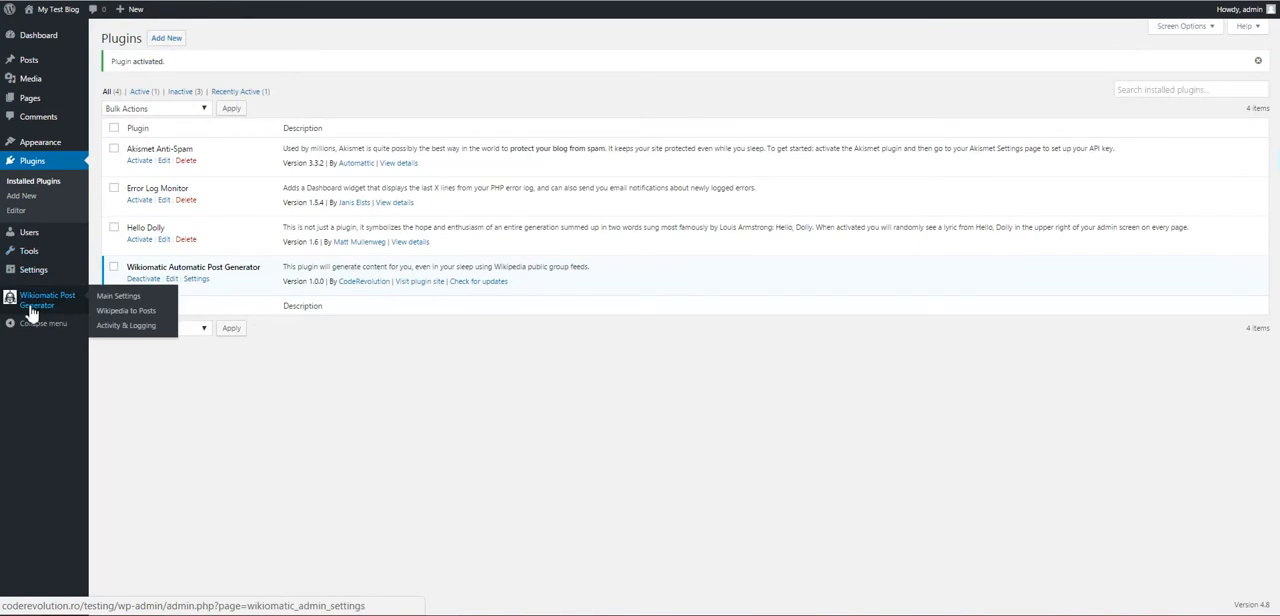
{"action": "mouse_move", "coordinate": [148, 360]}
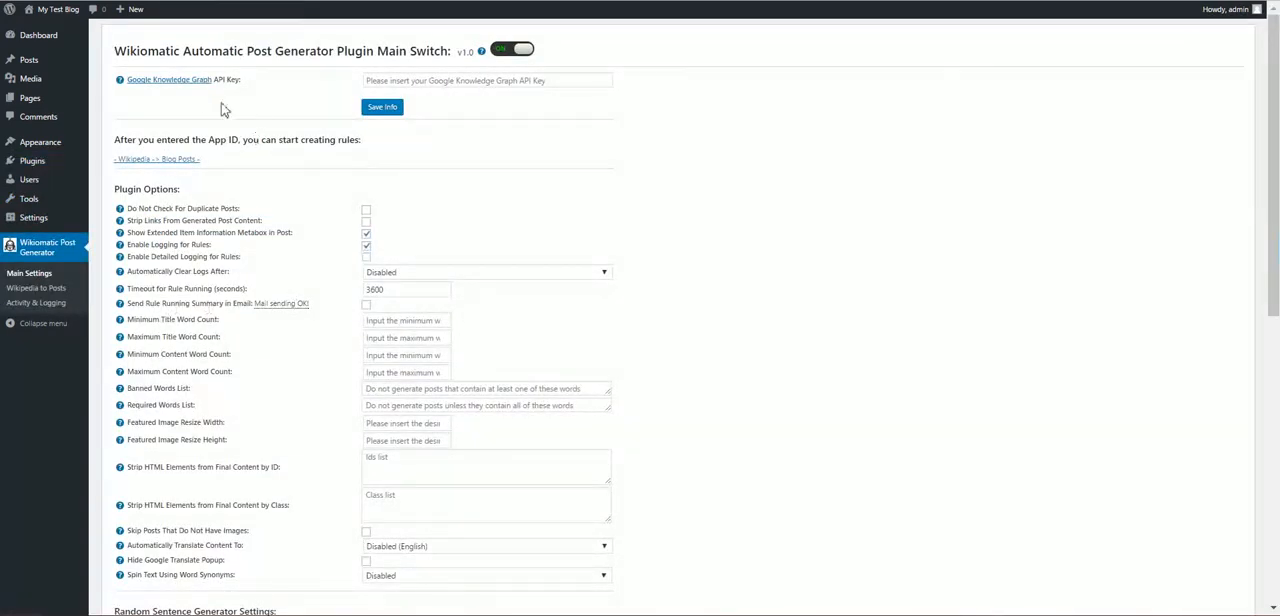
{"action": "left_click", "coordinate": [382, 108]}
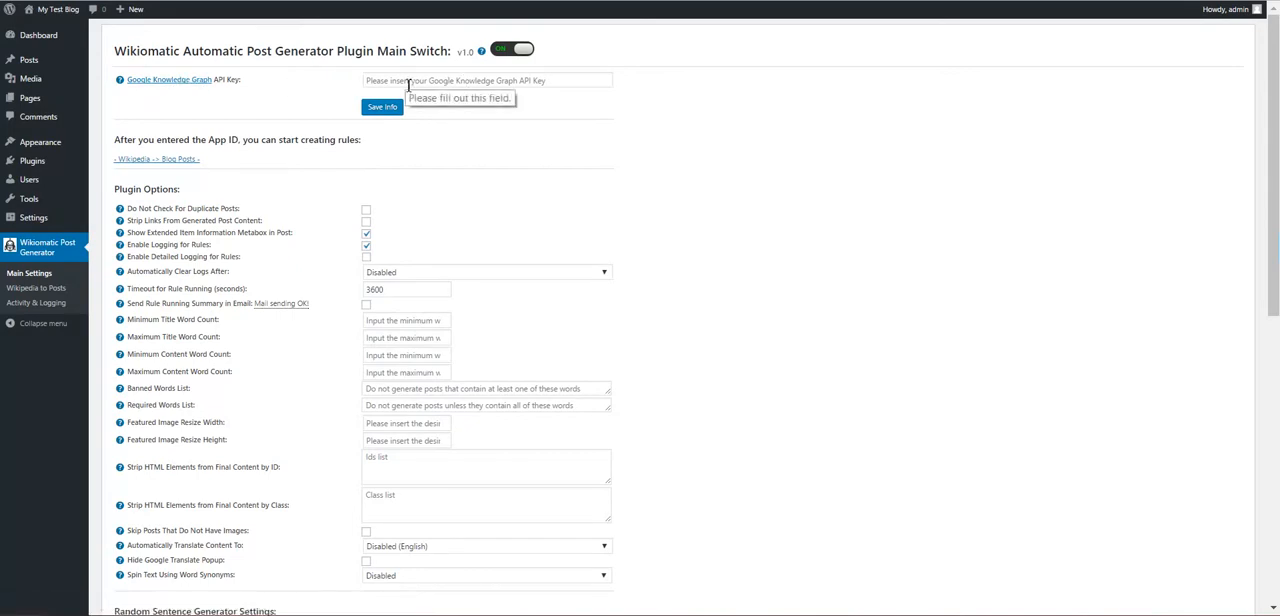
{"action": "mouse_move", "coordinate": [298, 92]}
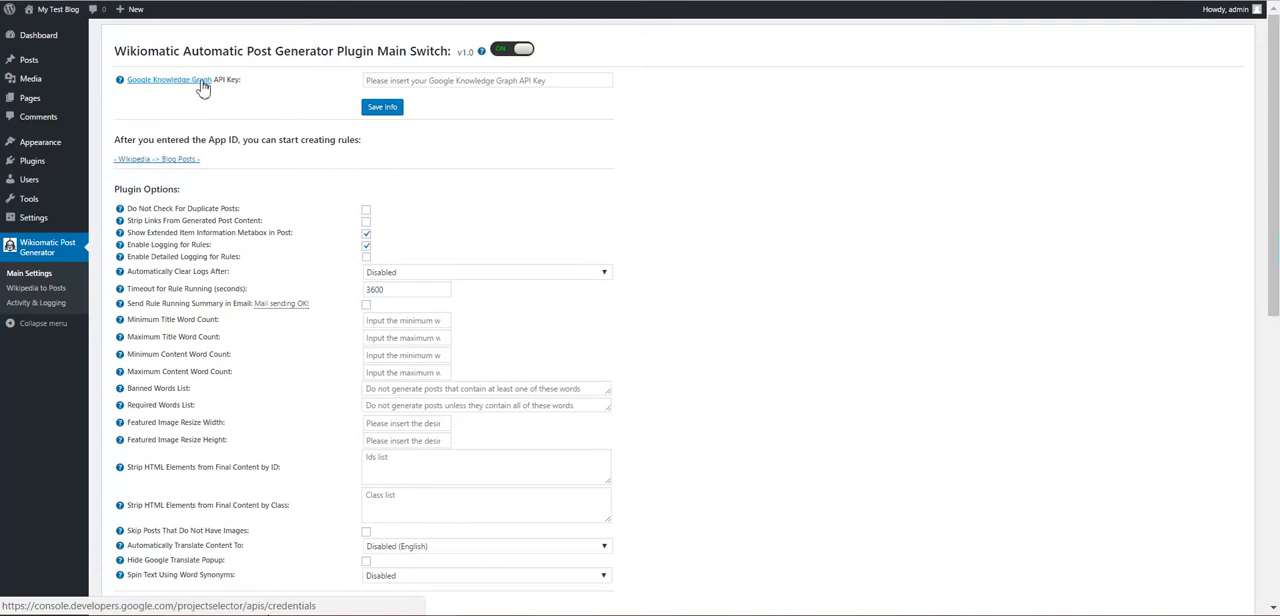
{"action": "mouse_move", "coordinate": [312, 82]}
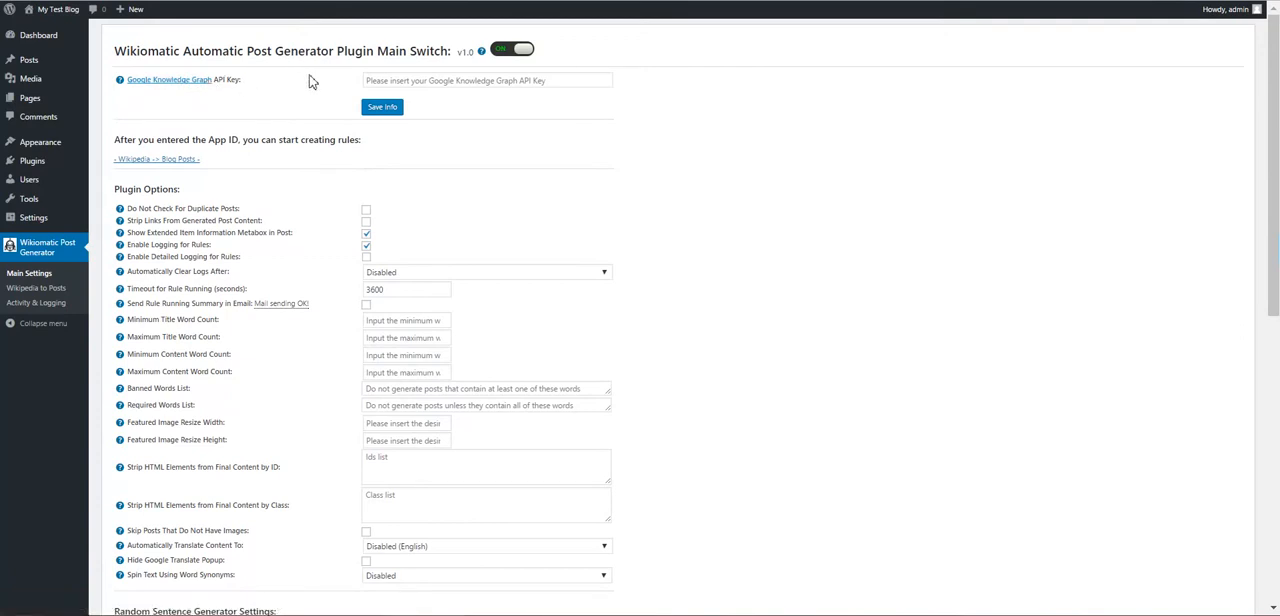
{"action": "left_click", "coordinate": [382, 108]}
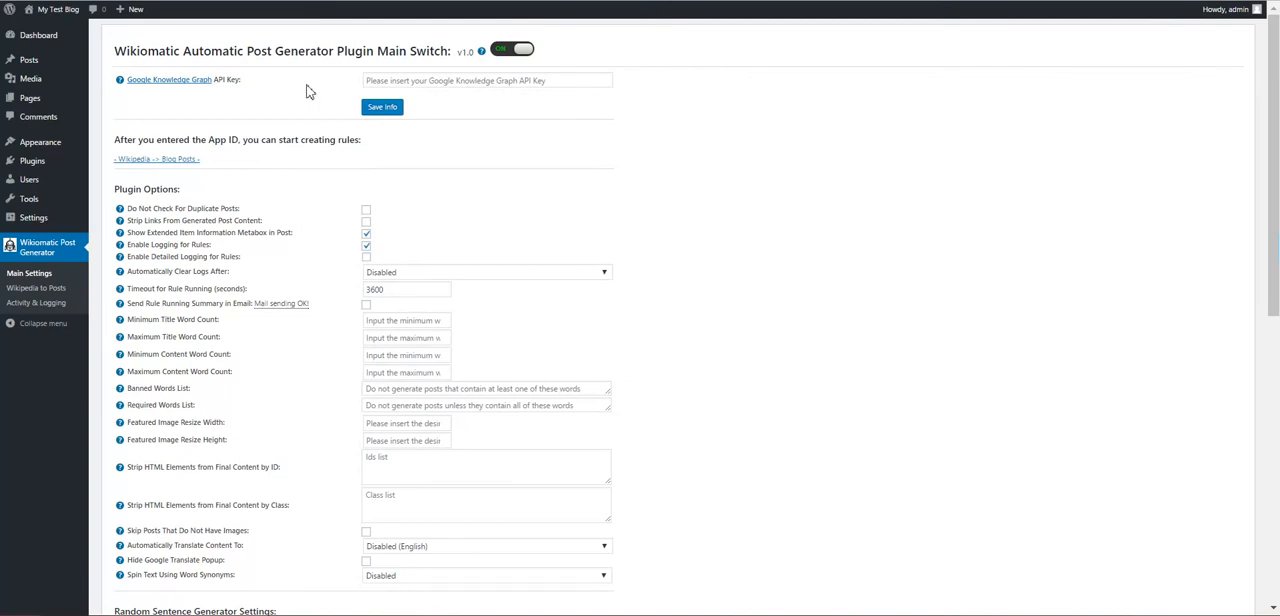
{"action": "right_click", "coordinate": [168, 80]}
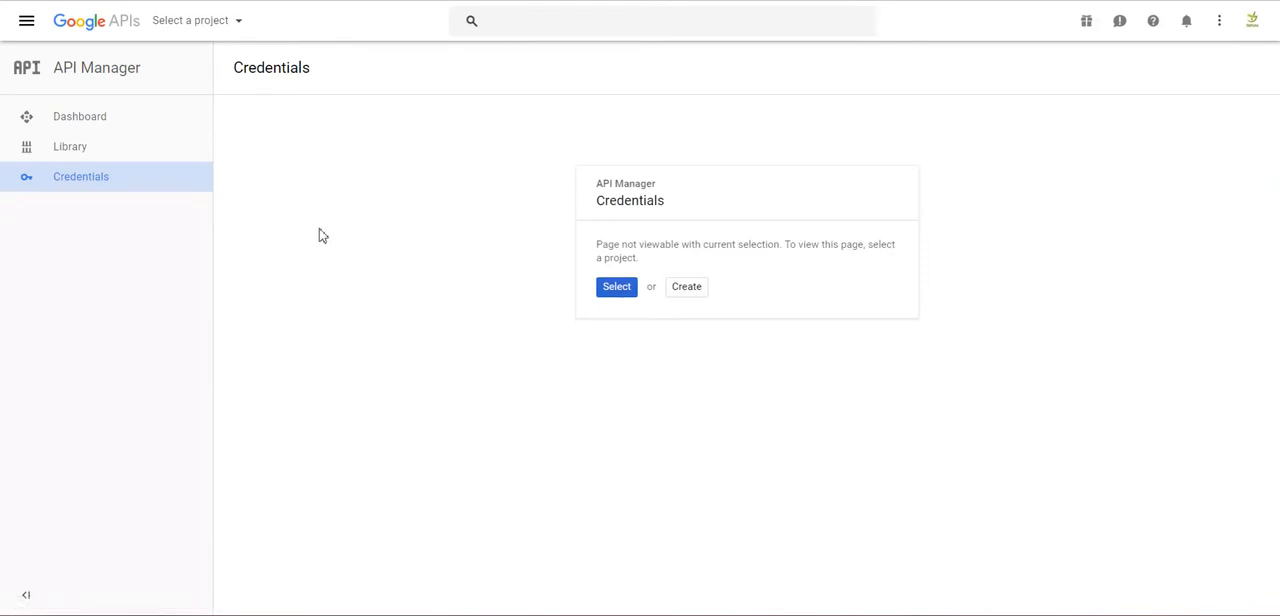
{"action": "mouse_move", "coordinate": [686, 288]}
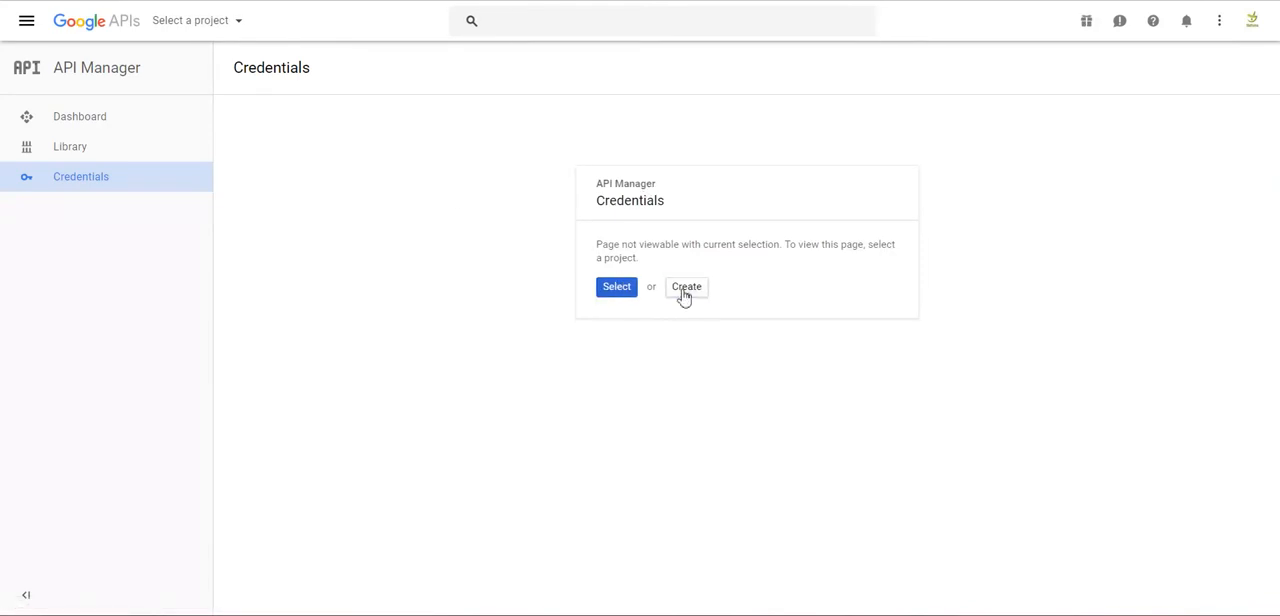
Step: Create a new Google API Console project named 'API key' and land on its Credentials page
{"action": "left_click", "coordinate": [686, 288]}
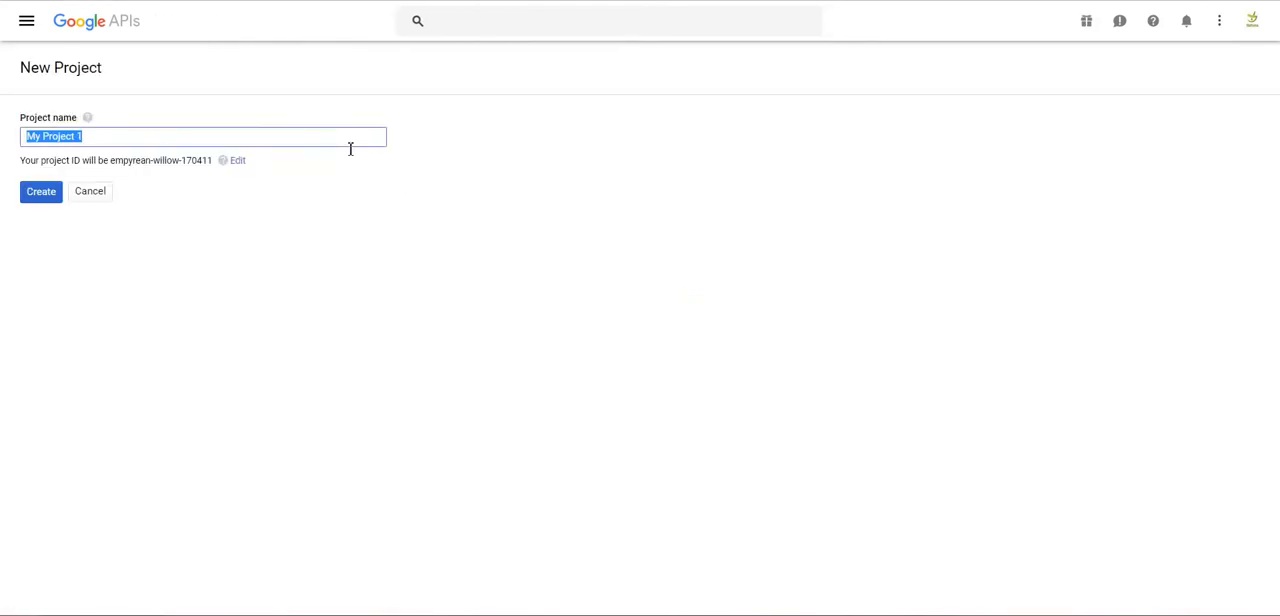
{"action": "type", "text": "API"}
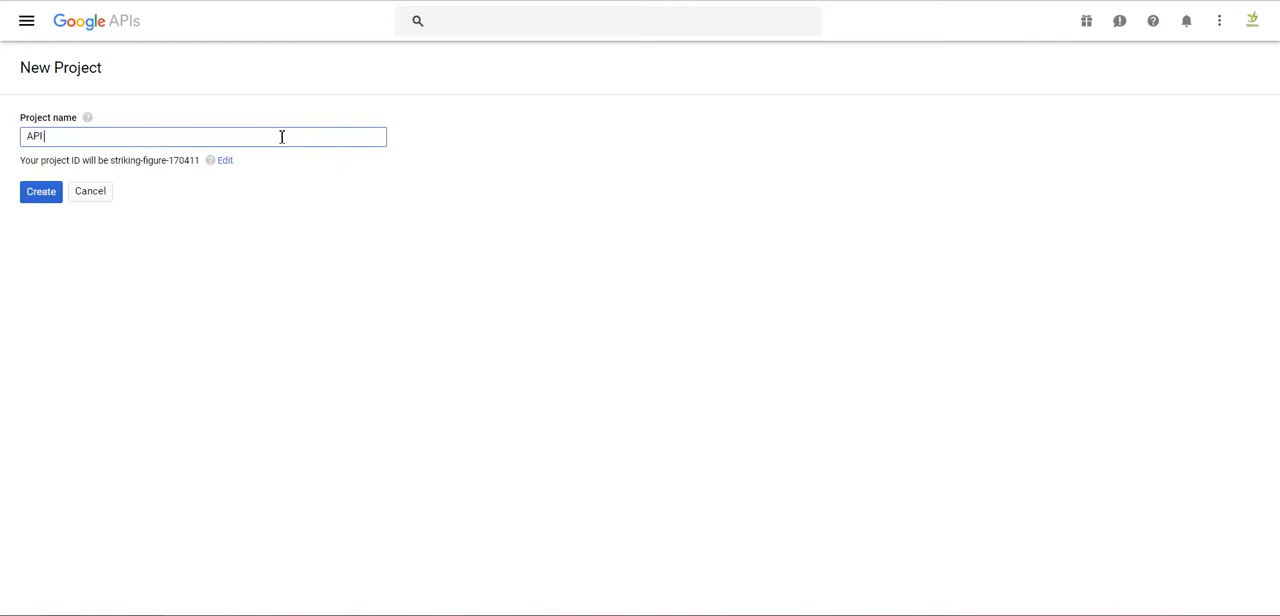
{"action": "type", "text": "key"}
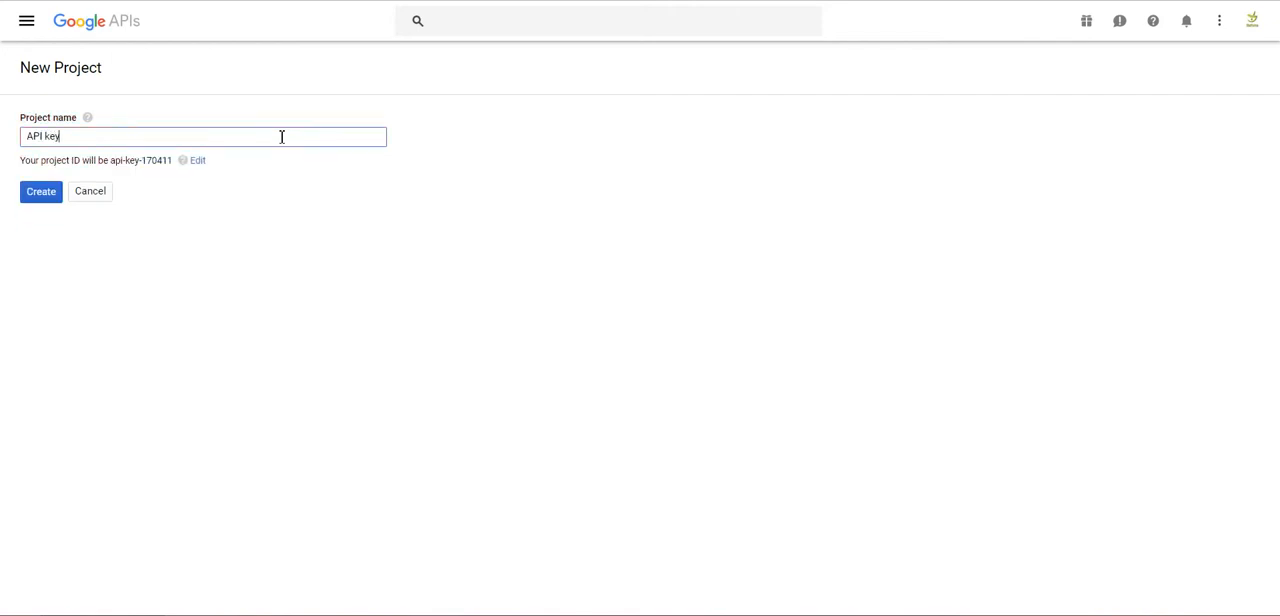
{"action": "left_click", "coordinate": [40, 192]}
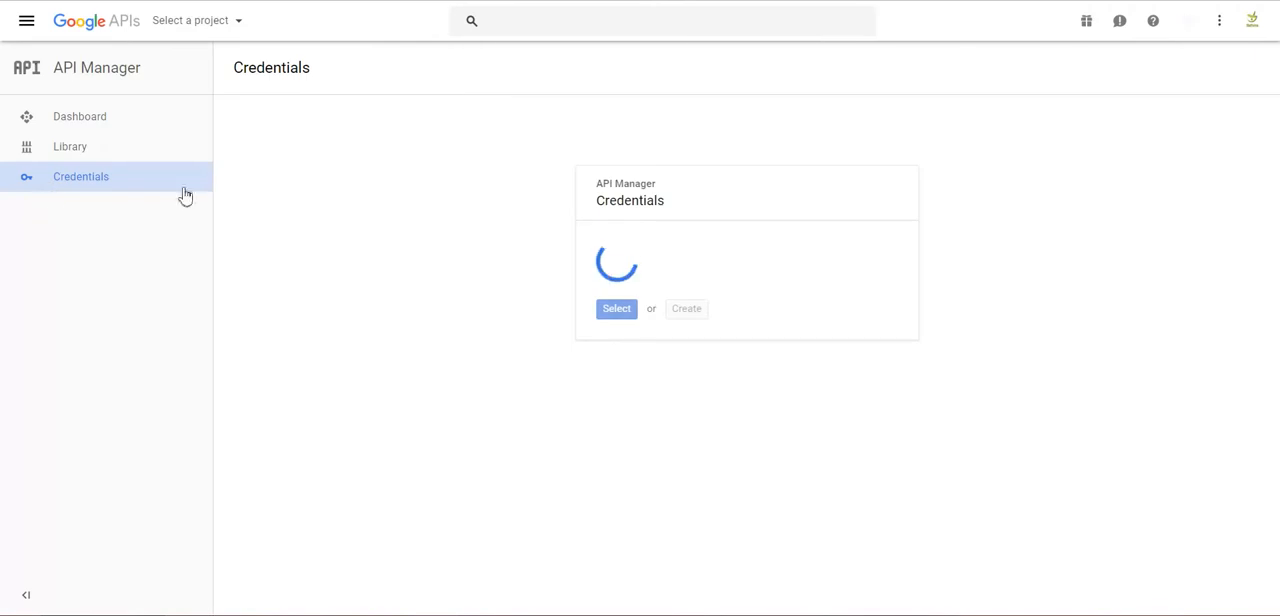
{"action": "mouse_move", "coordinate": [408, 242]}
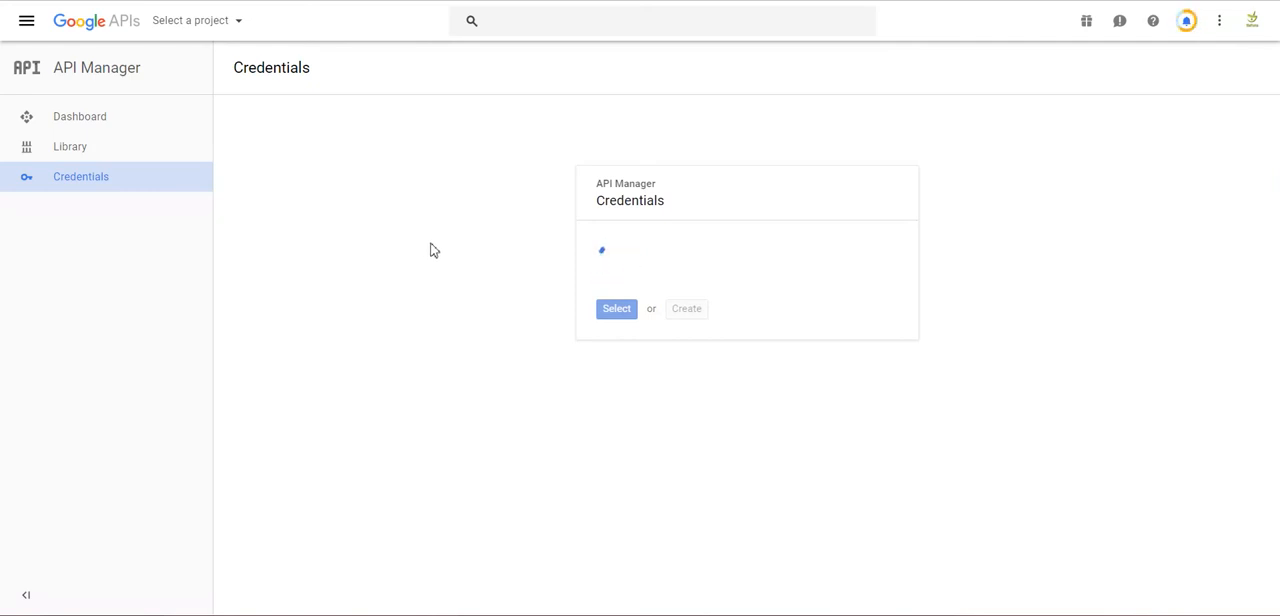
{"action": "left_click", "coordinate": [616, 308]}
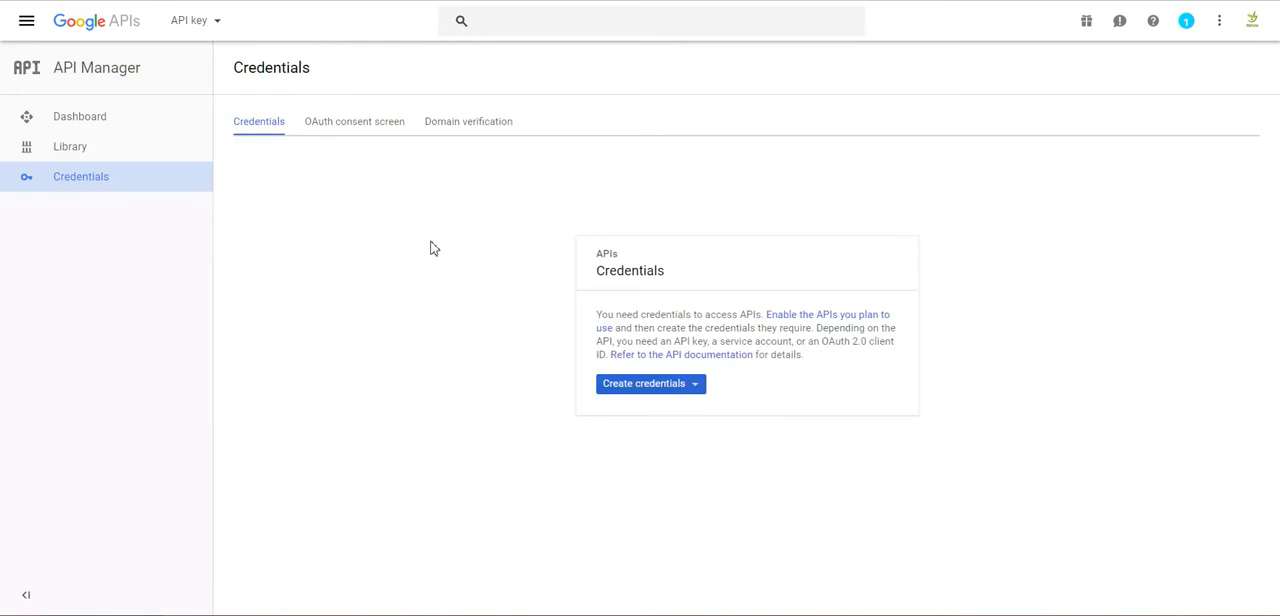
{"action": "mouse_move", "coordinate": [532, 388]}
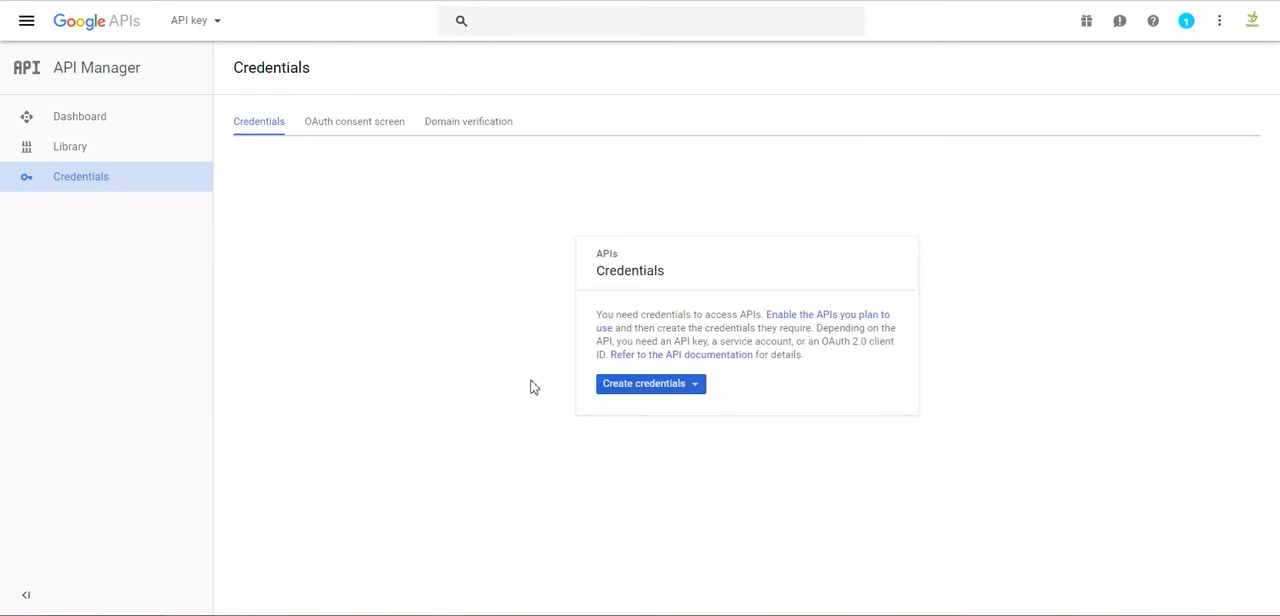
Step: Generate an API key credential and save it into the plugin's Knowledge Graph API Key field
{"action": "left_click", "coordinate": [648, 384]}
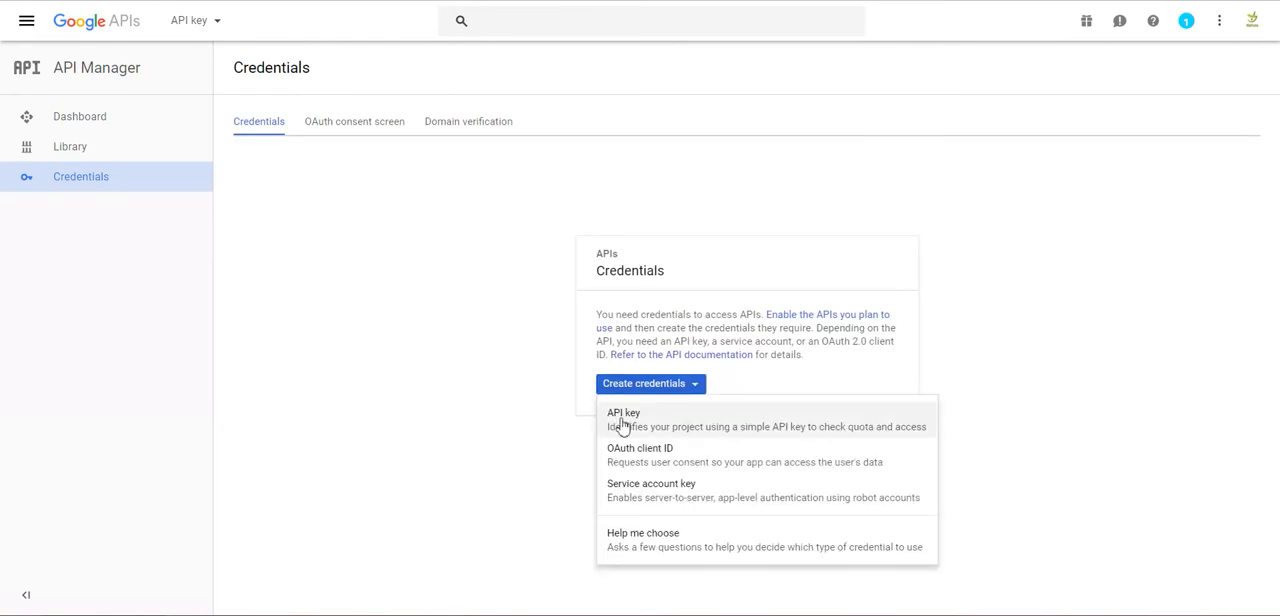
{"action": "left_click", "coordinate": [624, 412]}
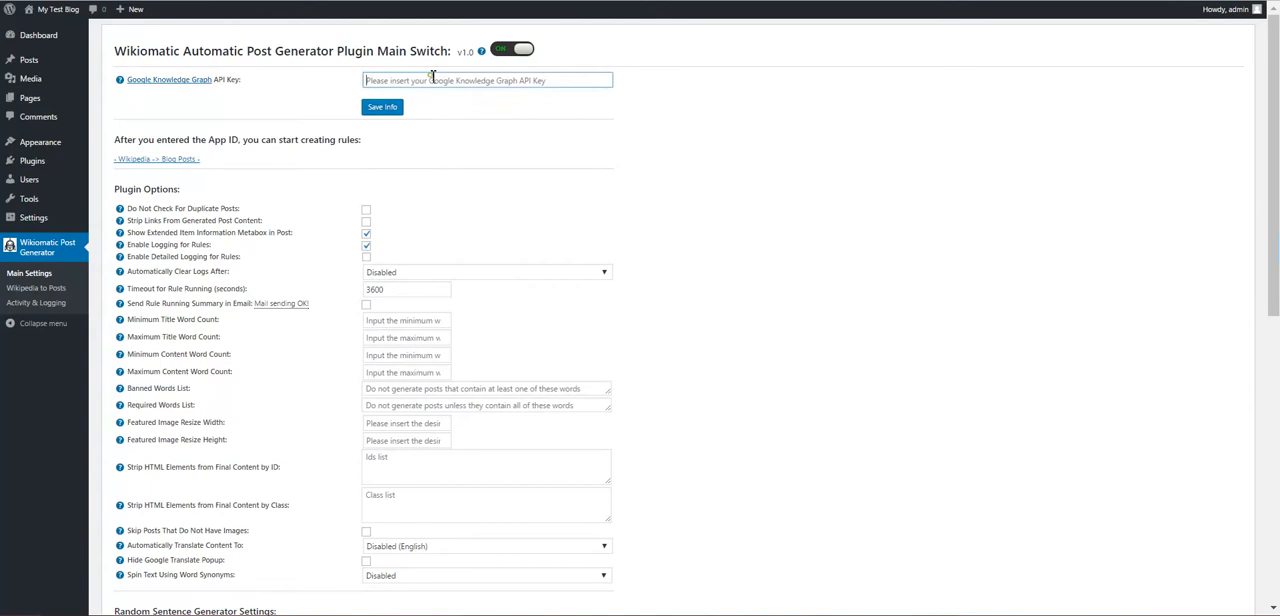
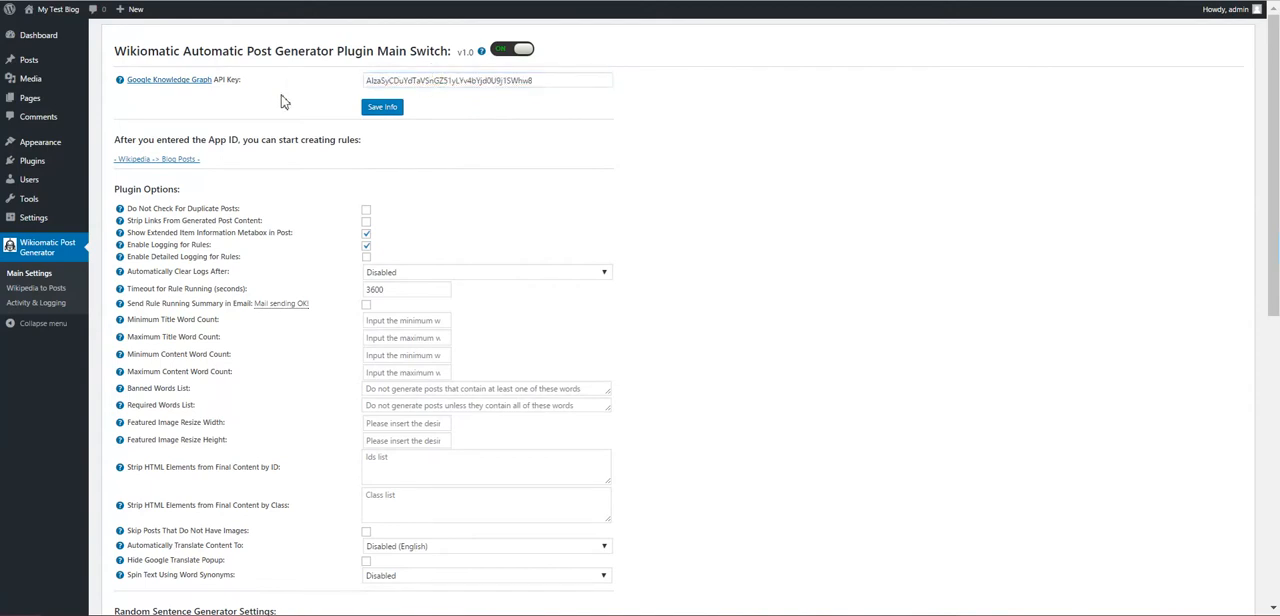
{"action": "left_click", "coordinate": [382, 108]}
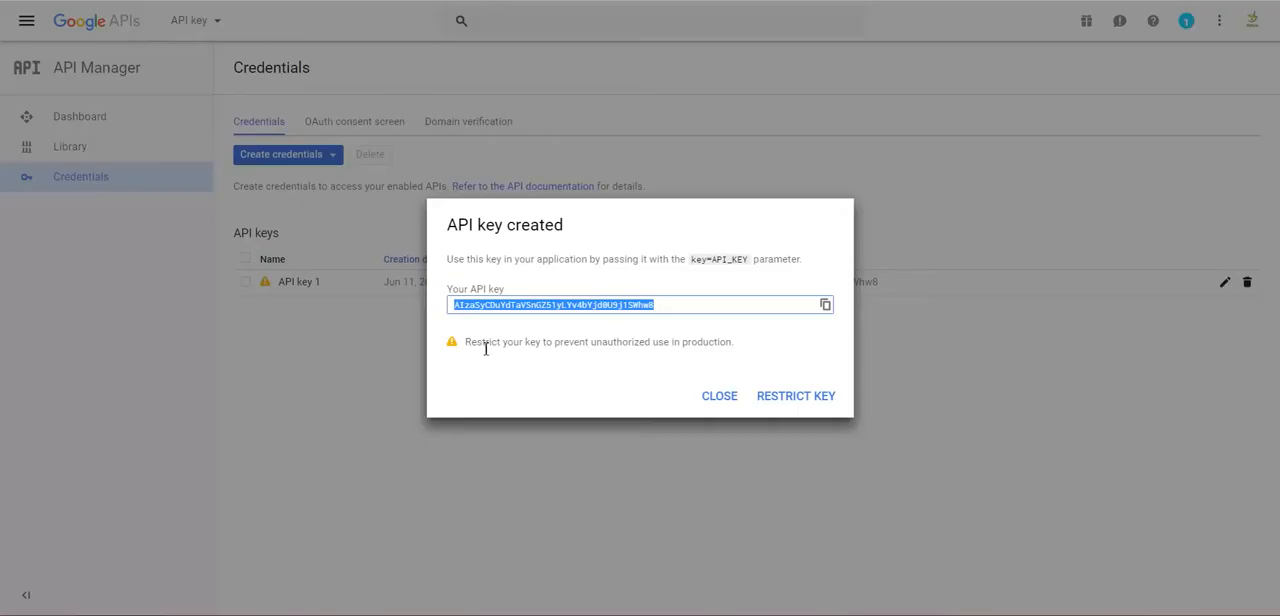
{"action": "left_click", "coordinate": [720, 396]}
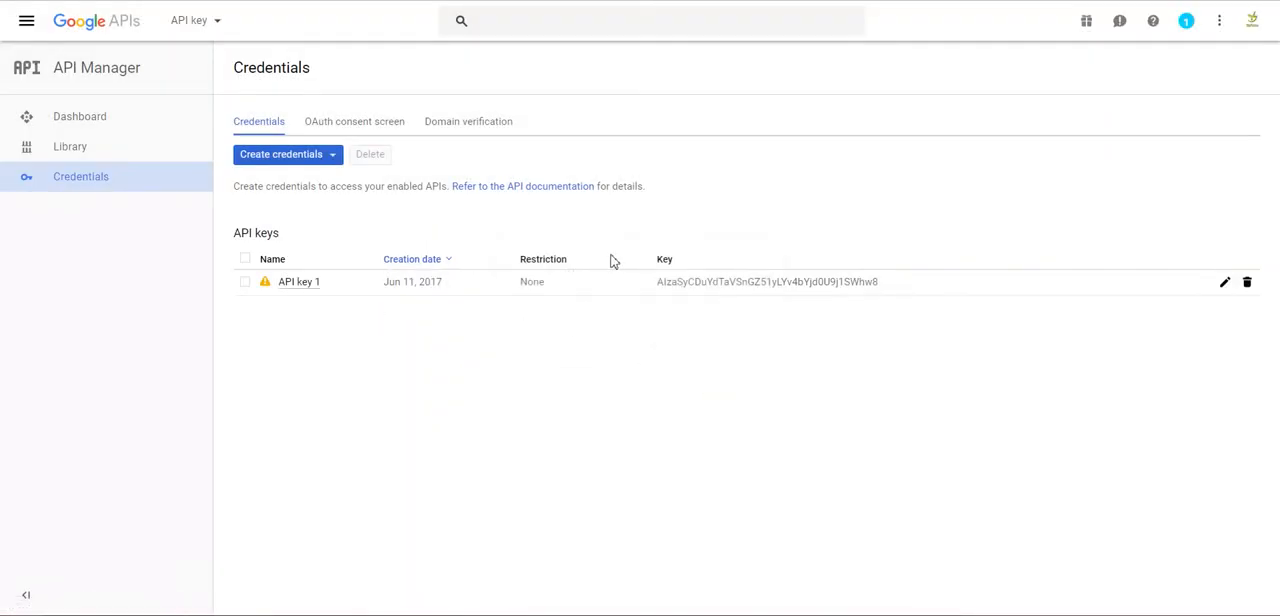
{"action": "mouse_move", "coordinate": [348, 294]}
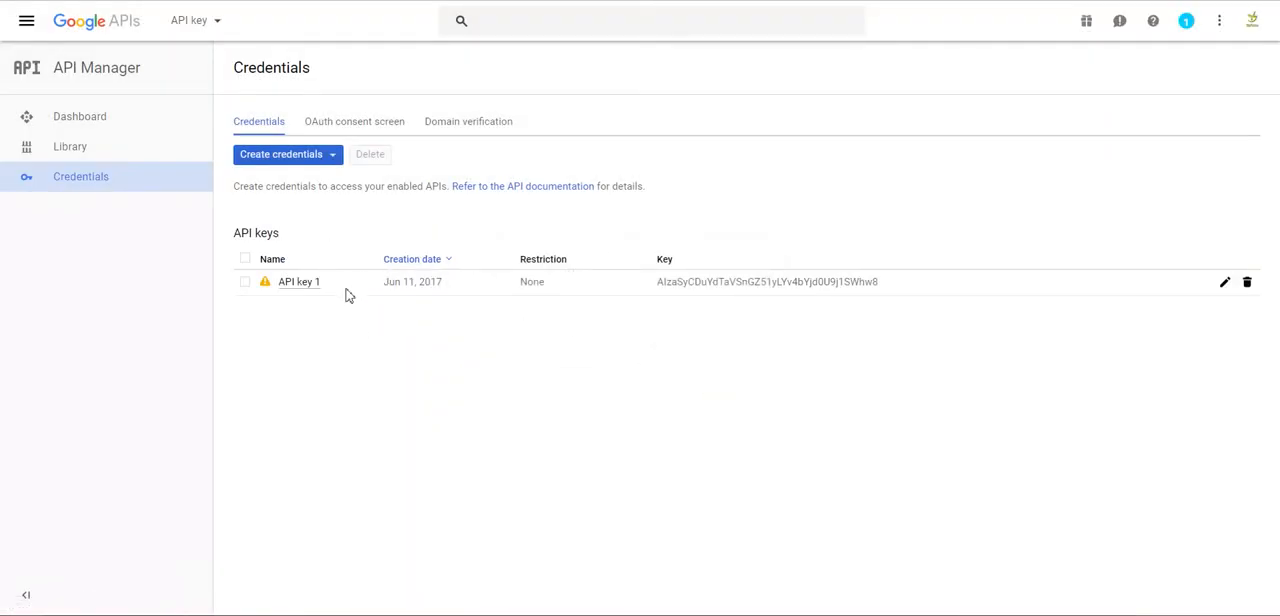
{"action": "mouse_move", "coordinate": [70, 146]}
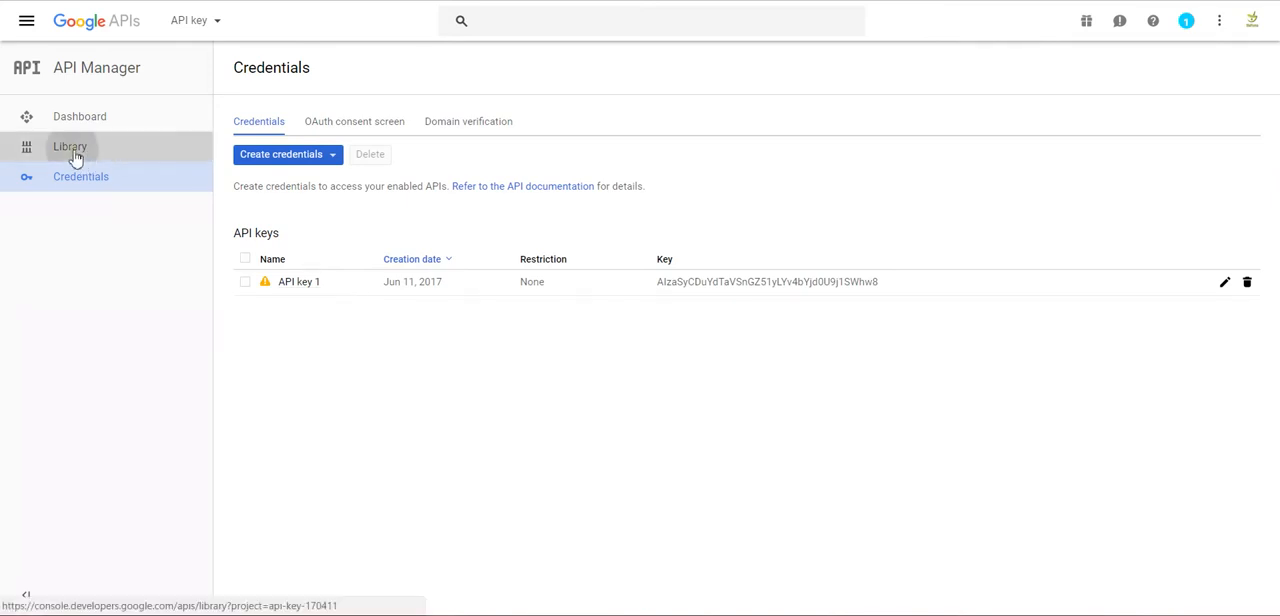
Step: Search the API Library for 'knowl' and enable the Knowledge Graph Search API
{"action": "left_click", "coordinate": [70, 146]}
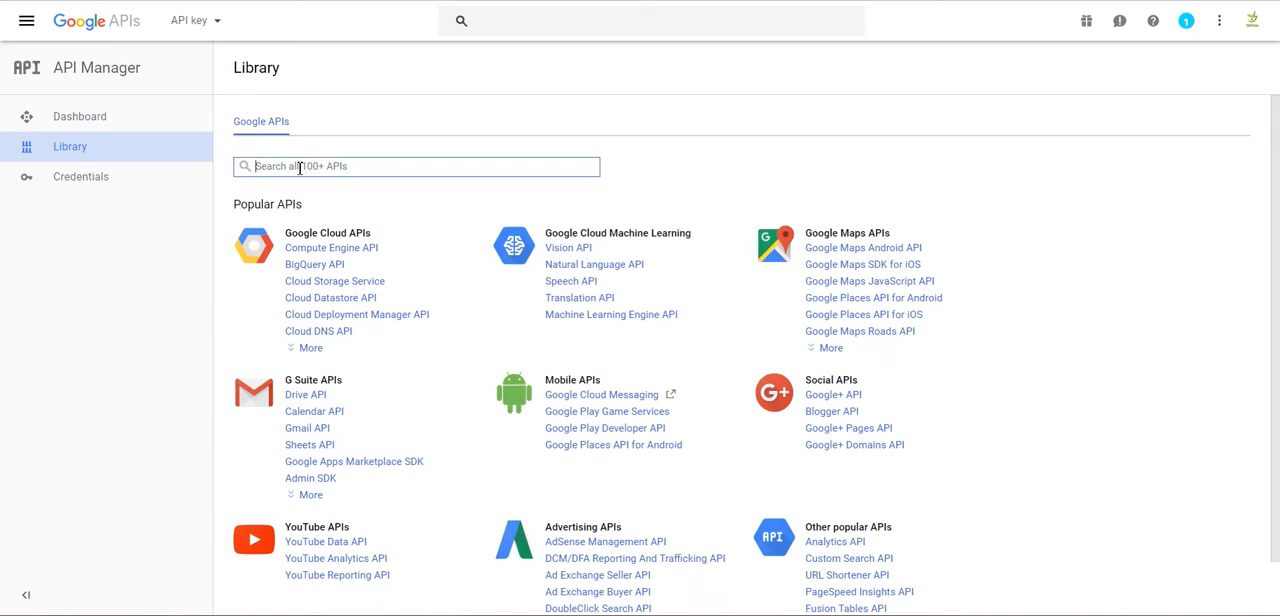
{"action": "type", "text": "knowl"}
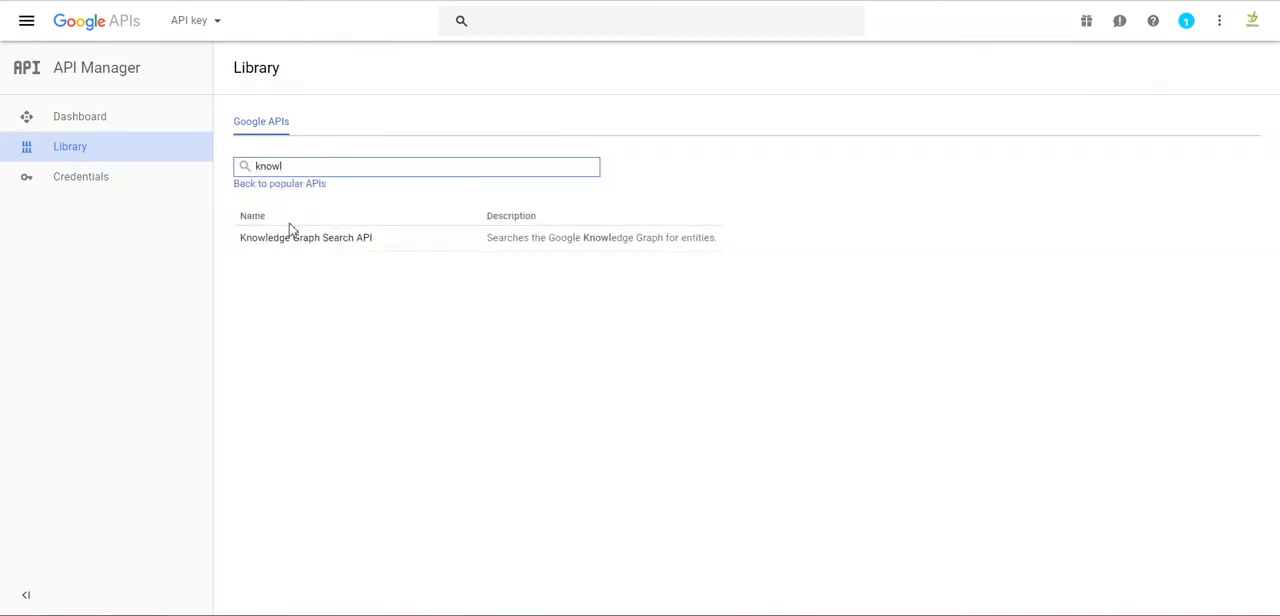
{"action": "mouse_move", "coordinate": [336, 248]}
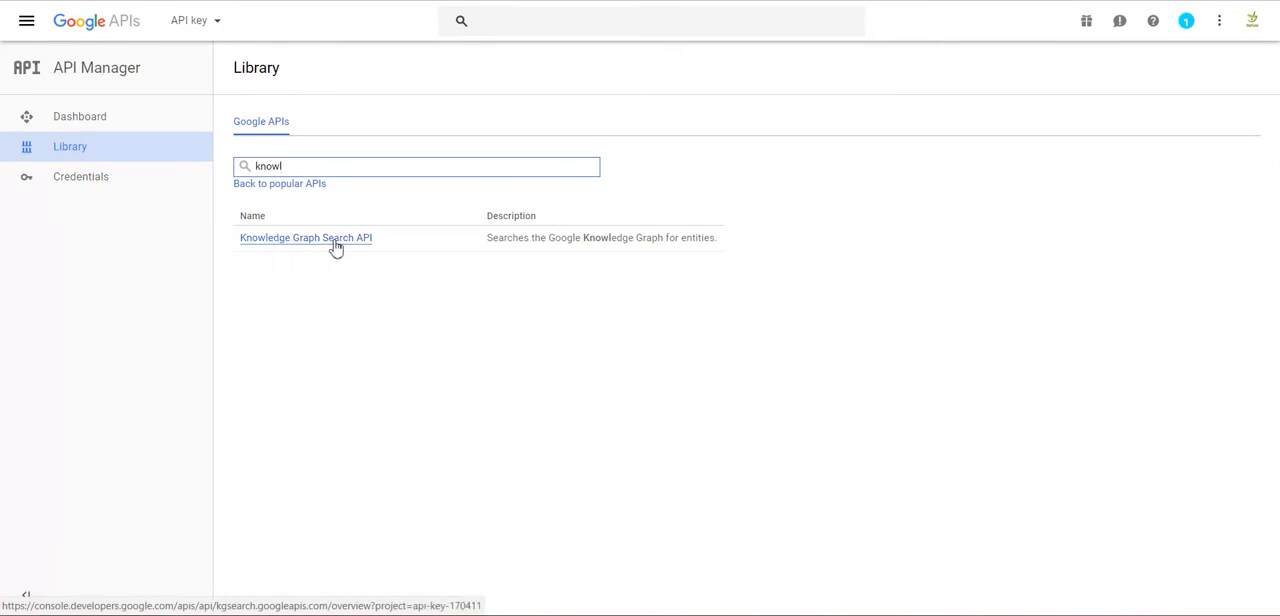
{"action": "left_click", "coordinate": [304, 236]}
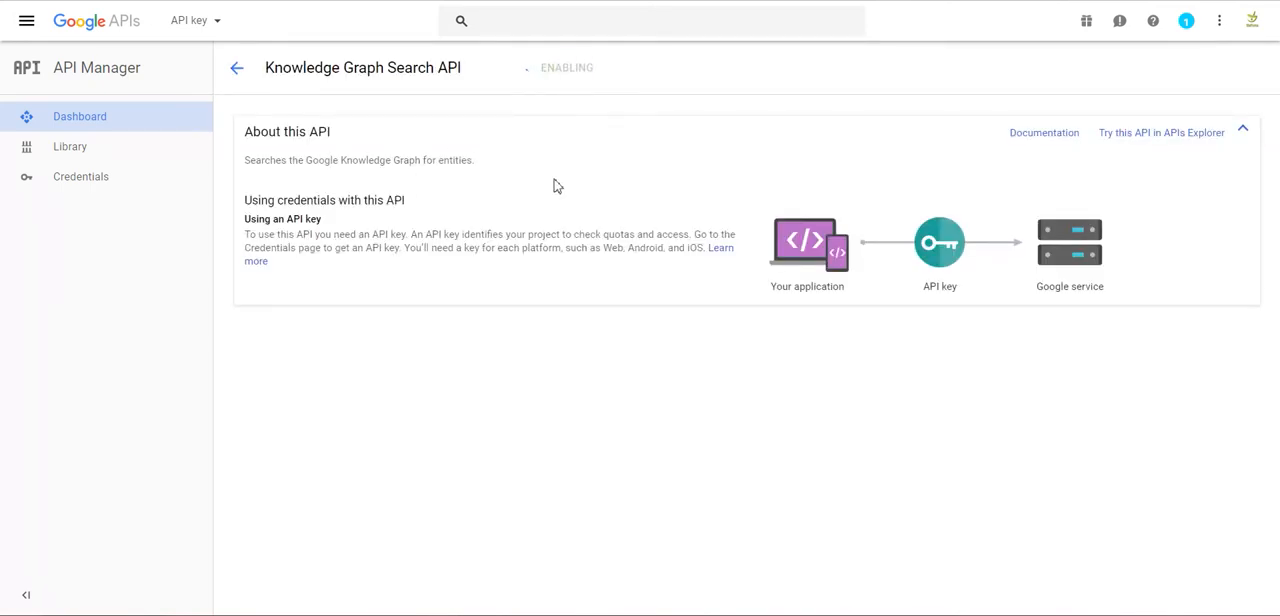
{"action": "mouse_move", "coordinate": [546, 172]}
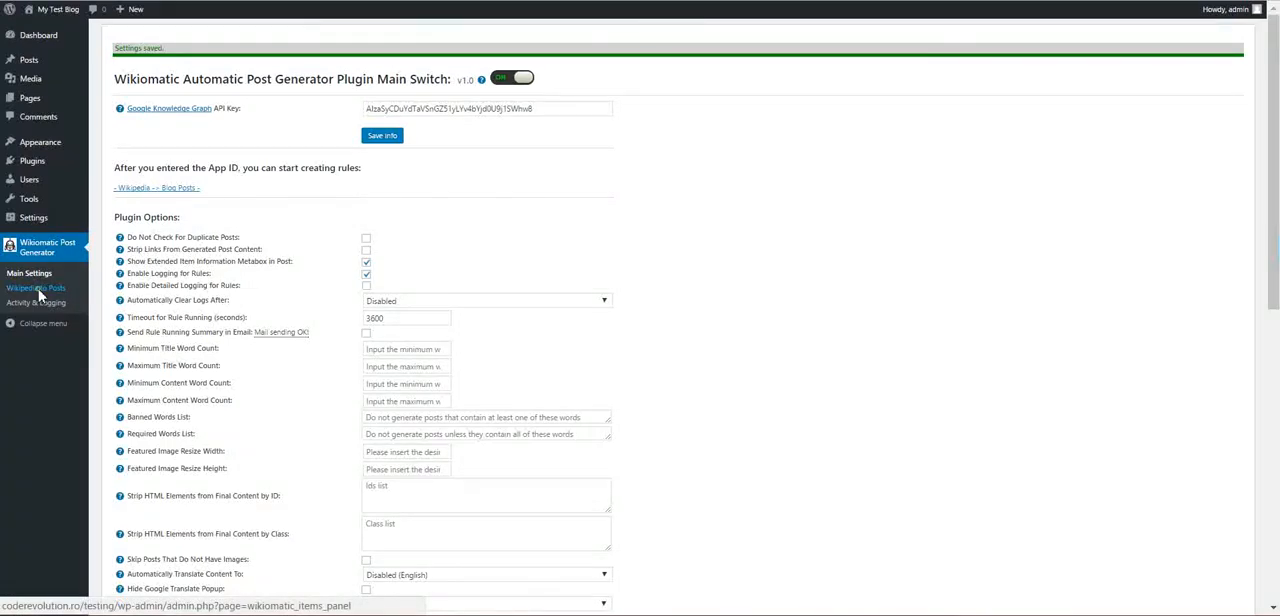
Step: Start a Wikipedia to Posts rule with the query 'restaurants in london' from previous queries
{"action": "left_click", "coordinate": [36, 288]}
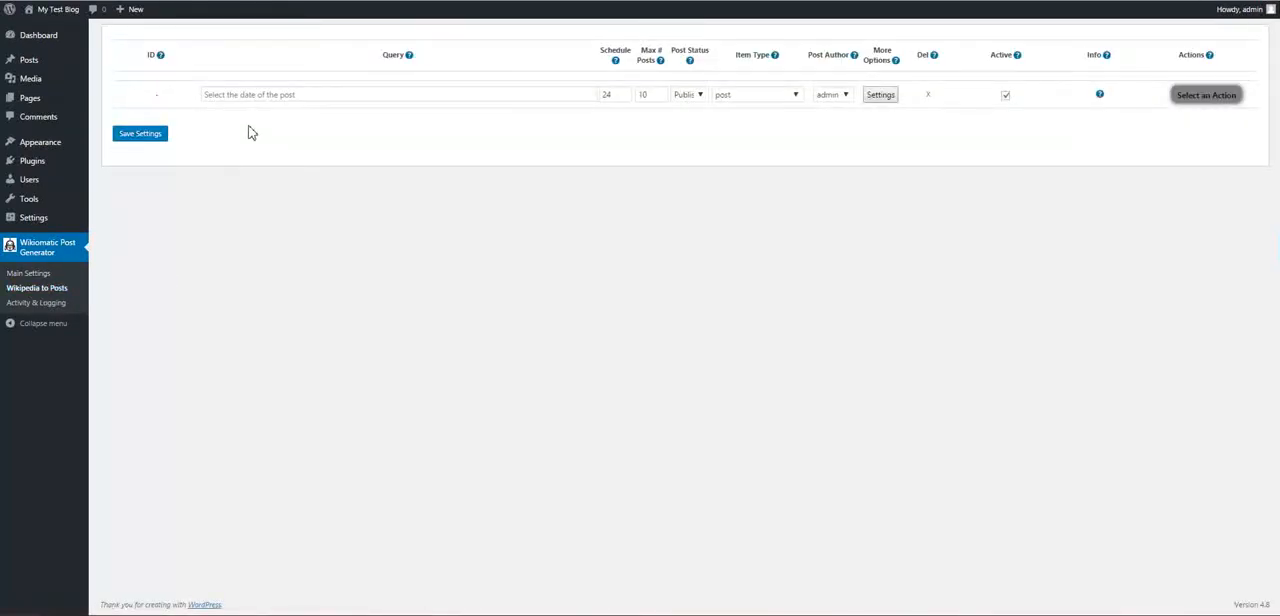
{"action": "left_click", "coordinate": [398, 94]}
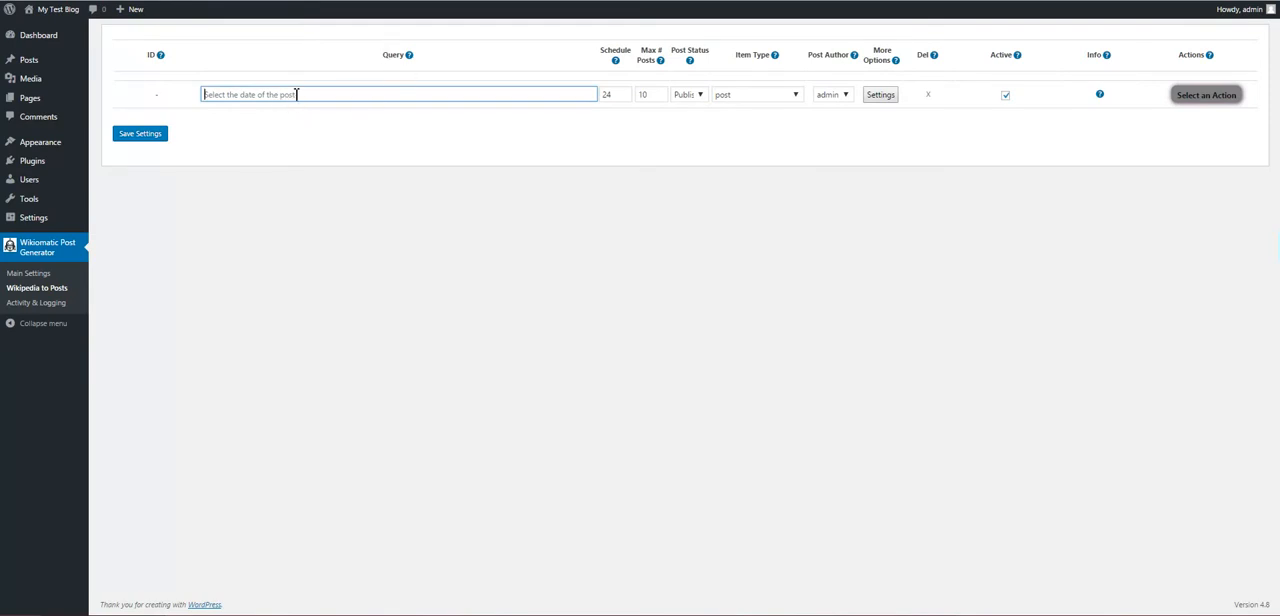
{"action": "left_click", "coordinate": [398, 94]}
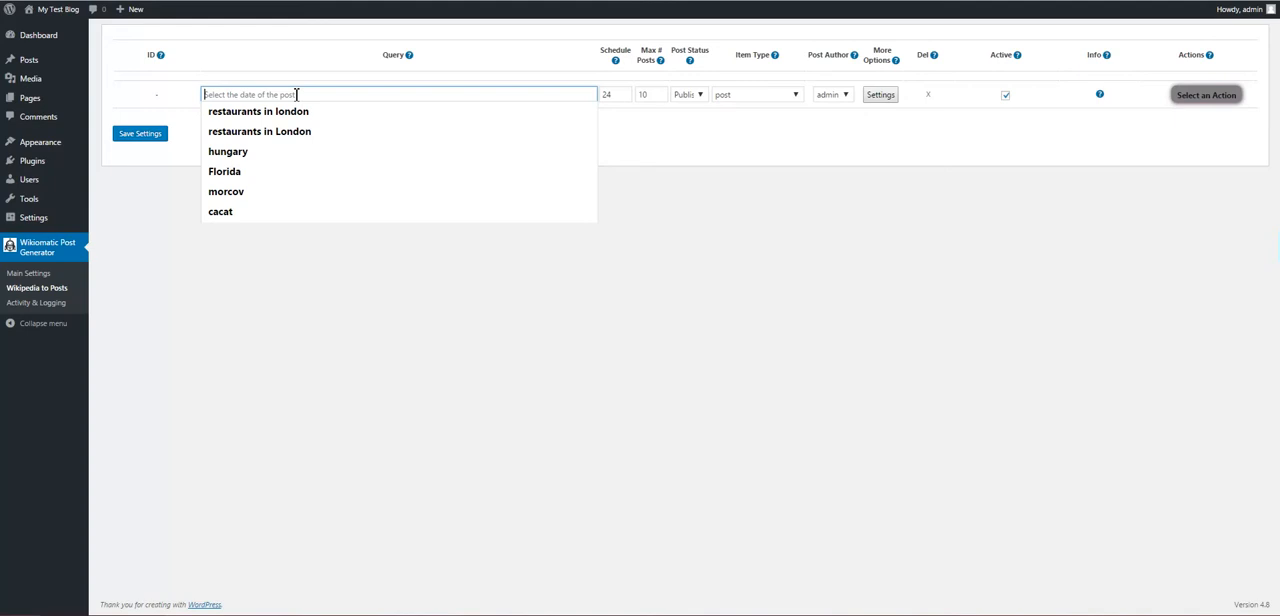
{"action": "left_click", "coordinate": [258, 112]}
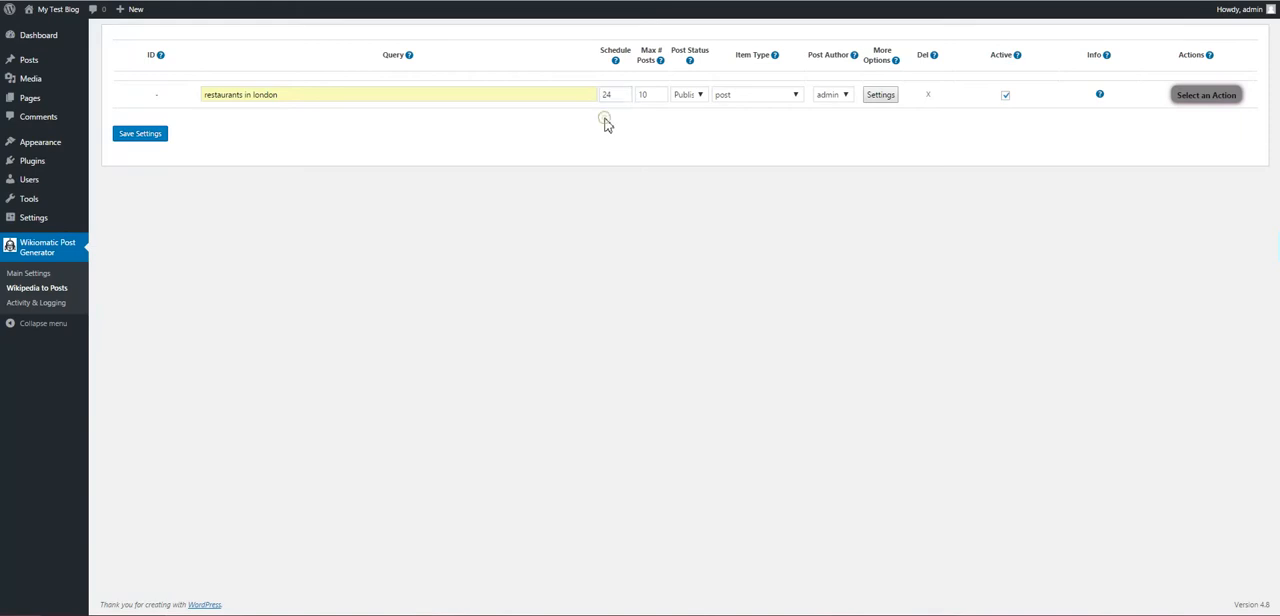
Step: Review the rule's schedule, maximum posts and item type fields, leaving defaults
{"action": "left_click", "coordinate": [644, 94]}
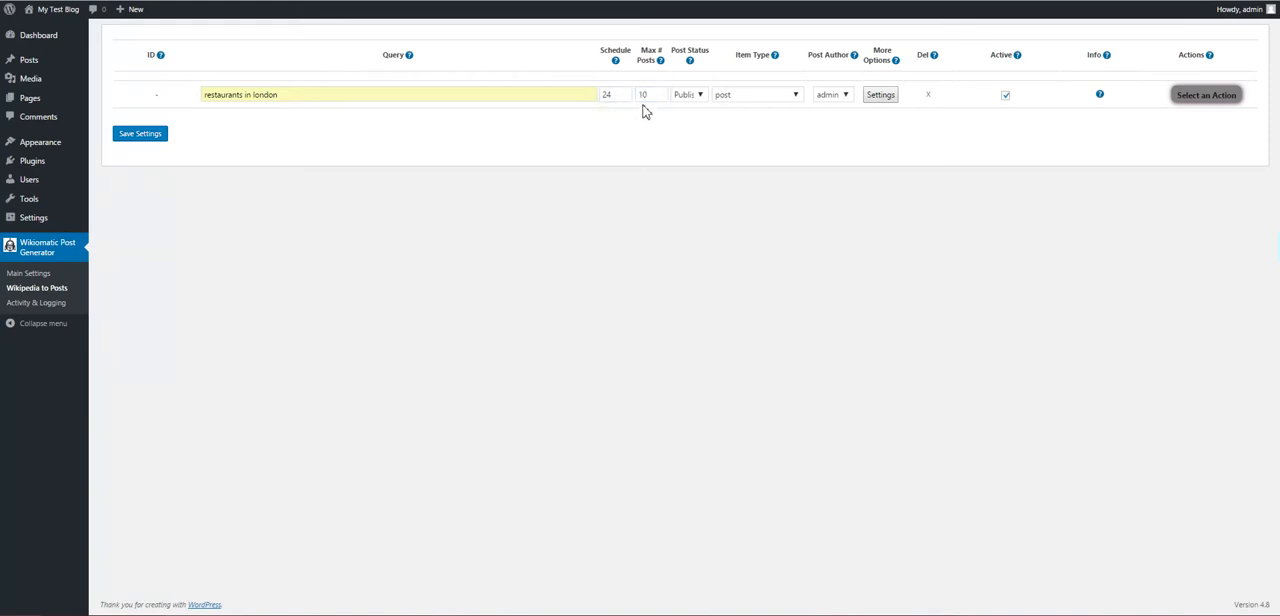
{"action": "left_click", "coordinate": [688, 94]}
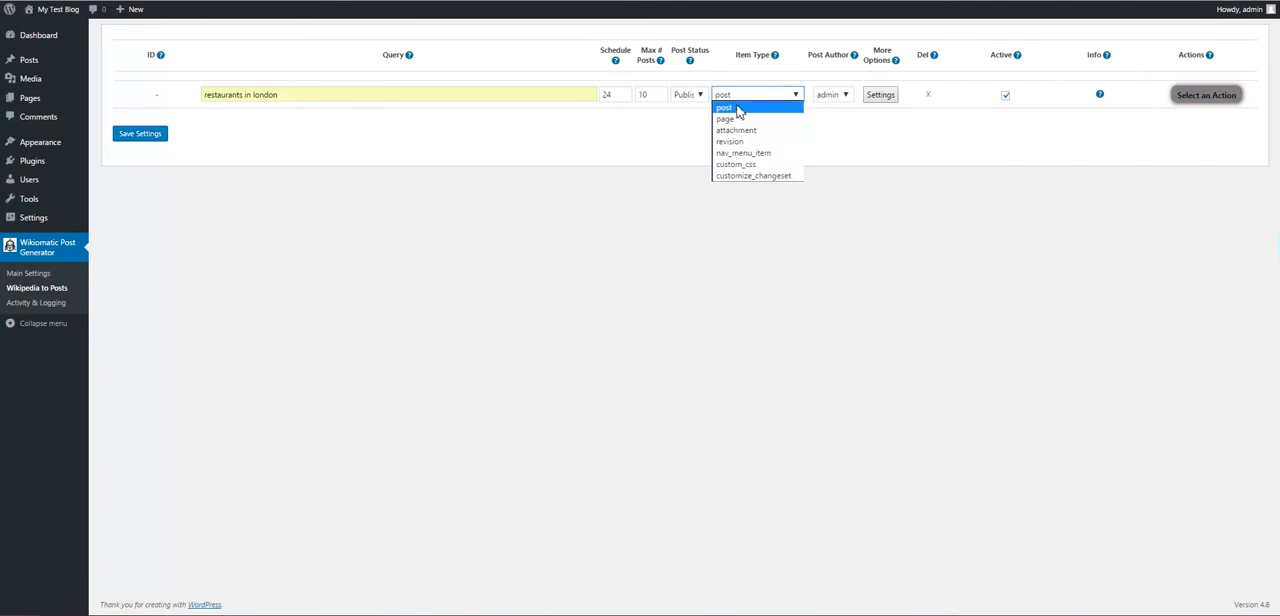
{"action": "mouse_move", "coordinate": [750, 164]}
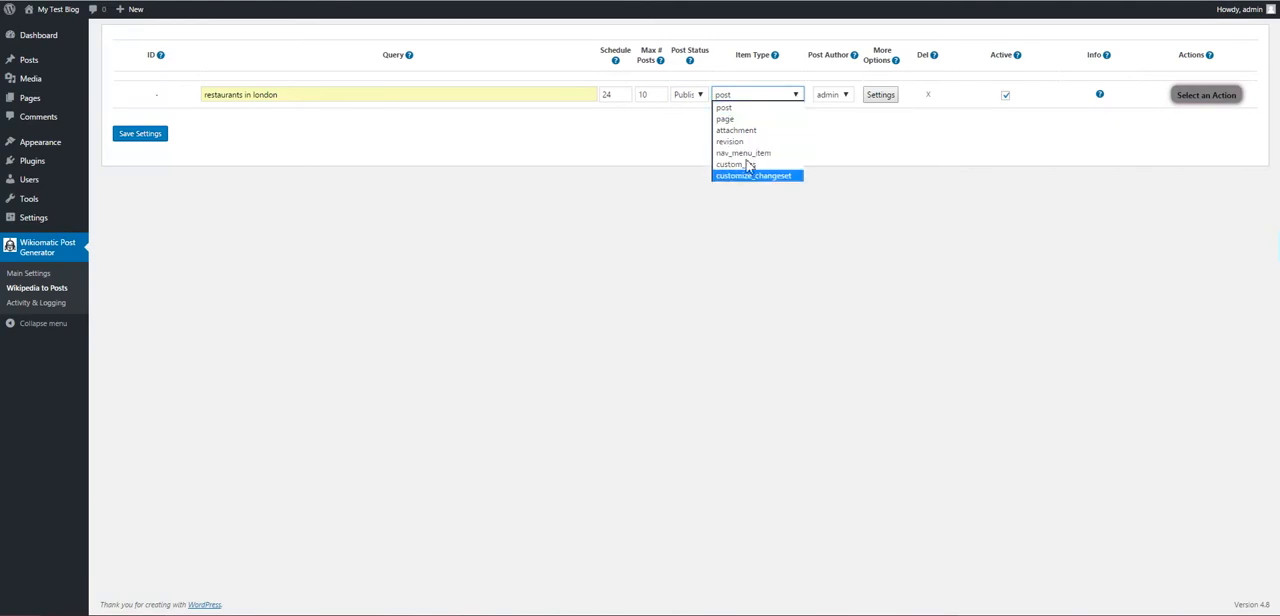
{"action": "mouse_move", "coordinate": [744, 152]}
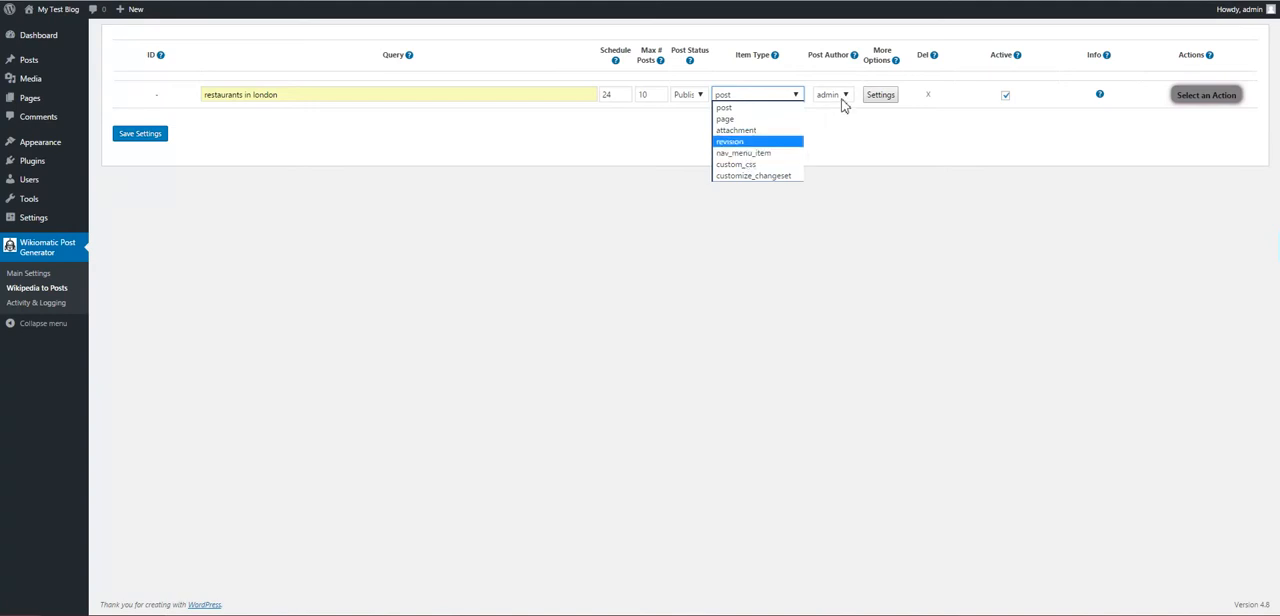
{"action": "left_click", "coordinate": [830, 94]}
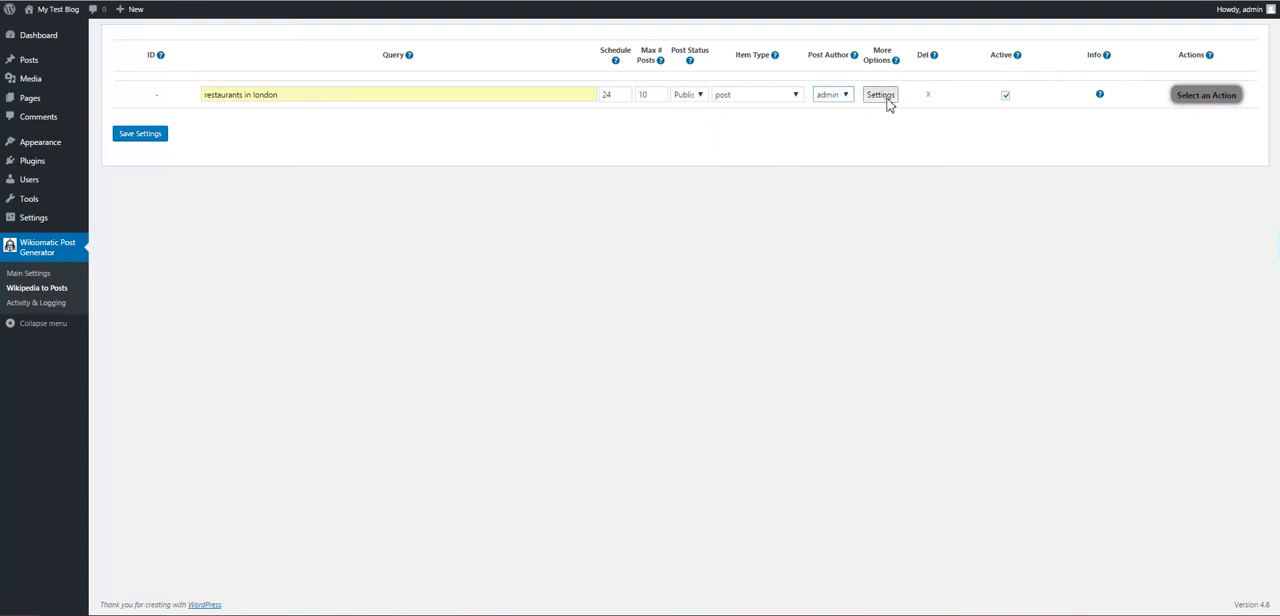
Step: Review advanced rule options: loose search, rich-content-only posts, item IDs to import, strip HTML
{"action": "left_click", "coordinate": [880, 94]}
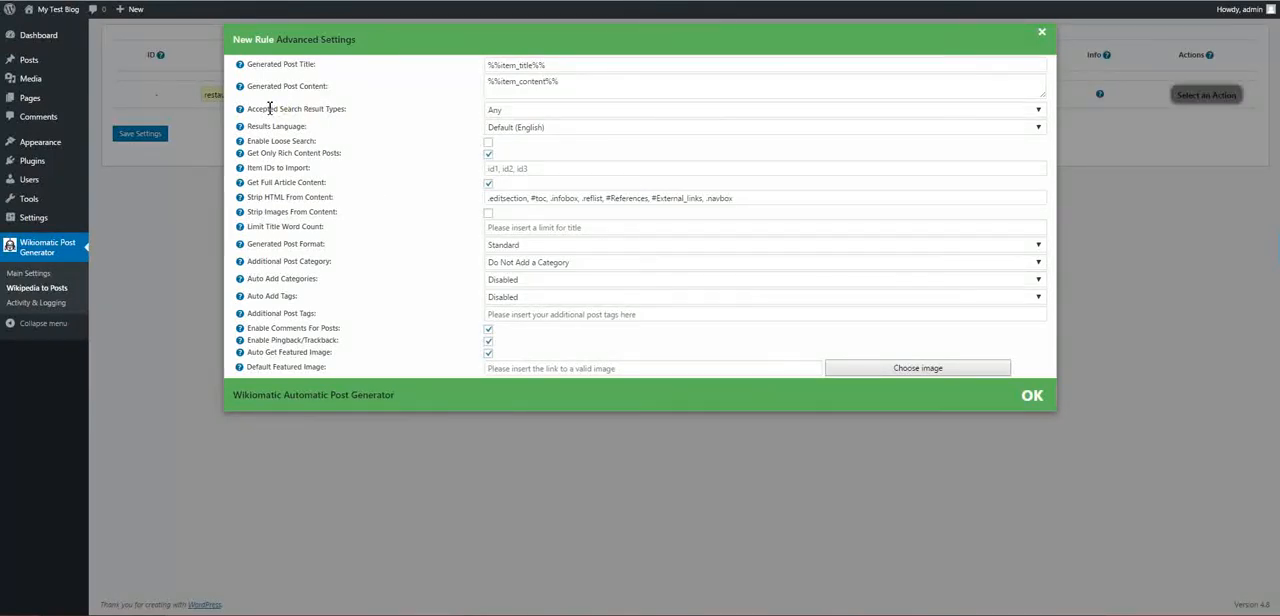
{"action": "left_click", "coordinate": [764, 108]}
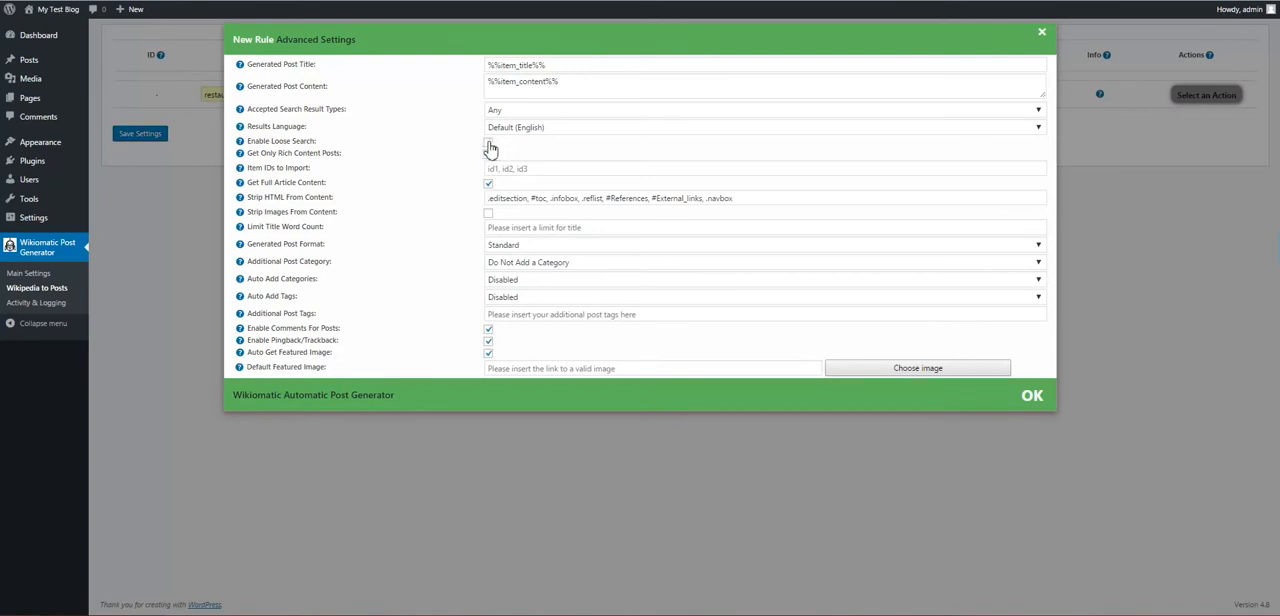
{"action": "double_click", "coordinate": [280, 140]}
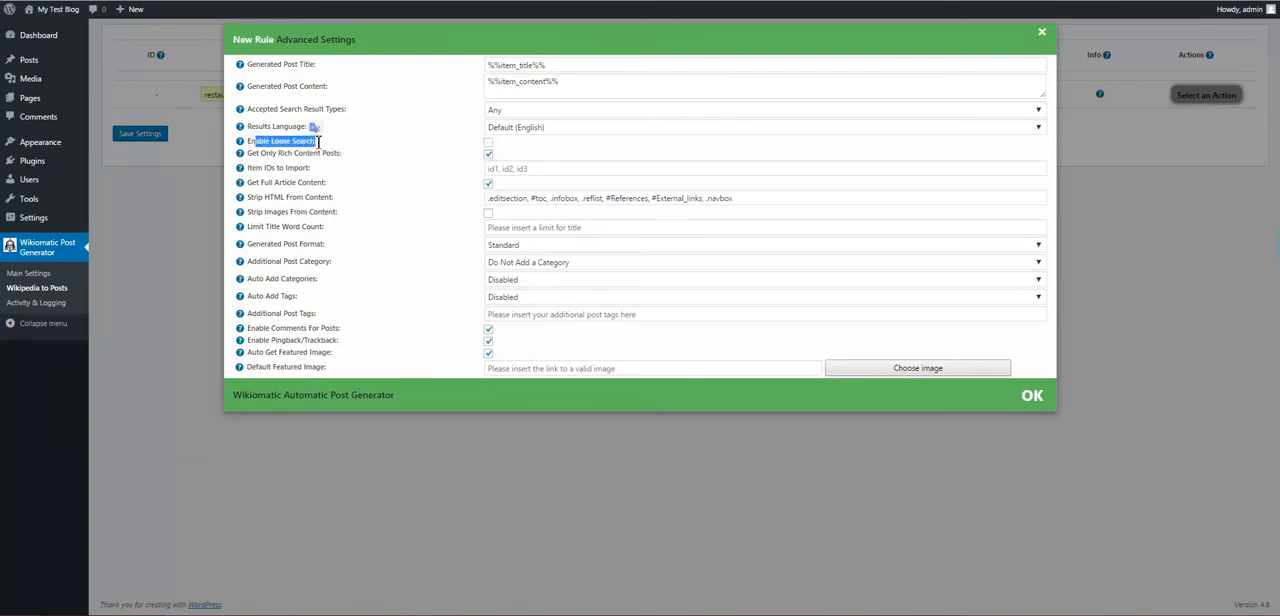
{"action": "mouse_move", "coordinate": [240, 140]}
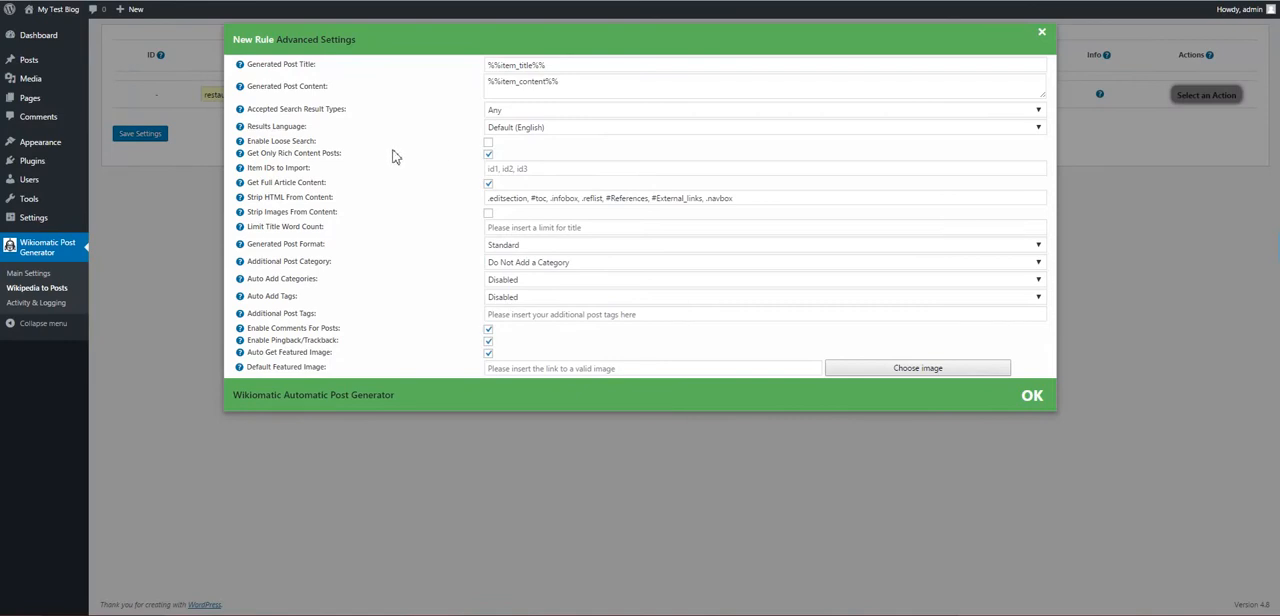
{"action": "double_click", "coordinate": [300, 152]}
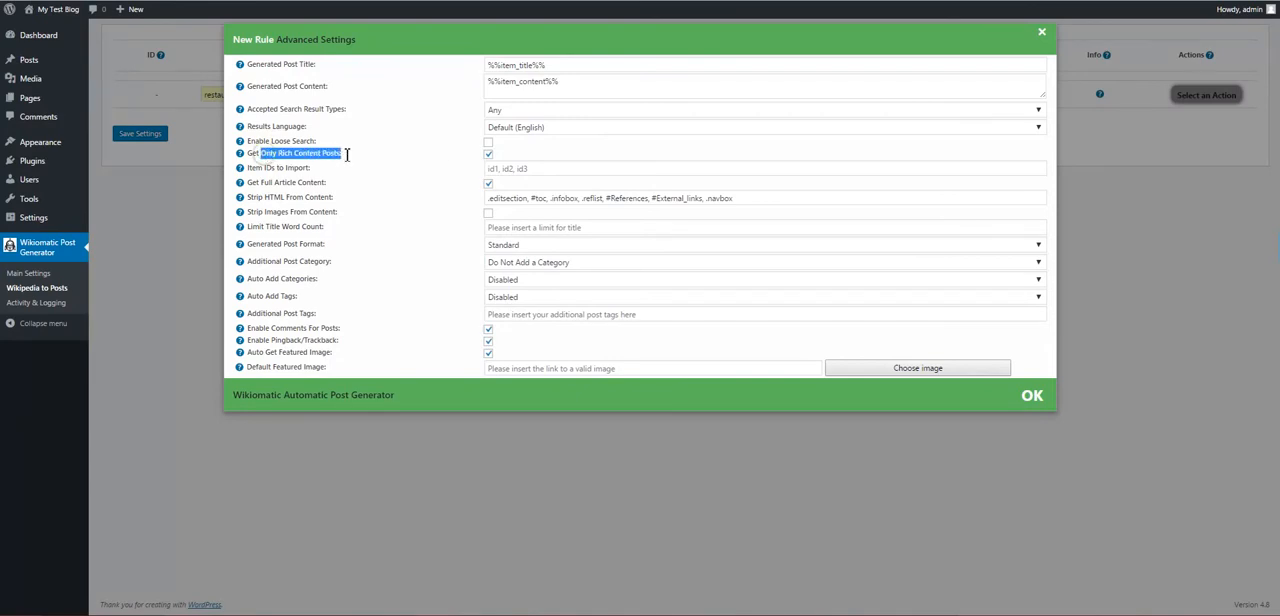
{"action": "mouse_move", "coordinate": [240, 140]}
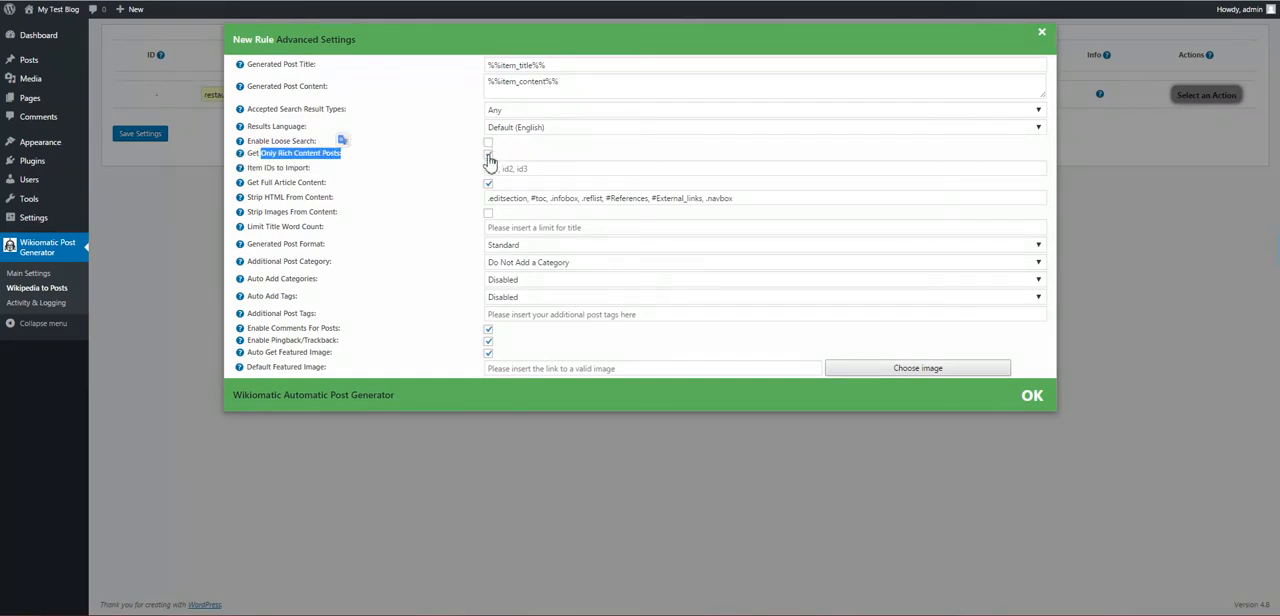
{"action": "left_click", "coordinate": [488, 154]}
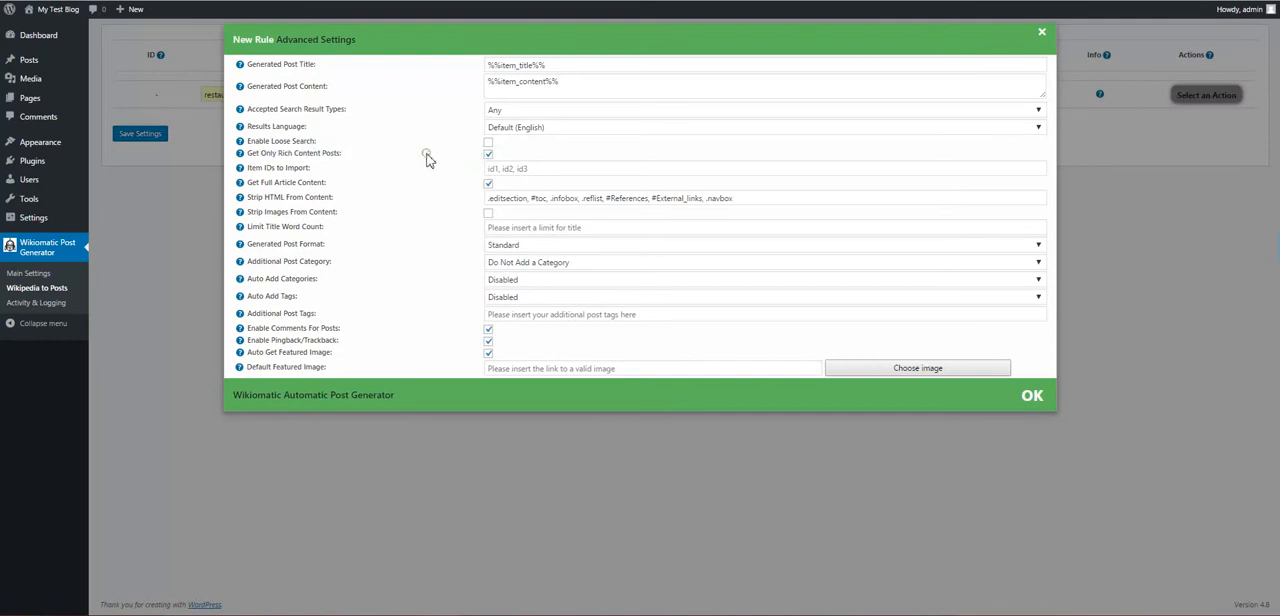
{"action": "double_click", "coordinate": [278, 168]}
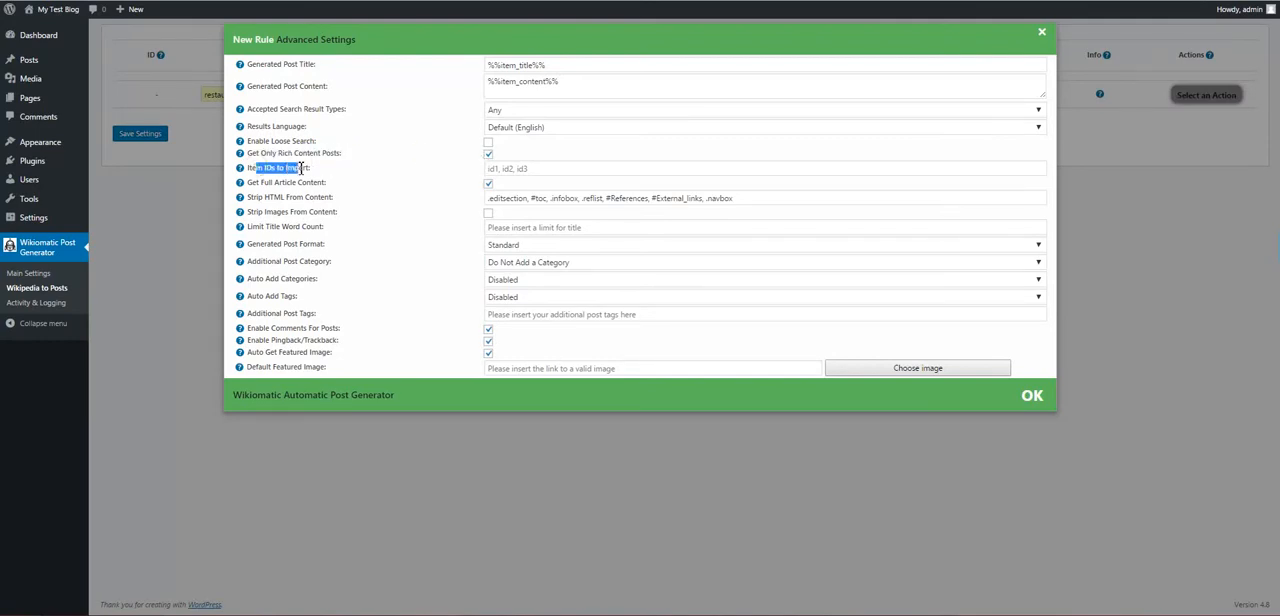
{"action": "left_click", "coordinate": [508, 168]}
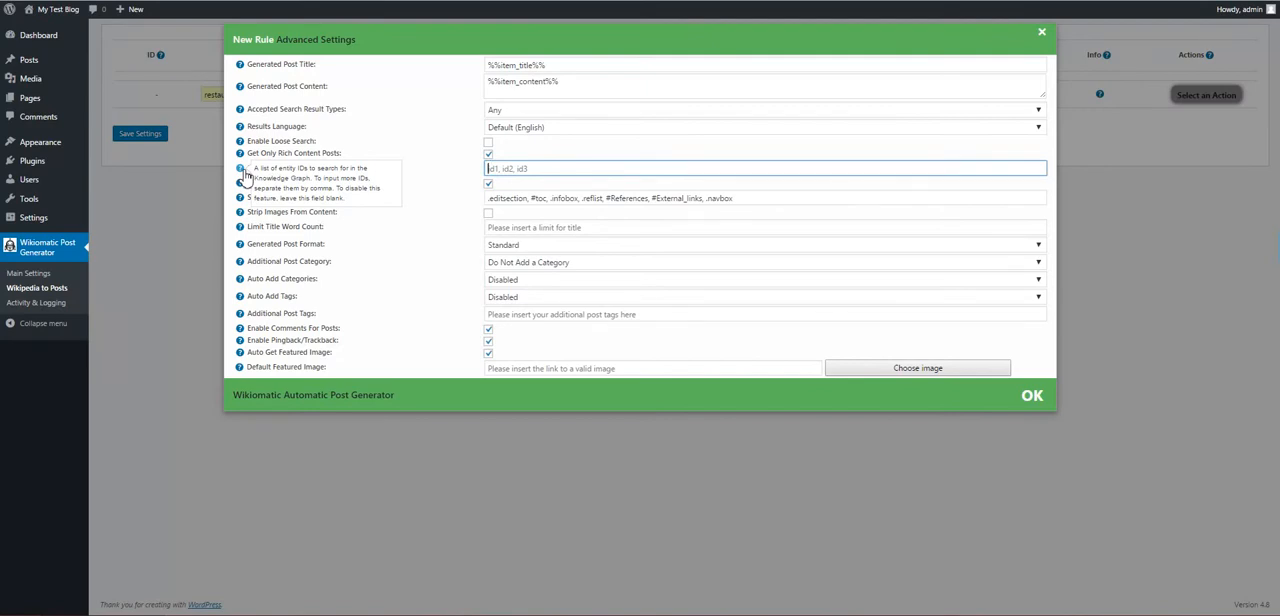
{"action": "mouse_move", "coordinate": [432, 160]}
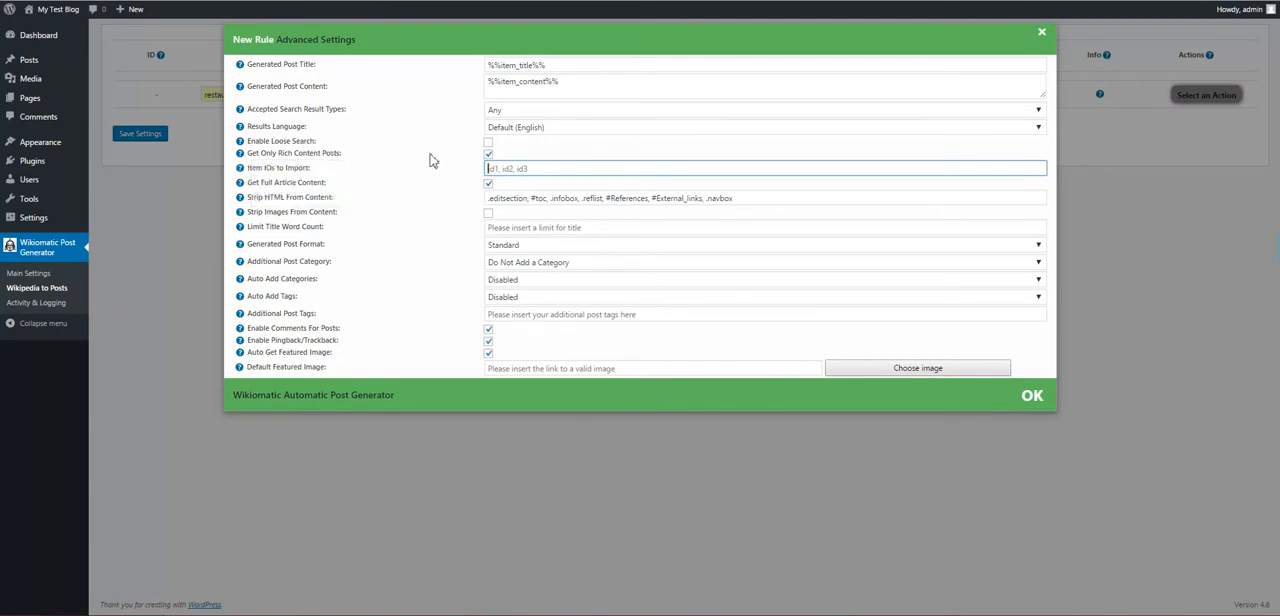
{"action": "double_click", "coordinate": [290, 182]}
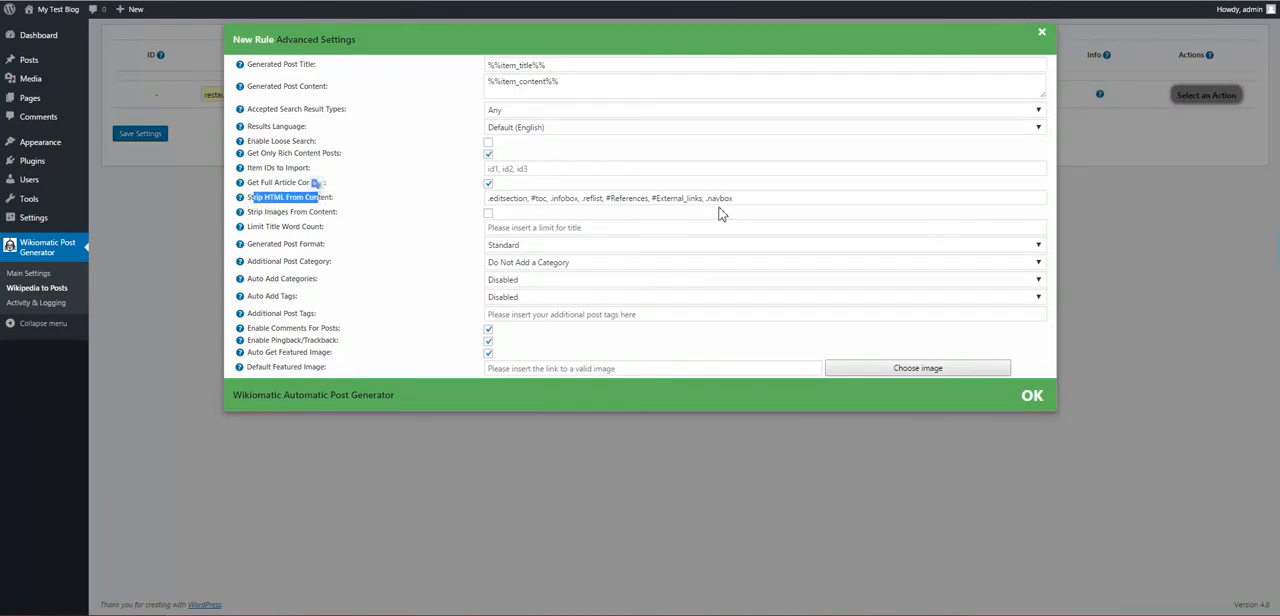
Step: Review generated post formats, keep Auto Add Categories disabled, and enable automatic featured image retrieval
{"action": "triple_click", "coordinate": [764, 196]}
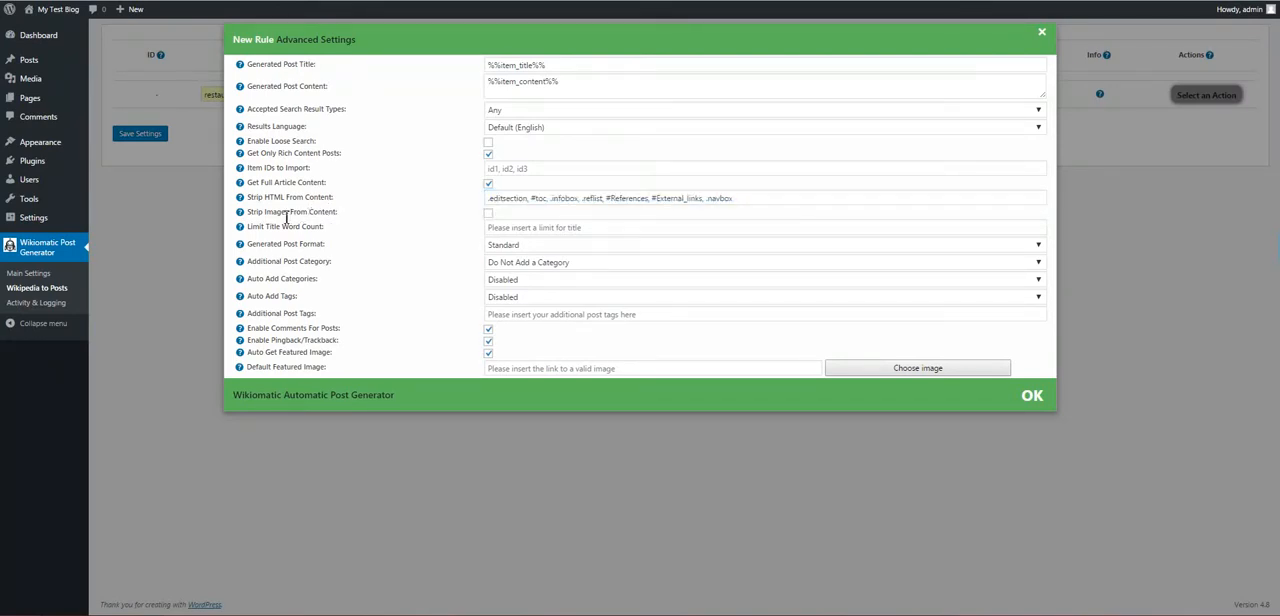
{"action": "double_click", "coordinate": [292, 212]}
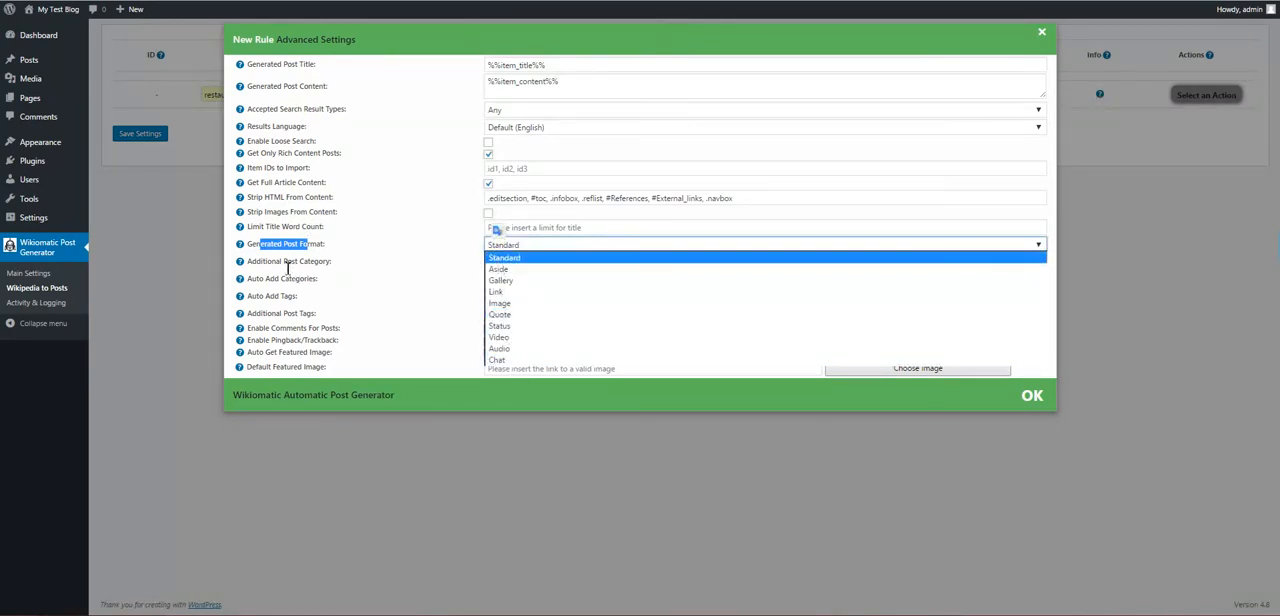
{"action": "left_click", "coordinate": [504, 258]}
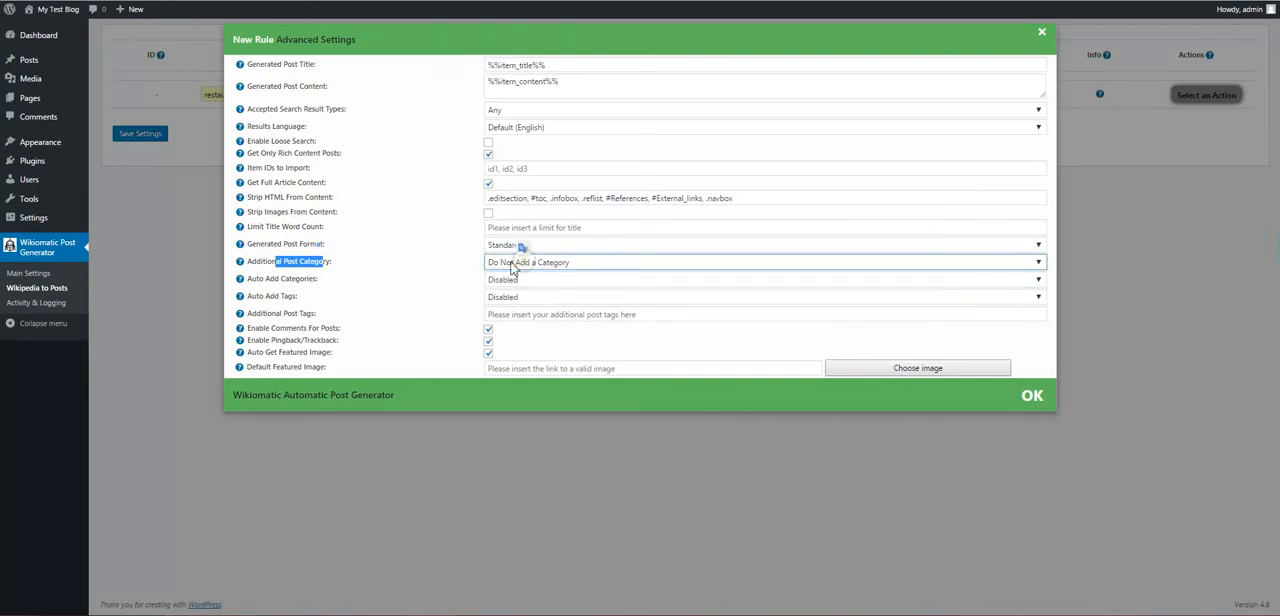
{"action": "left_click", "coordinate": [764, 280]}
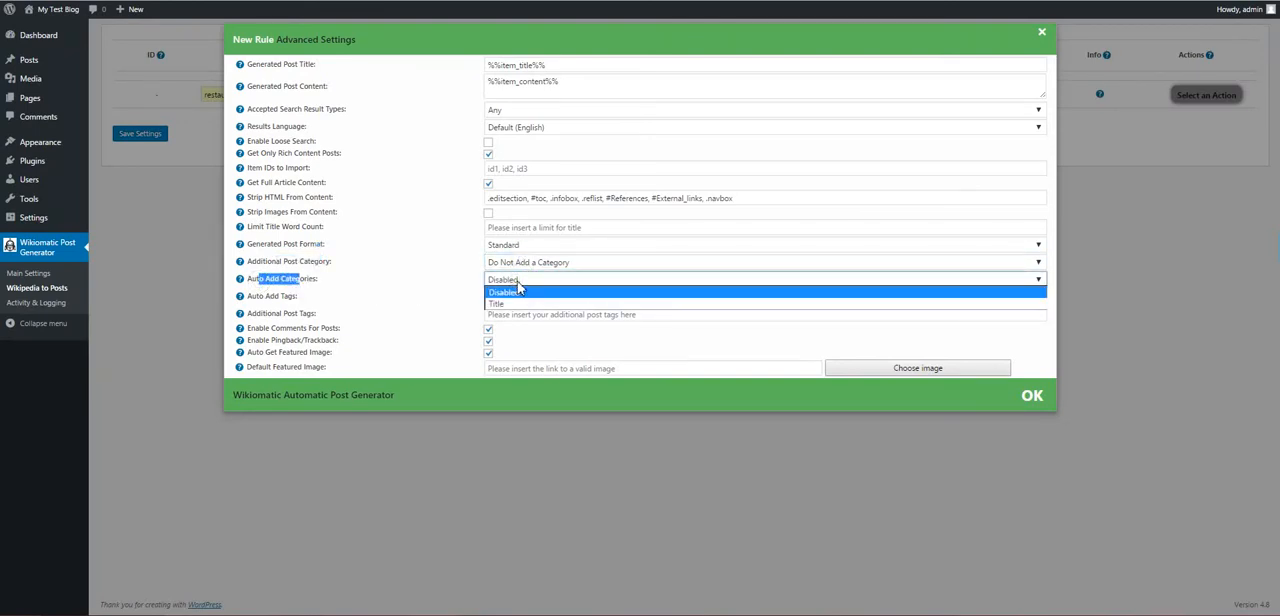
{"action": "left_click", "coordinate": [504, 292]}
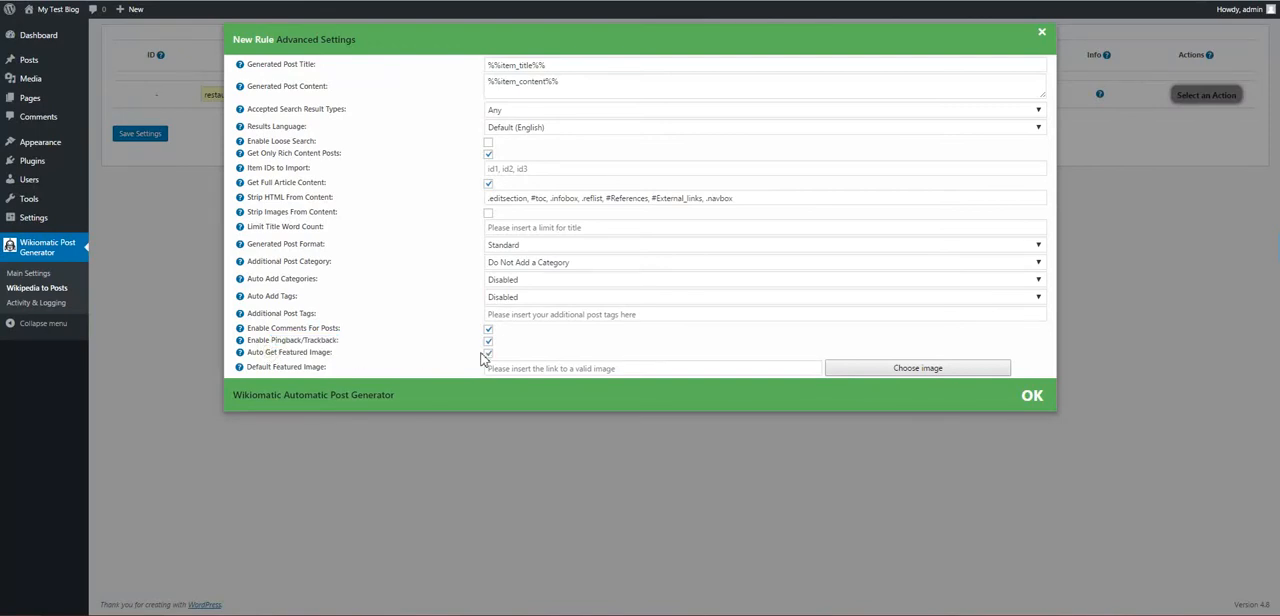
{"action": "left_click", "coordinate": [652, 368]}
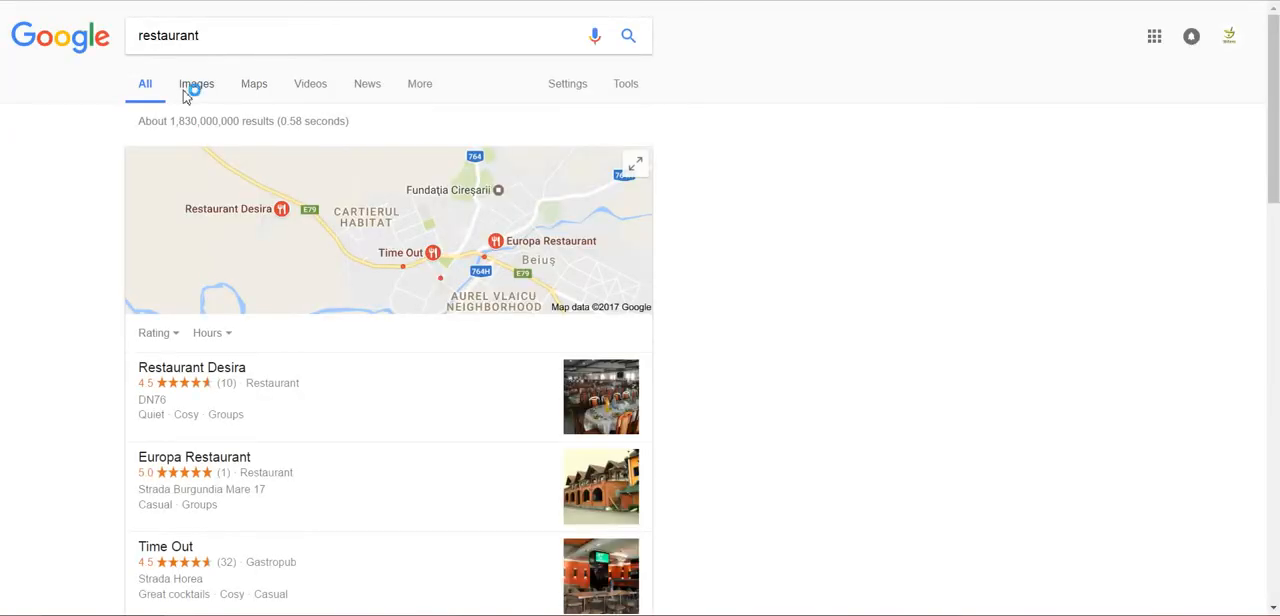
Step: Browse Google image results for 'restaurant' to find an interior photo
{"action": "left_click", "coordinate": [196, 84]}
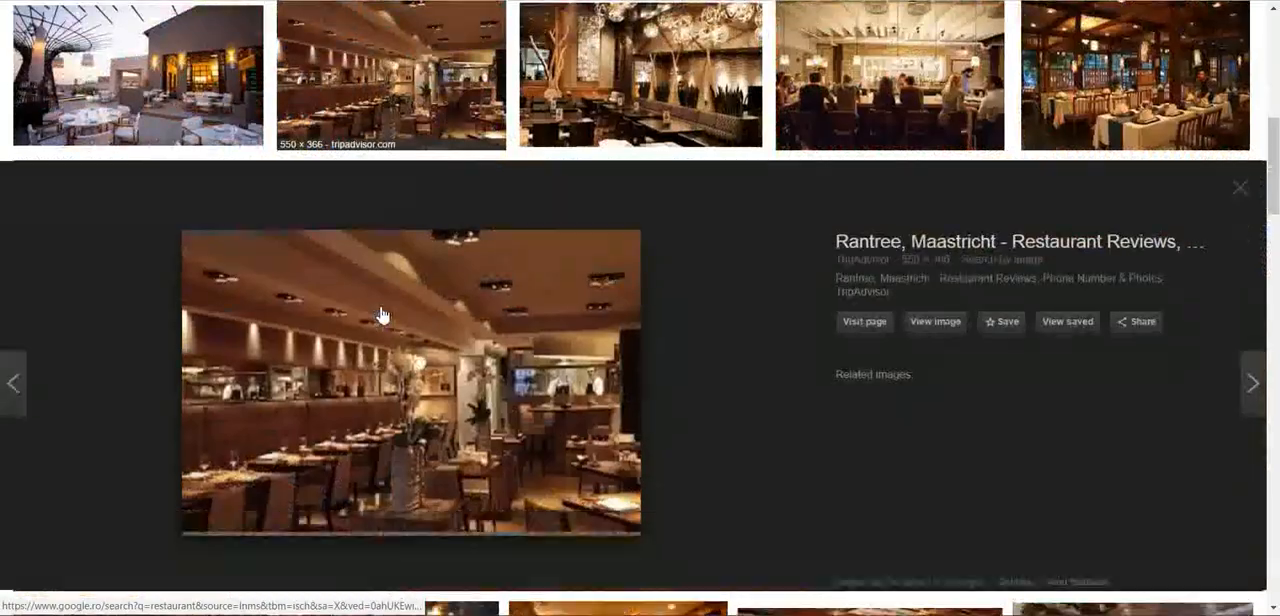
{"action": "scroll", "scroll_direction": "down", "scroll_amount": 3}
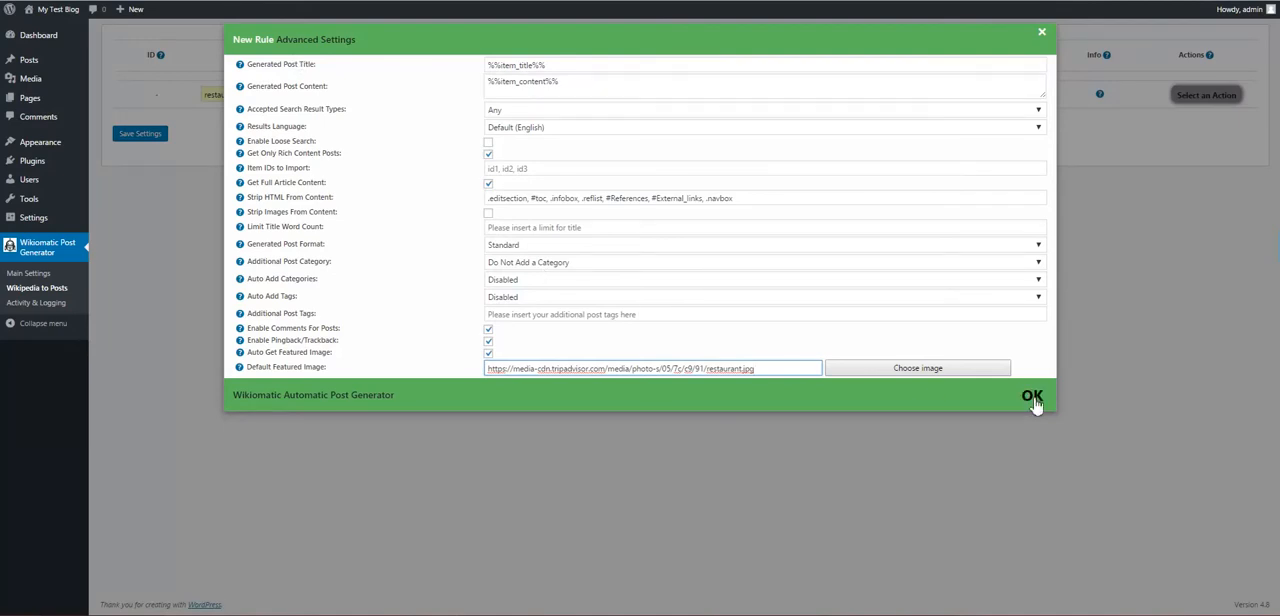
Step: Confirm the advanced settings, save the restaurants in london rule, and run it now
{"action": "left_click", "coordinate": [1032, 396]}
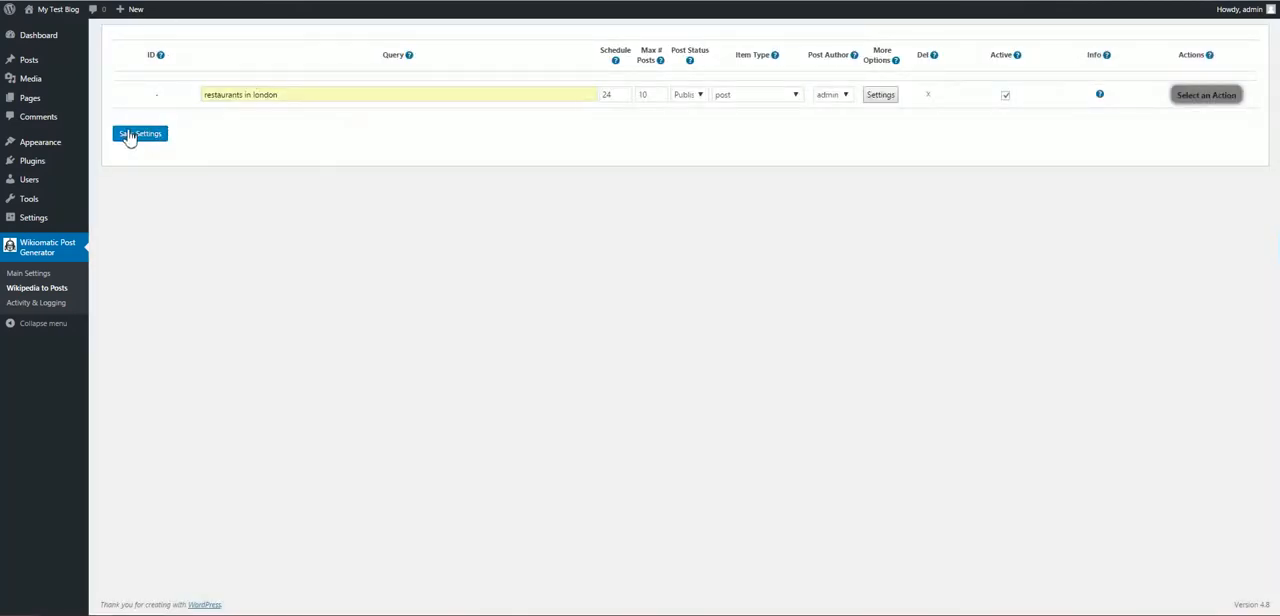
{"action": "left_click", "coordinate": [140, 132]}
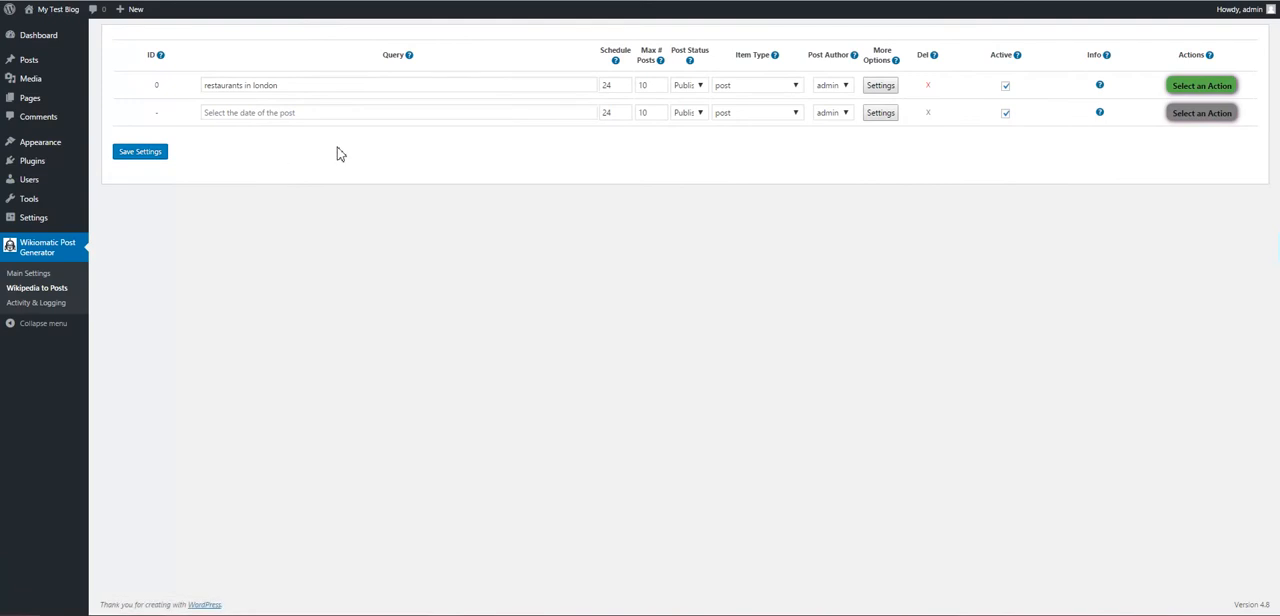
{"action": "mouse_move", "coordinate": [104, 156]}
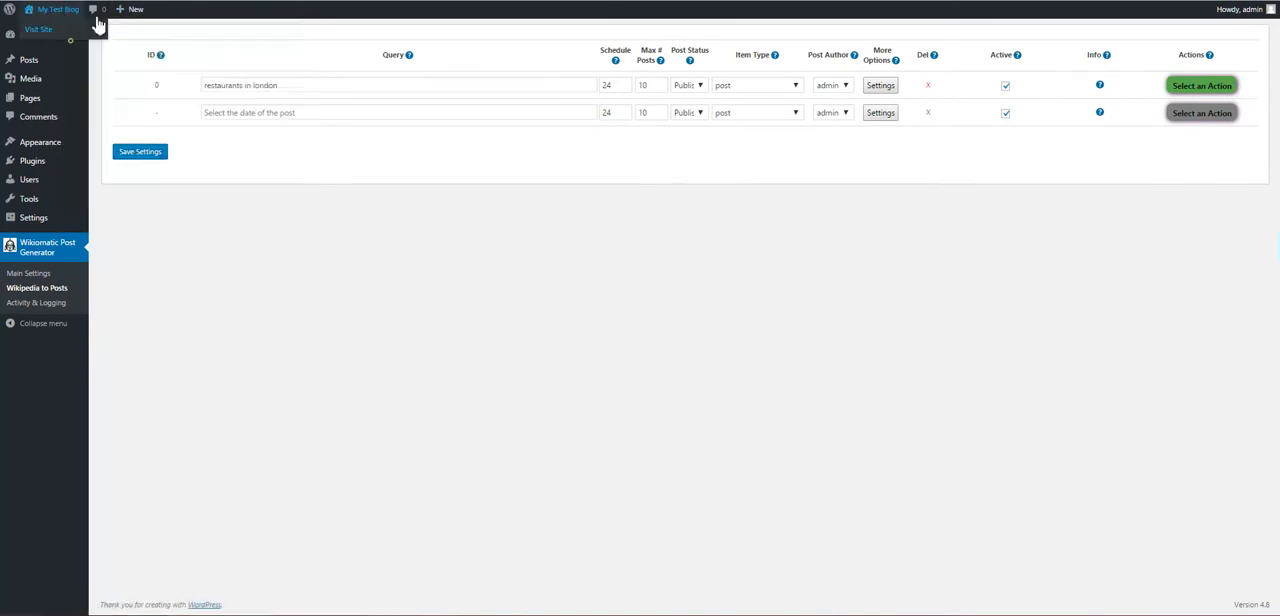
{"action": "left_click", "coordinate": [38, 28]}
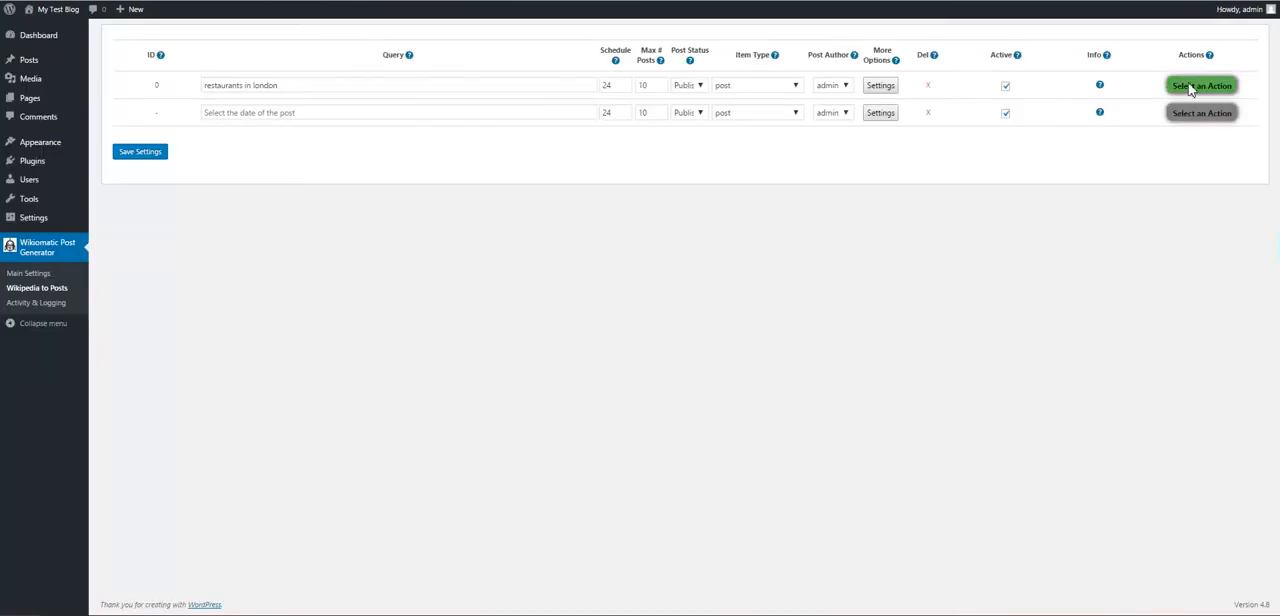
{"action": "left_click", "coordinate": [1200, 84]}
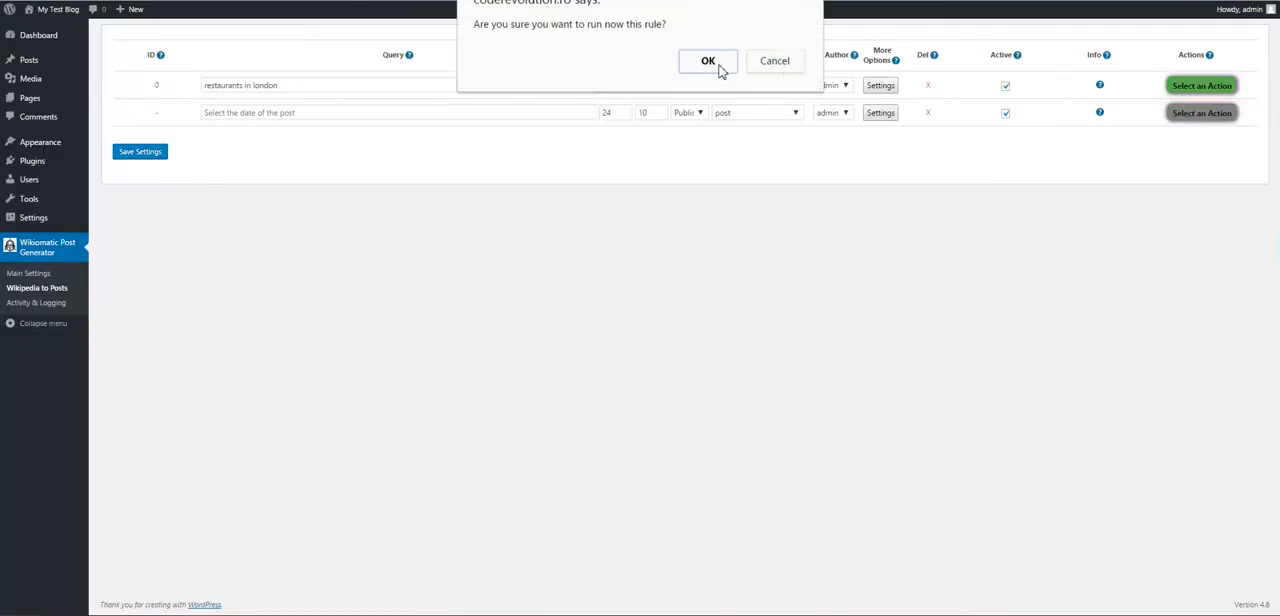
{"action": "left_click", "coordinate": [708, 60]}
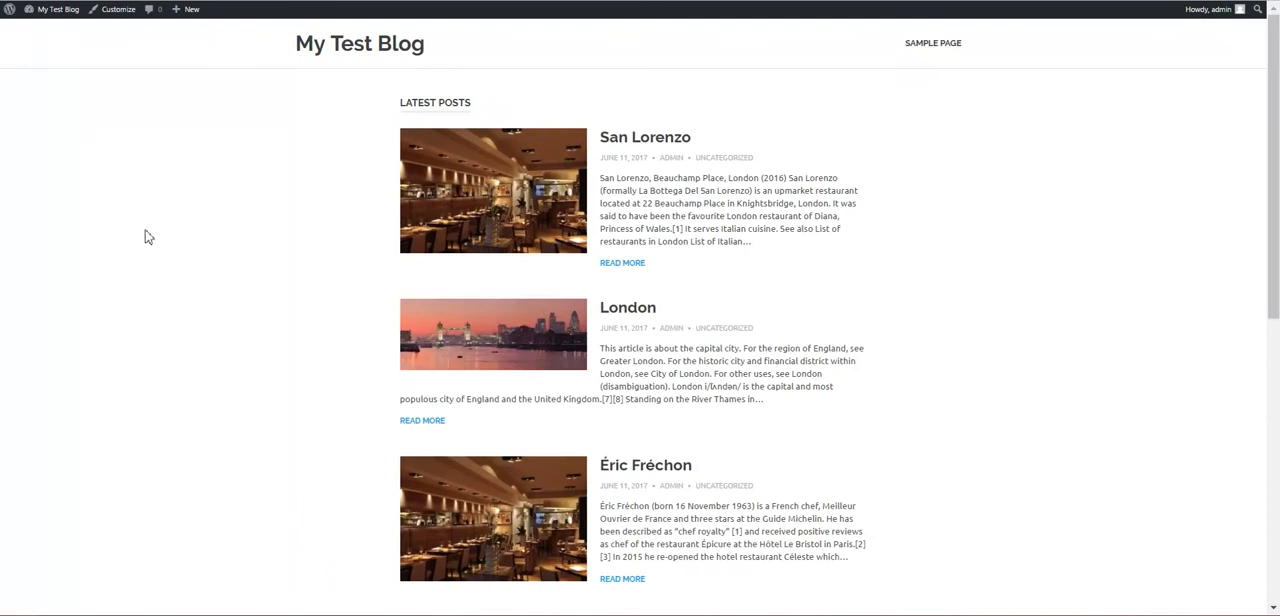
Step: Browse the imported posts and view the San Lorenzo and Scandinavian Kitchen articles
{"action": "scroll", "scroll_direction": "down", "scroll_amount": 3}
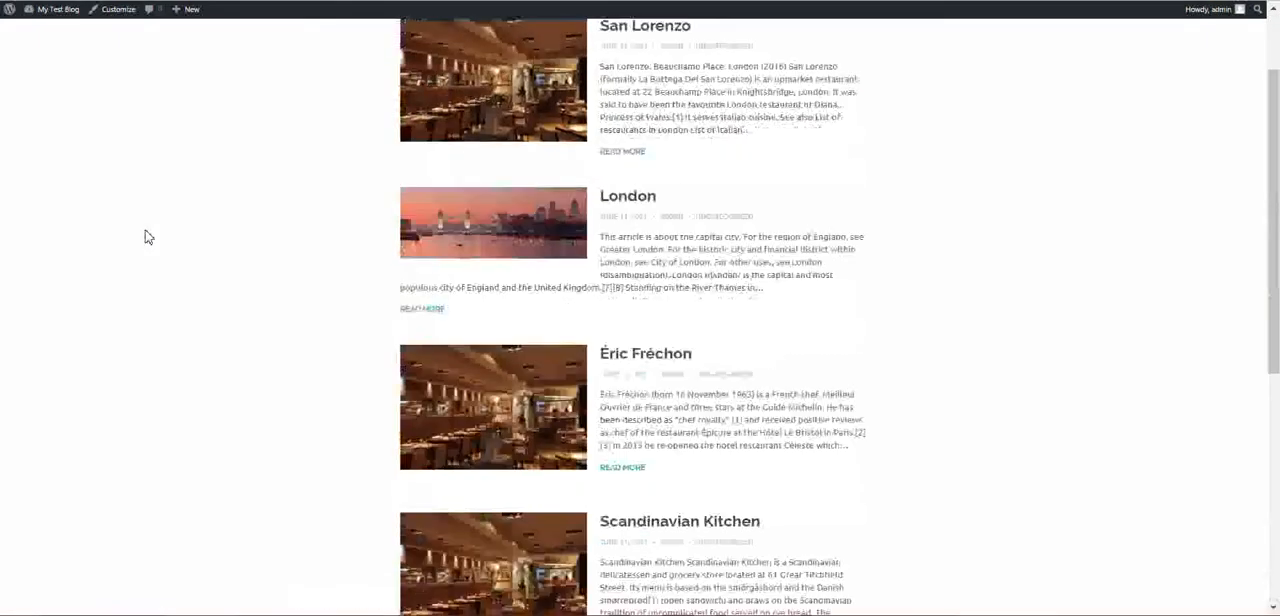
{"action": "scroll", "scroll_direction": "up", "scroll_amount": 3}
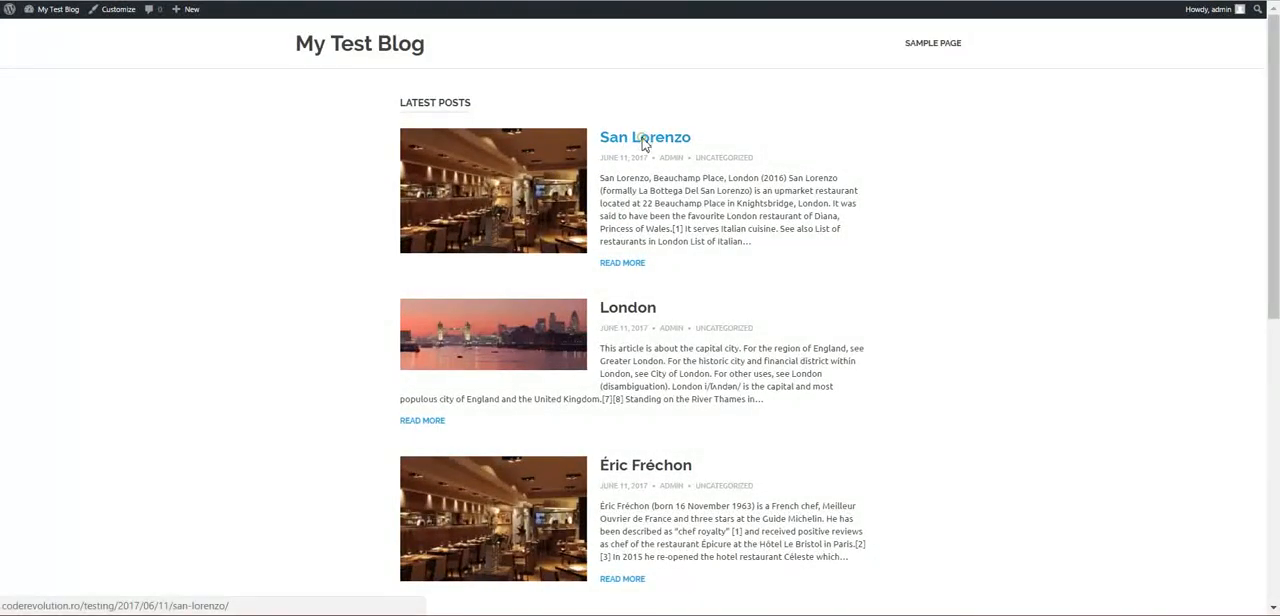
{"action": "left_click", "coordinate": [644, 136]}
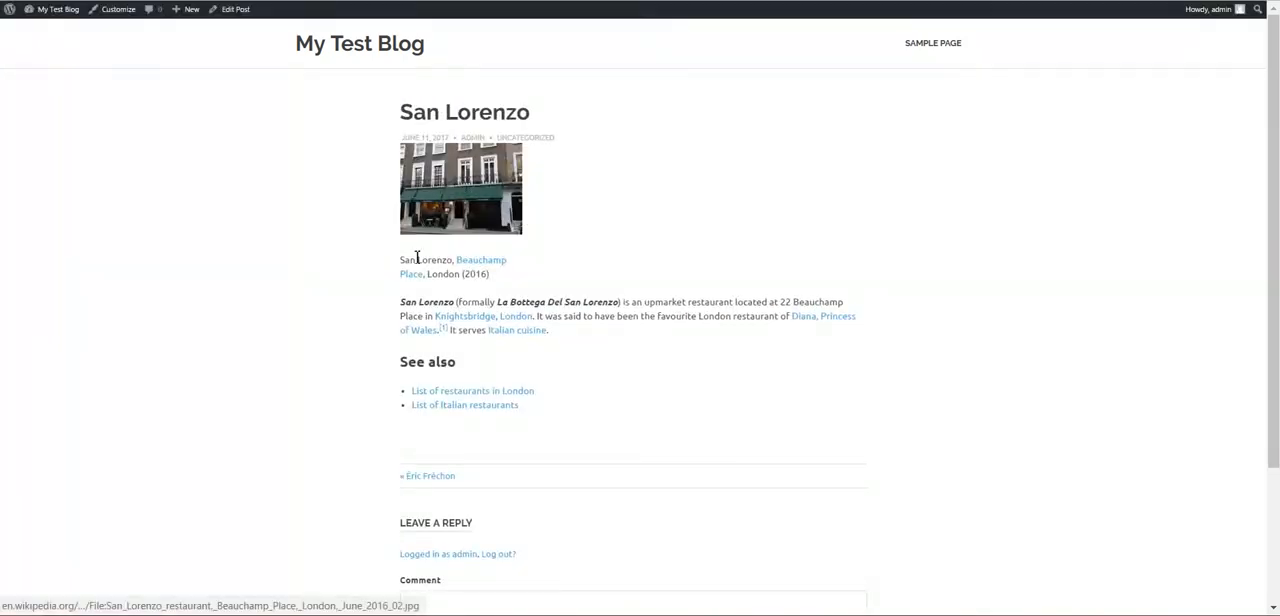
{"action": "mouse_move", "coordinate": [272, 202]}
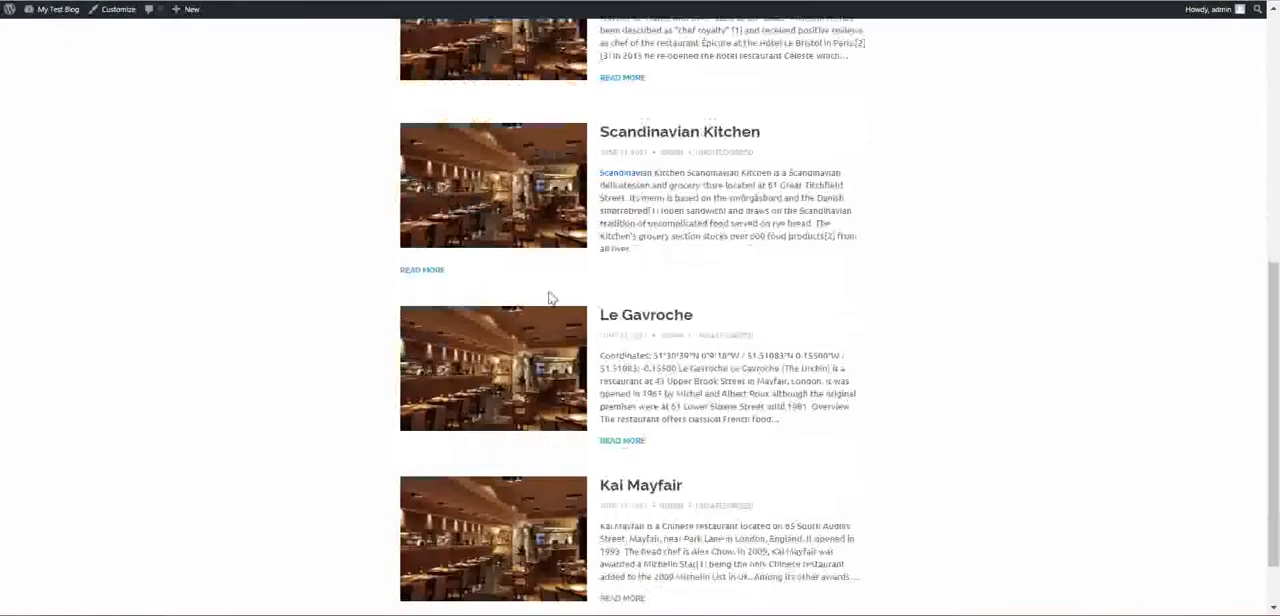
{"action": "mouse_move", "coordinate": [632, 132]}
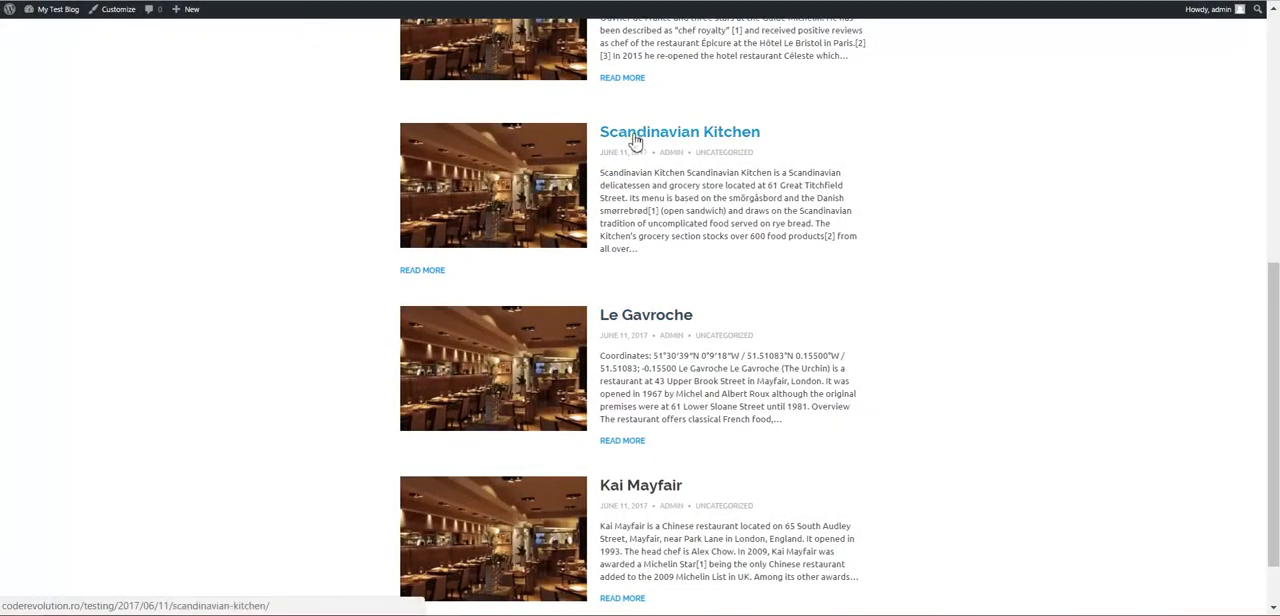
{"action": "left_click", "coordinate": [680, 132]}
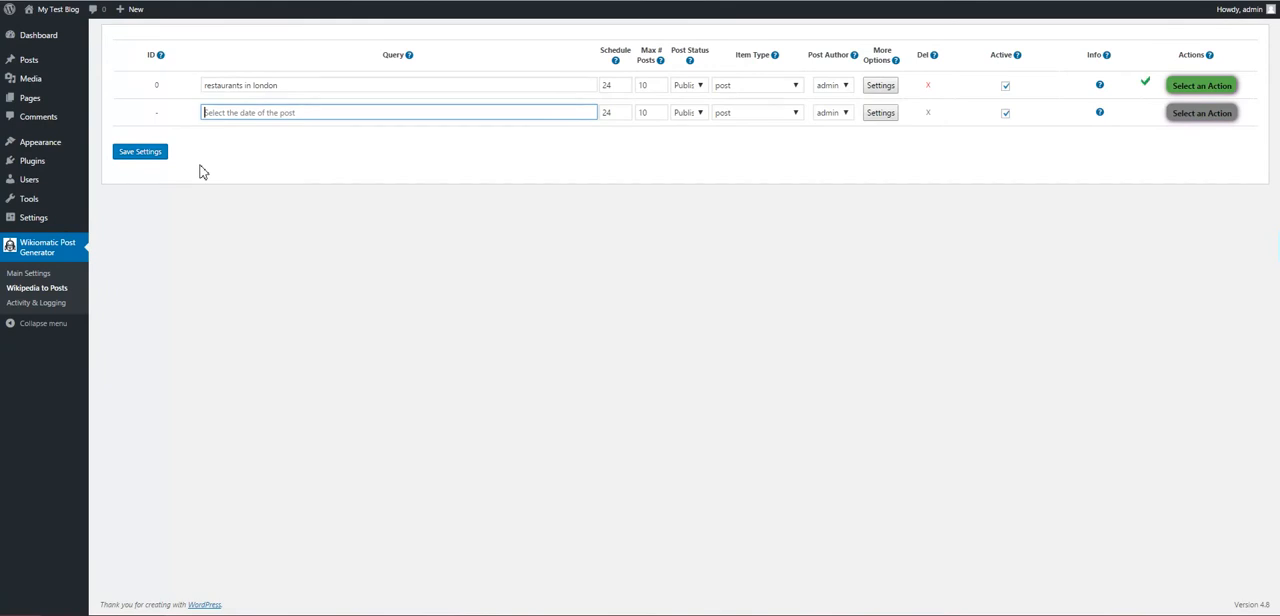
Step: Create a new import rule with query 'hungary' and save it
{"action": "type", "text": "R"}
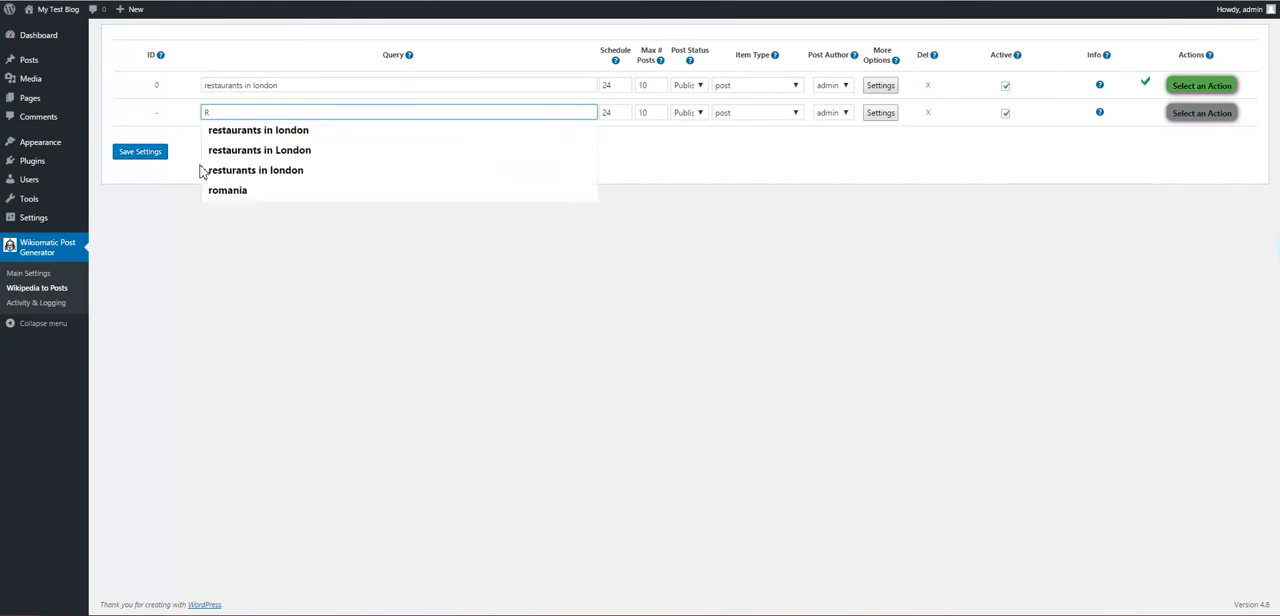
{"action": "type", "text": "Hun"}
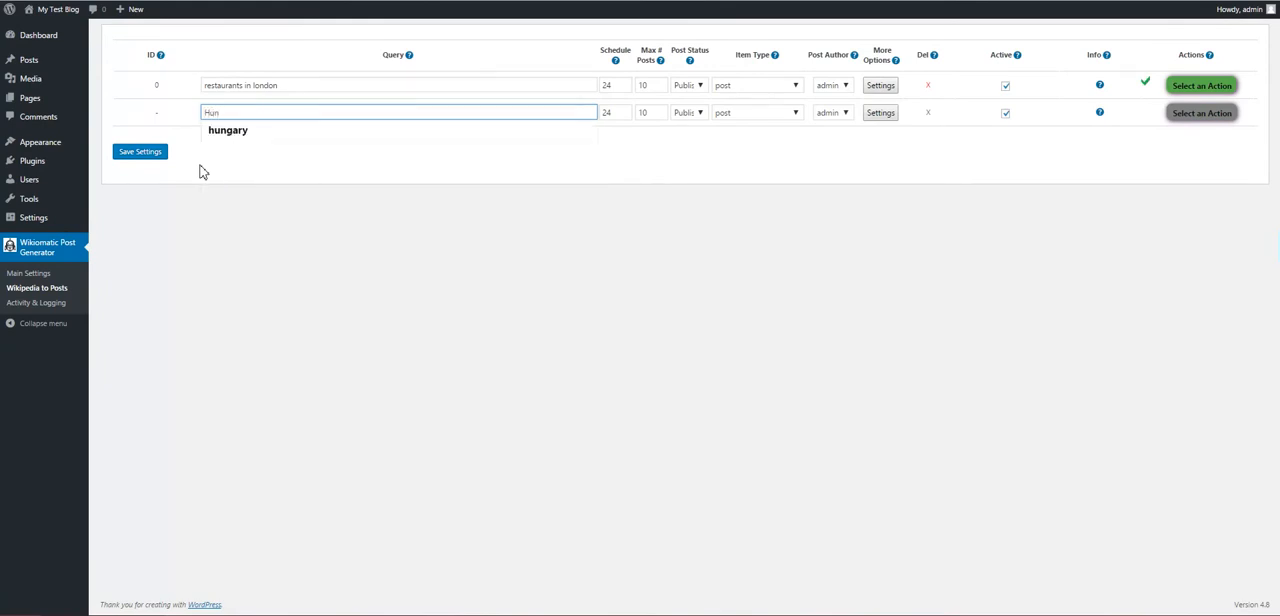
{"action": "left_click", "coordinate": [228, 130]}
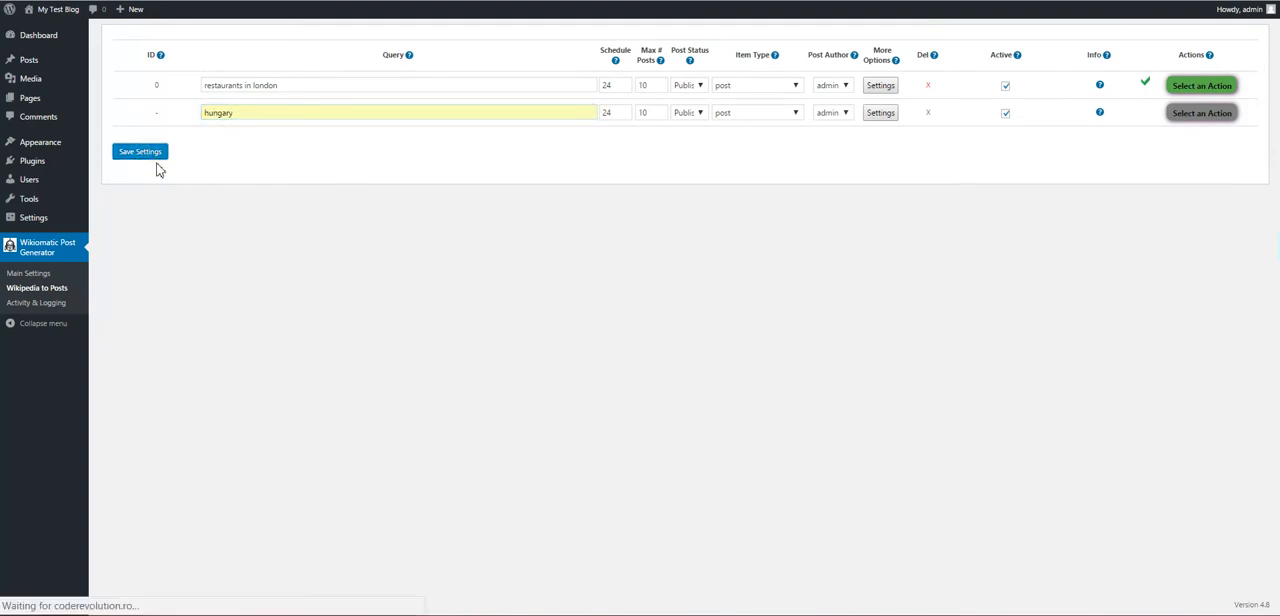
{"action": "left_click", "coordinate": [140, 152]}
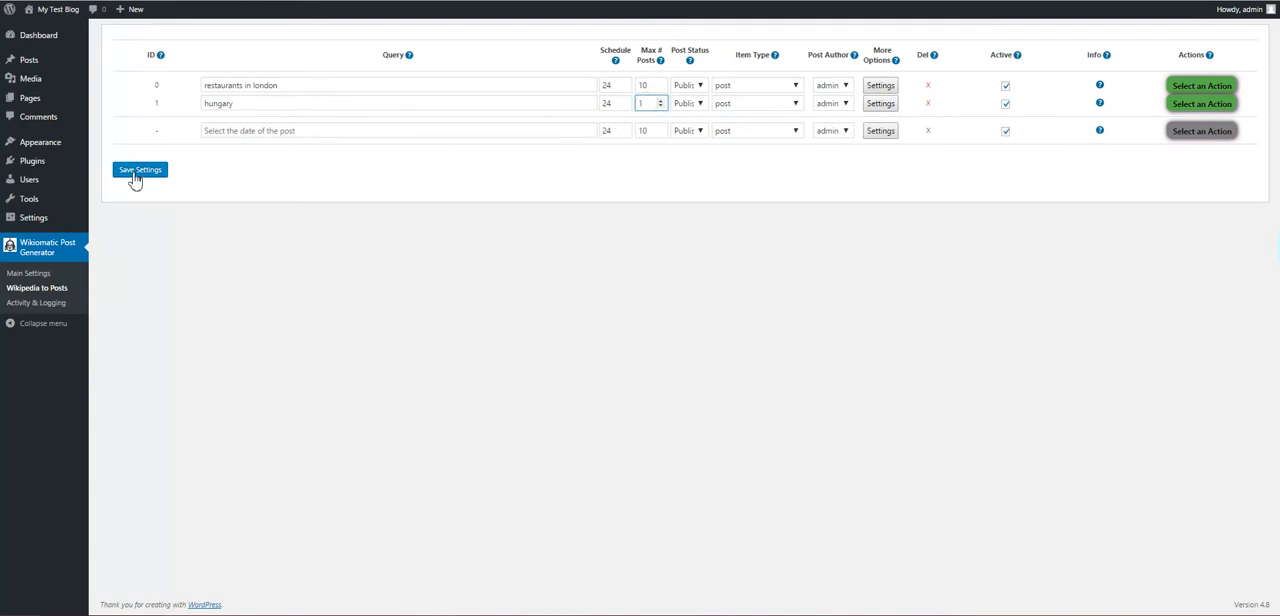
Step: Limit the hungary rule to 1 post, save it and run it now
{"action": "left_click", "coordinate": [1200, 84]}
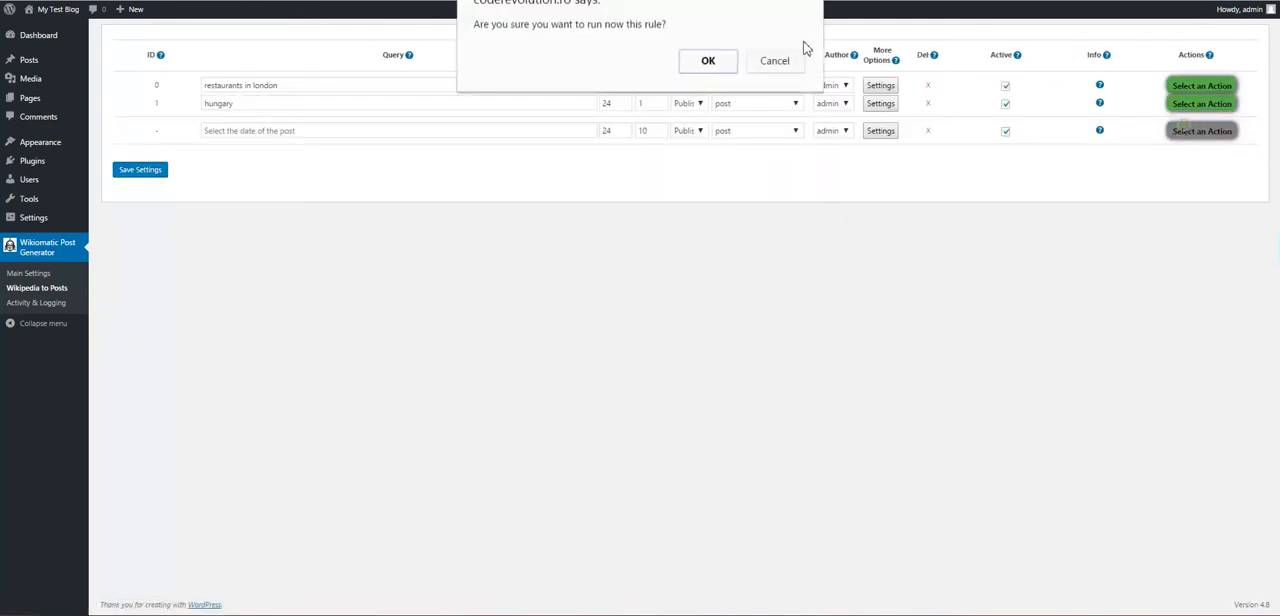
{"action": "left_click", "coordinate": [708, 60]}
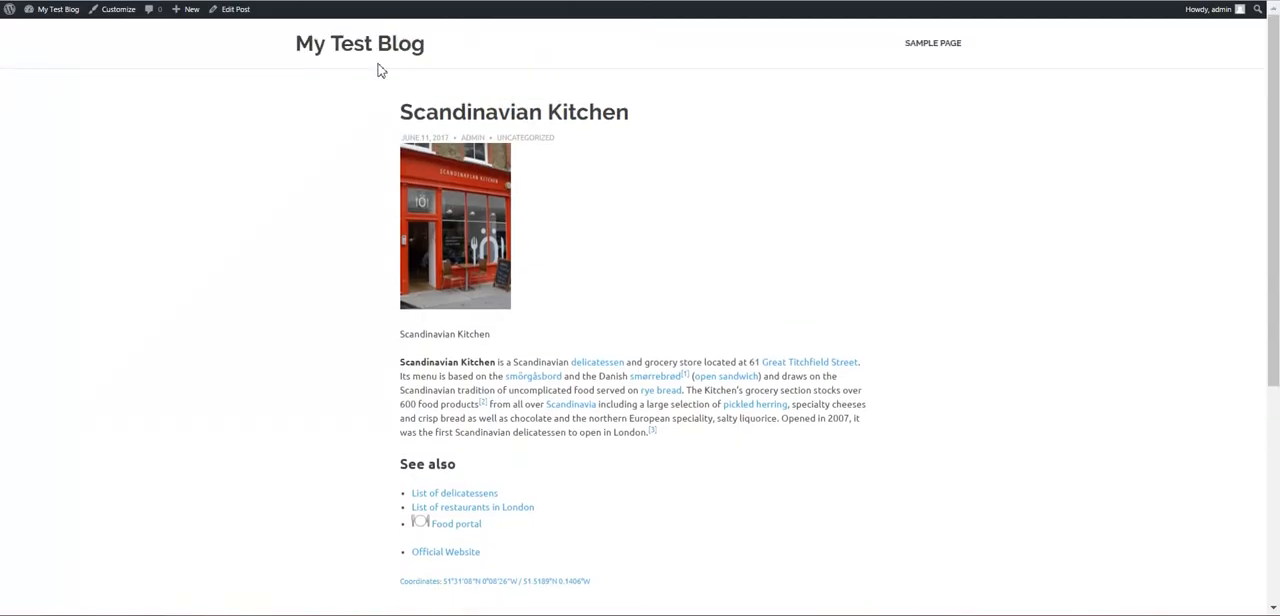
{"action": "left_click", "coordinate": [360, 44]}
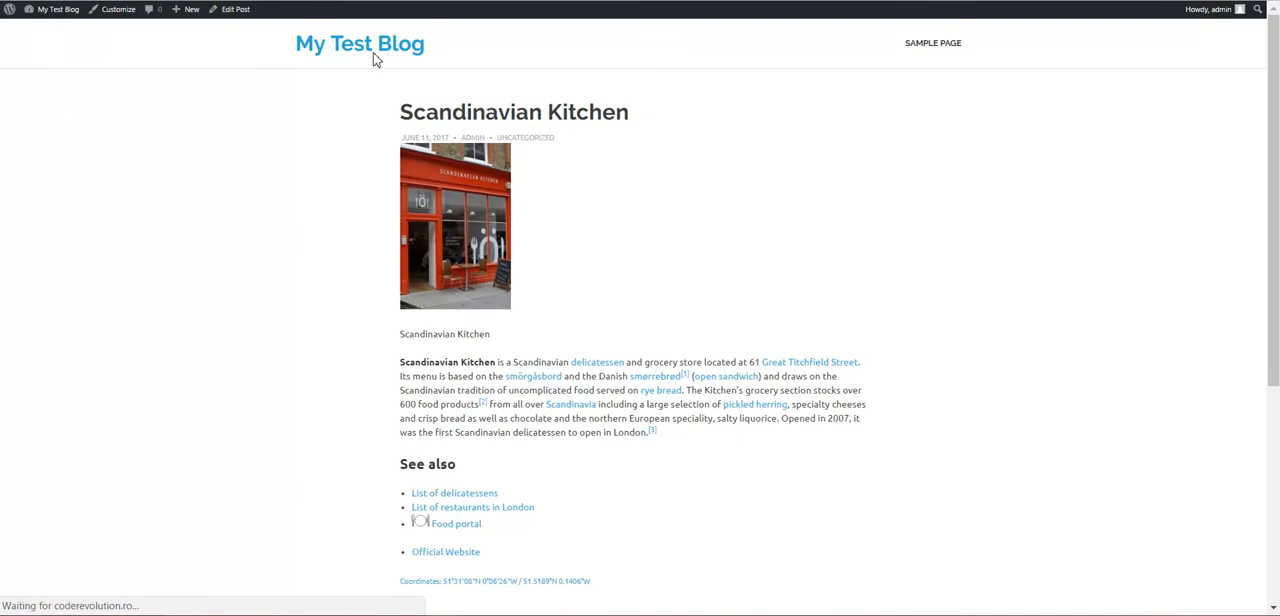
{"action": "left_click", "coordinate": [360, 44]}
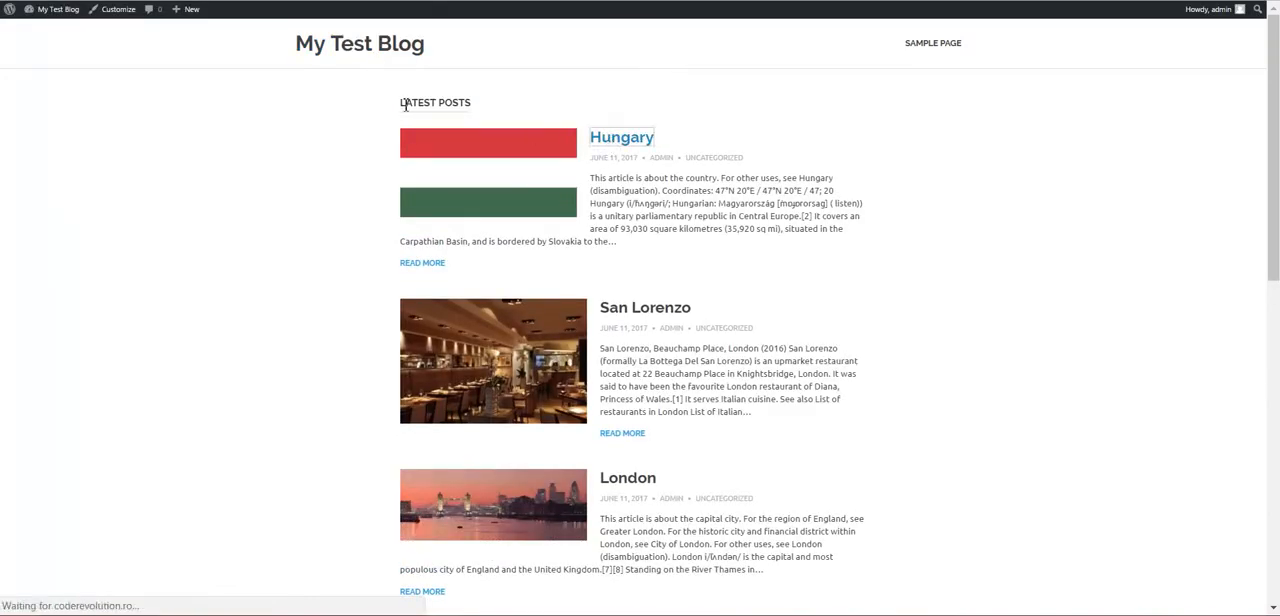
{"action": "left_click", "coordinate": [620, 136]}
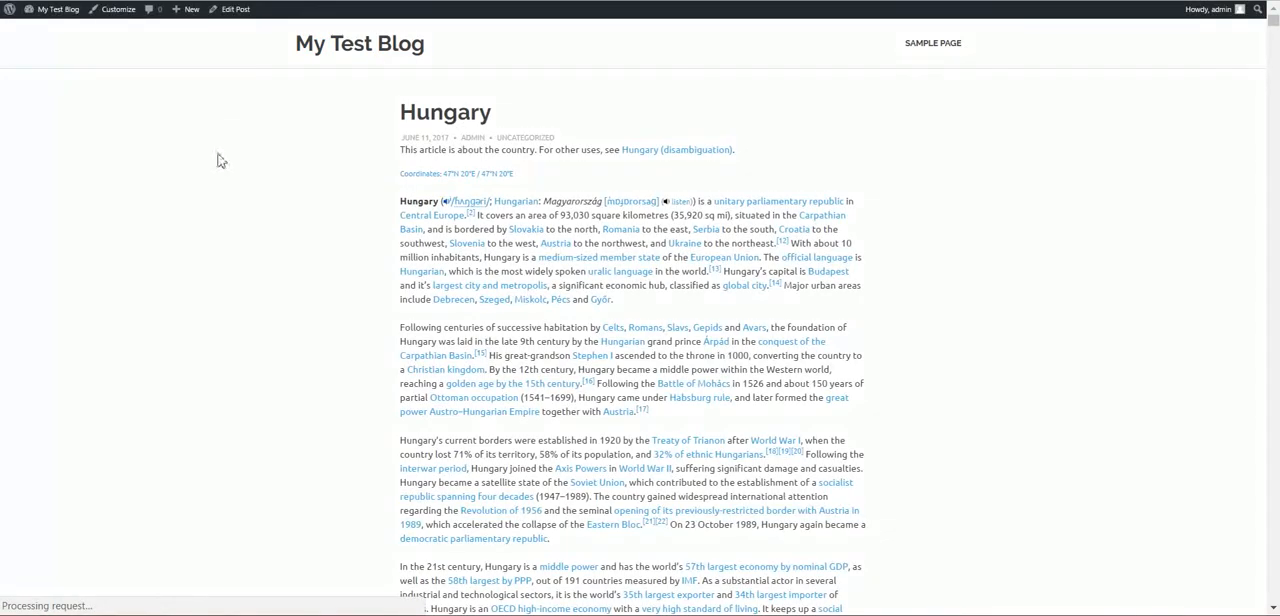
{"action": "scroll", "scroll_direction": "down", "scroll_amount": 3}
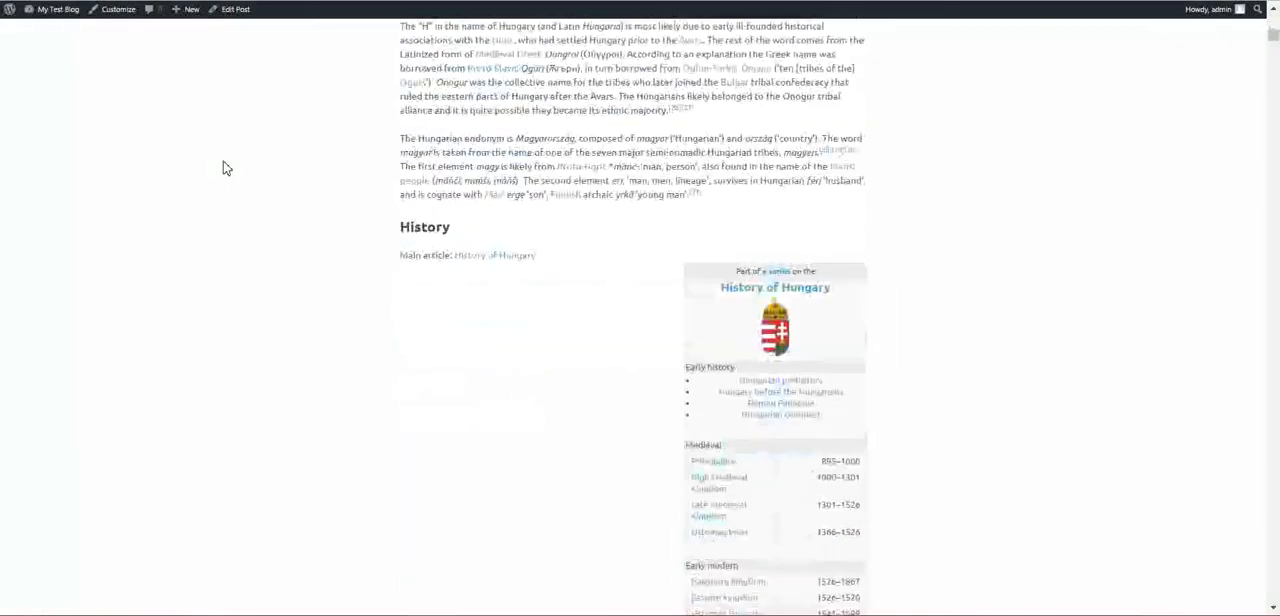
{"action": "scroll", "scroll_direction": "up", "scroll_amount": 3}
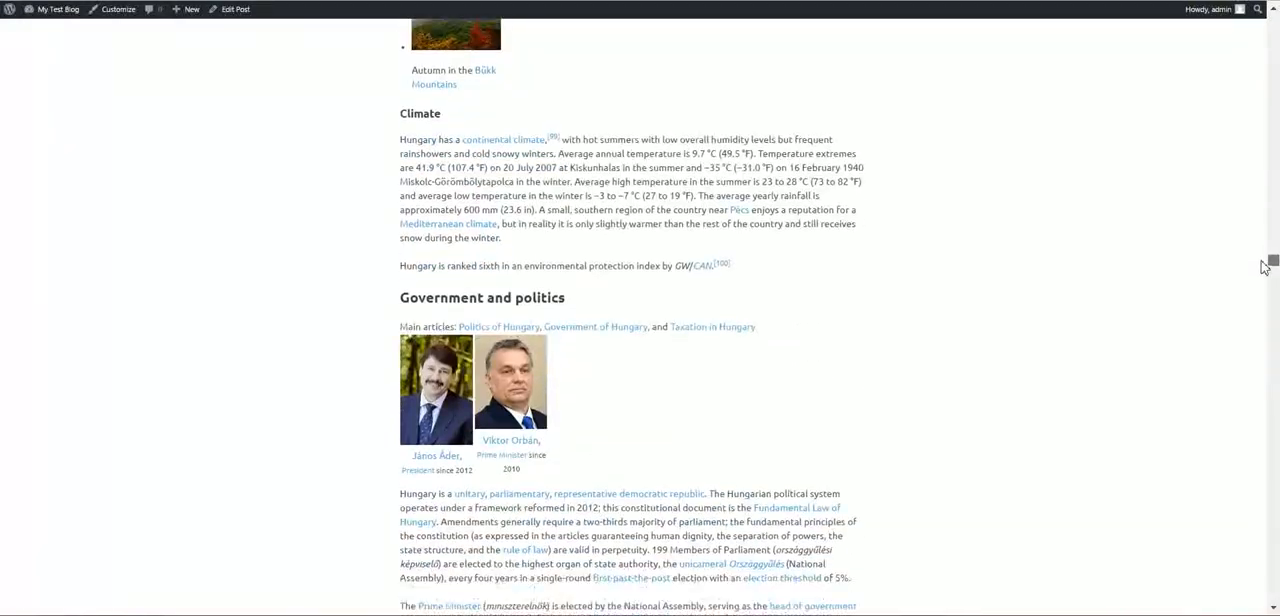
{"action": "scroll", "scroll_direction": "down", "scroll_amount": 3}
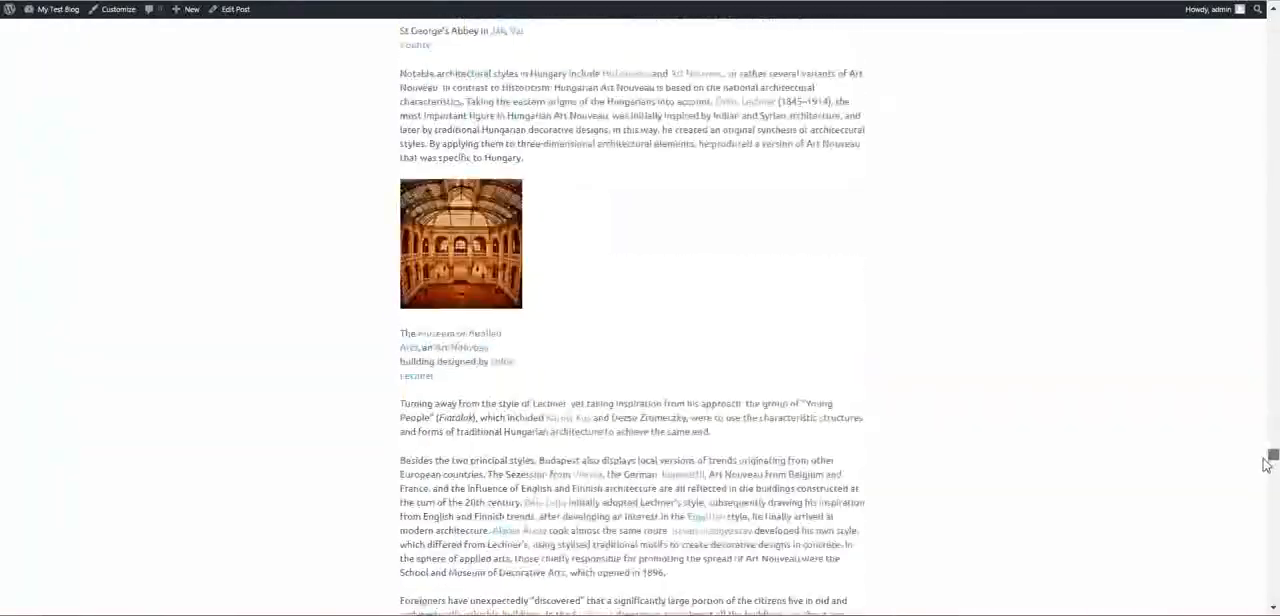
{"action": "scroll", "scroll_direction": "down", "scroll_amount": 3}
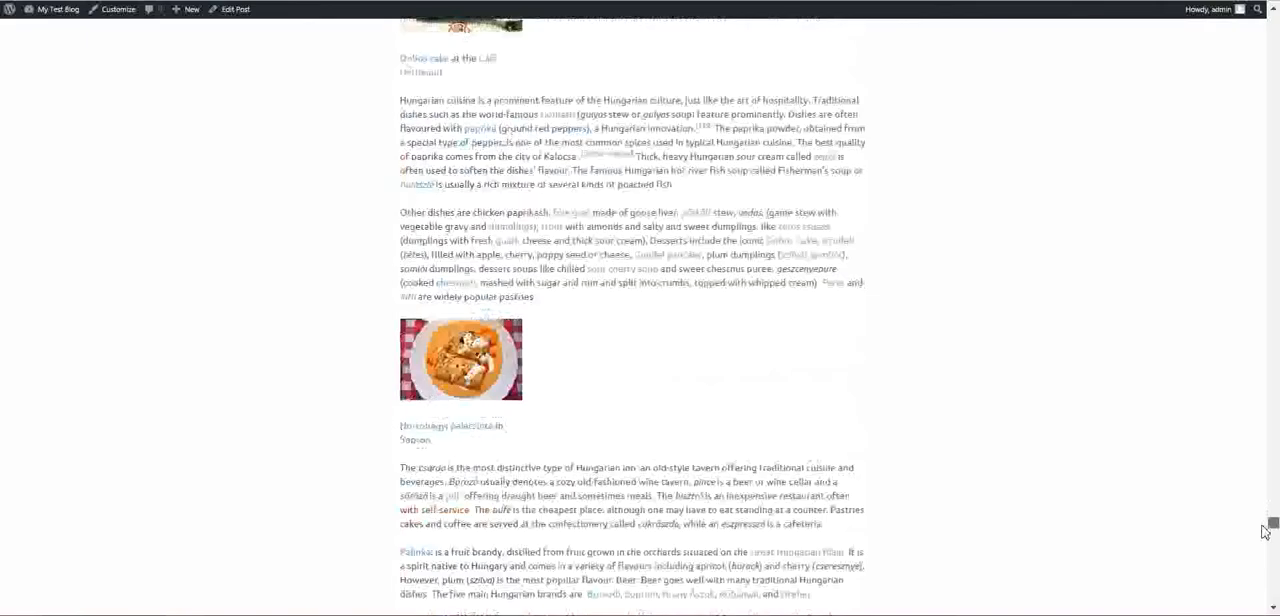
{"action": "scroll", "scroll_direction": "down", "scroll_amount": 3}
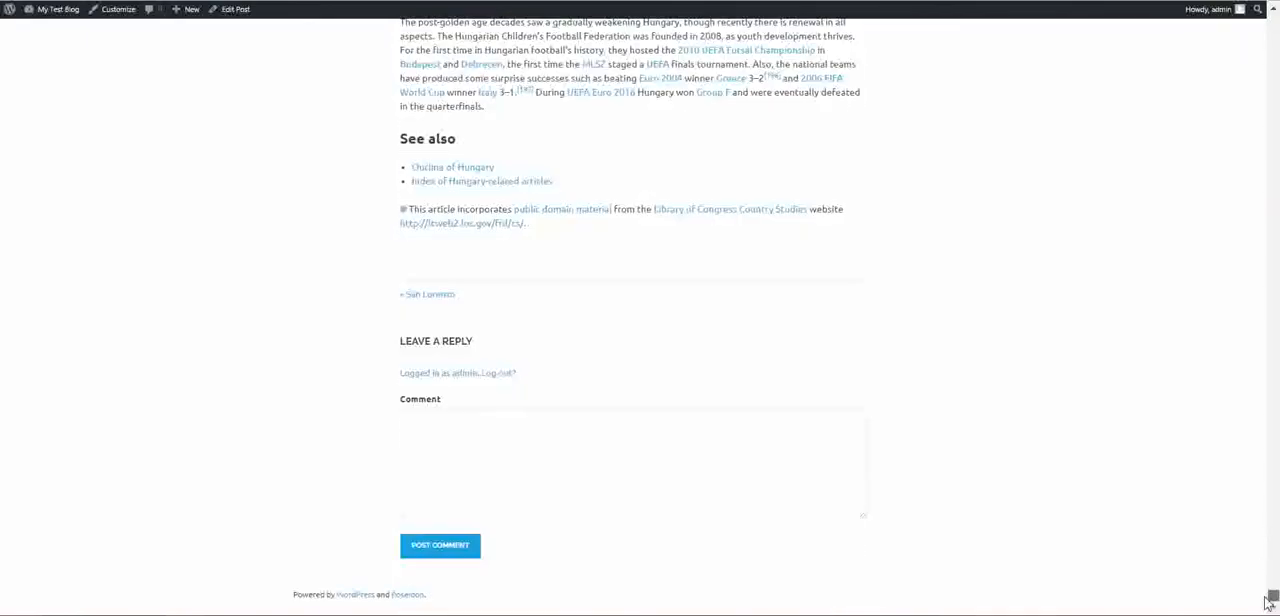
{"action": "scroll", "scroll_direction": "up", "scroll_amount": 3}
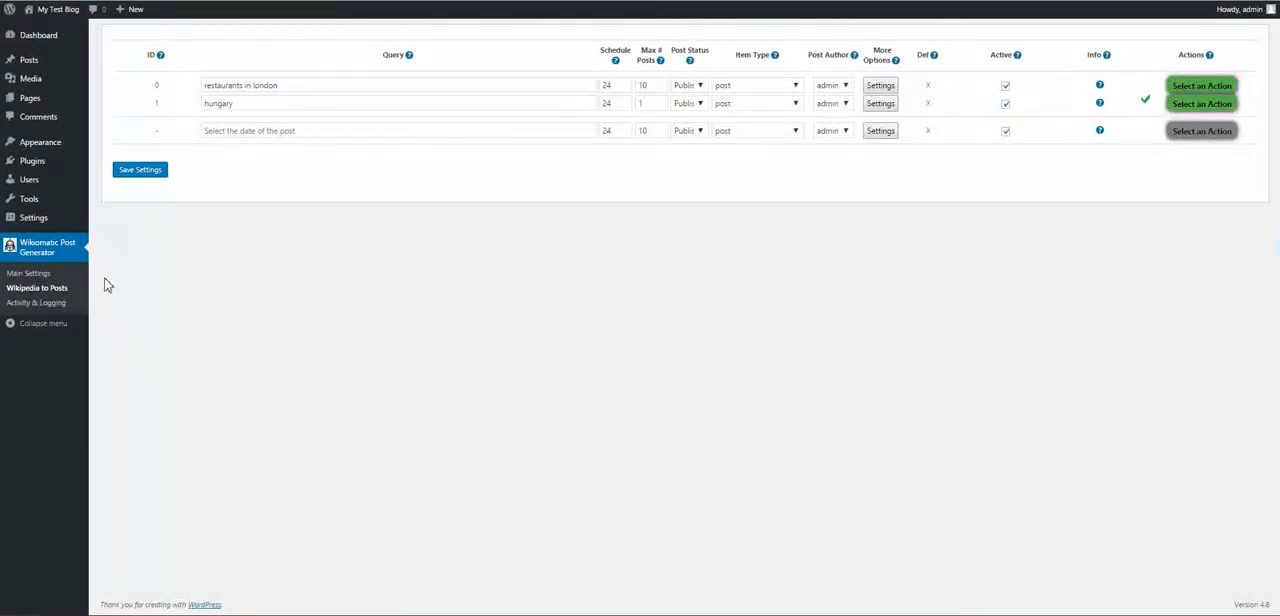
Step: View the Wikiomatic Activity & Logging page showing no running rules and an empty log
{"action": "left_click", "coordinate": [36, 302]}
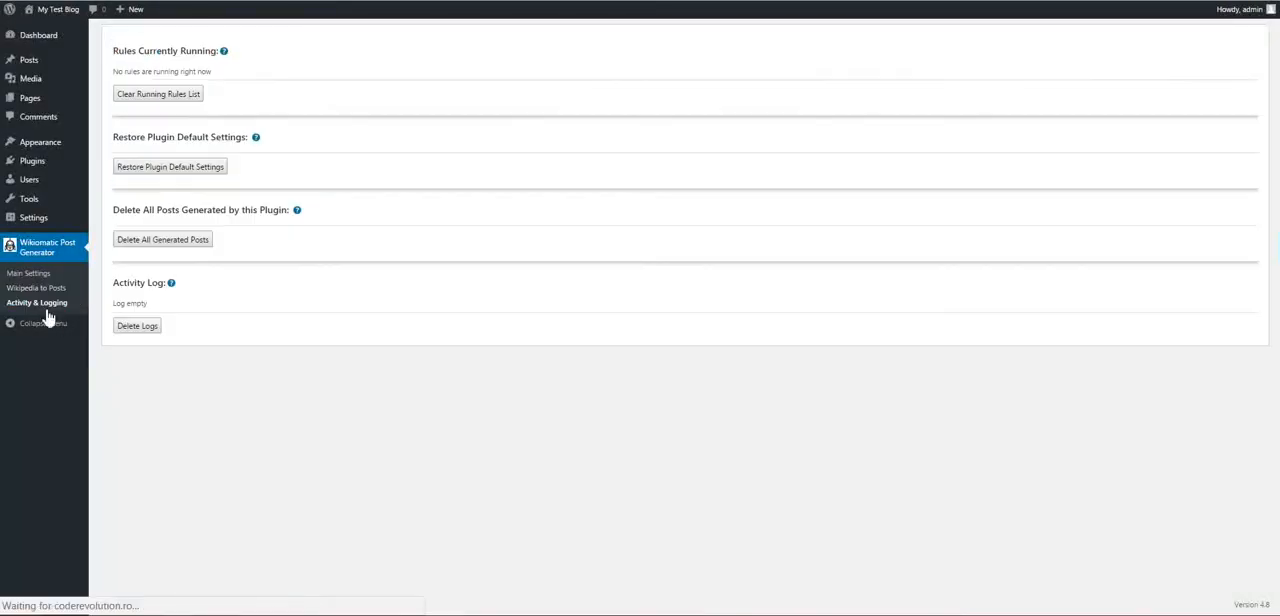
{"action": "mouse_move", "coordinate": [158, 92]}
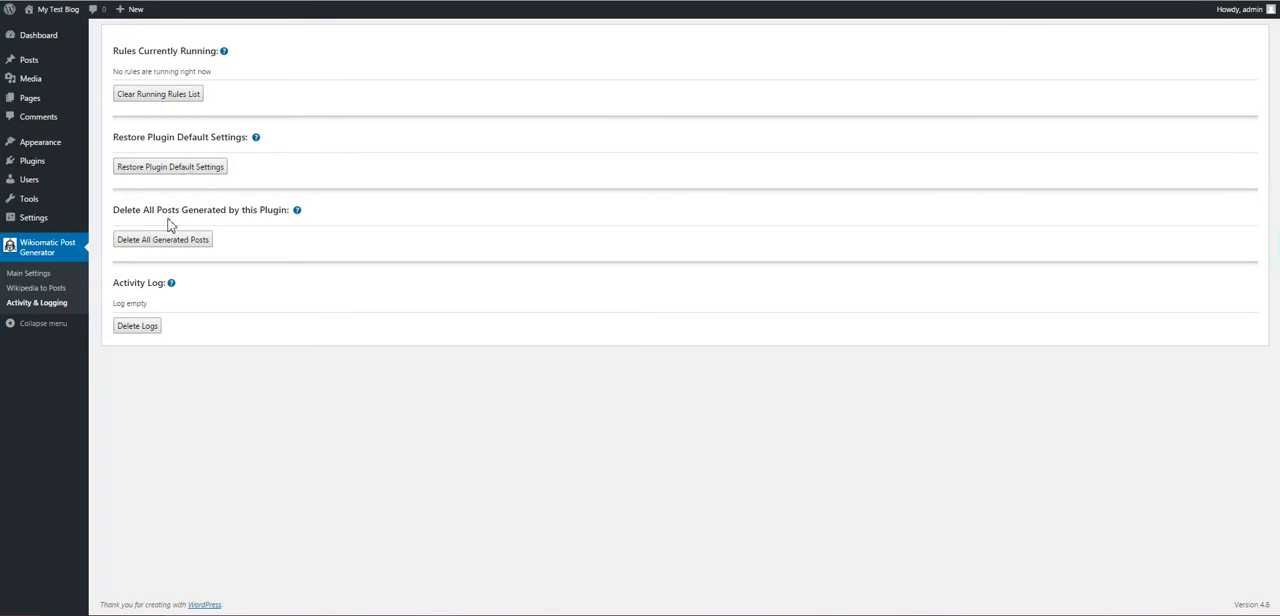
{"action": "double_click", "coordinate": [200, 210]}
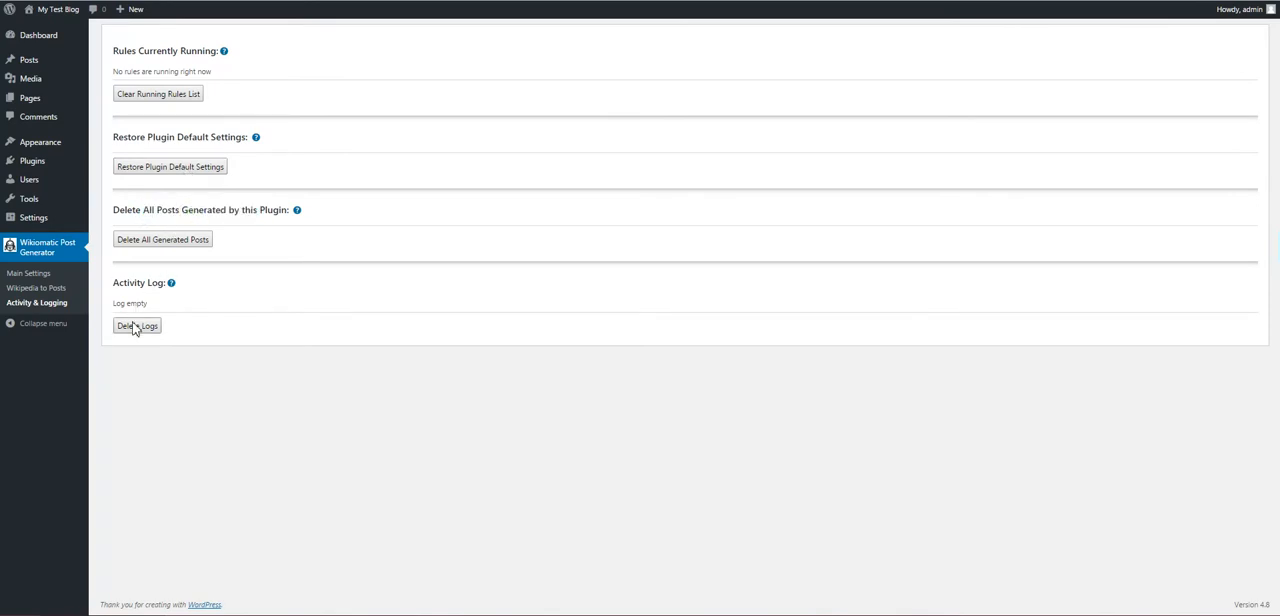
{"action": "mouse_move", "coordinate": [28, 272]}
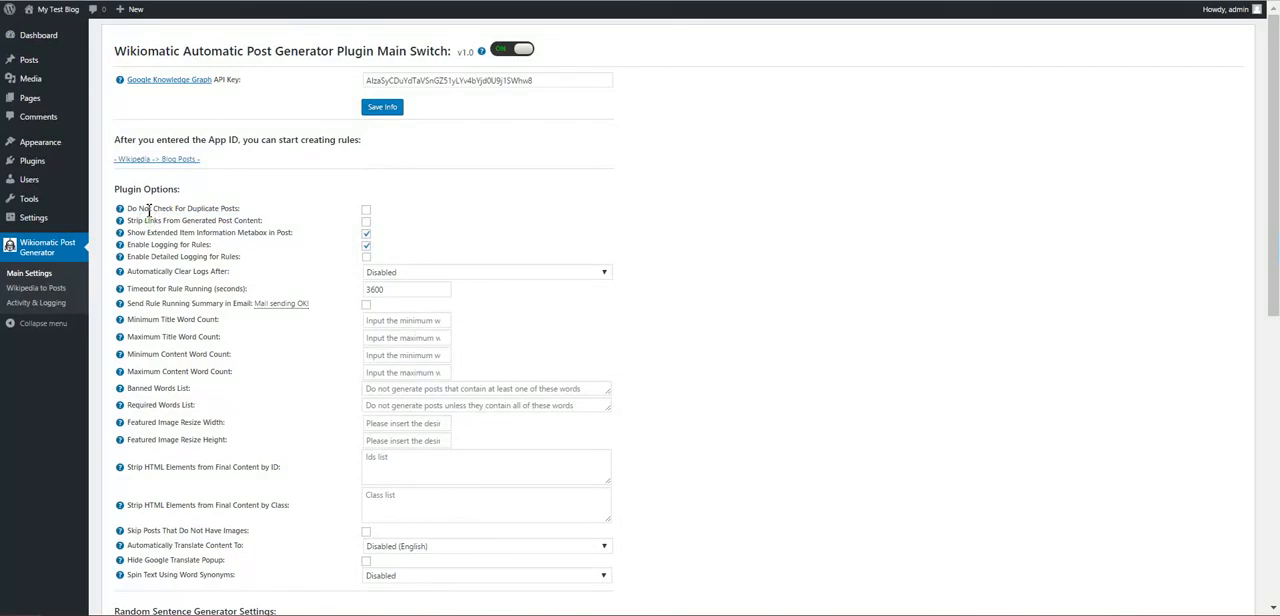
Step: Review the Main Settings plugin options, highlighting Do Not Check For Duplicate Posts
{"action": "double_click", "coordinate": [184, 208]}
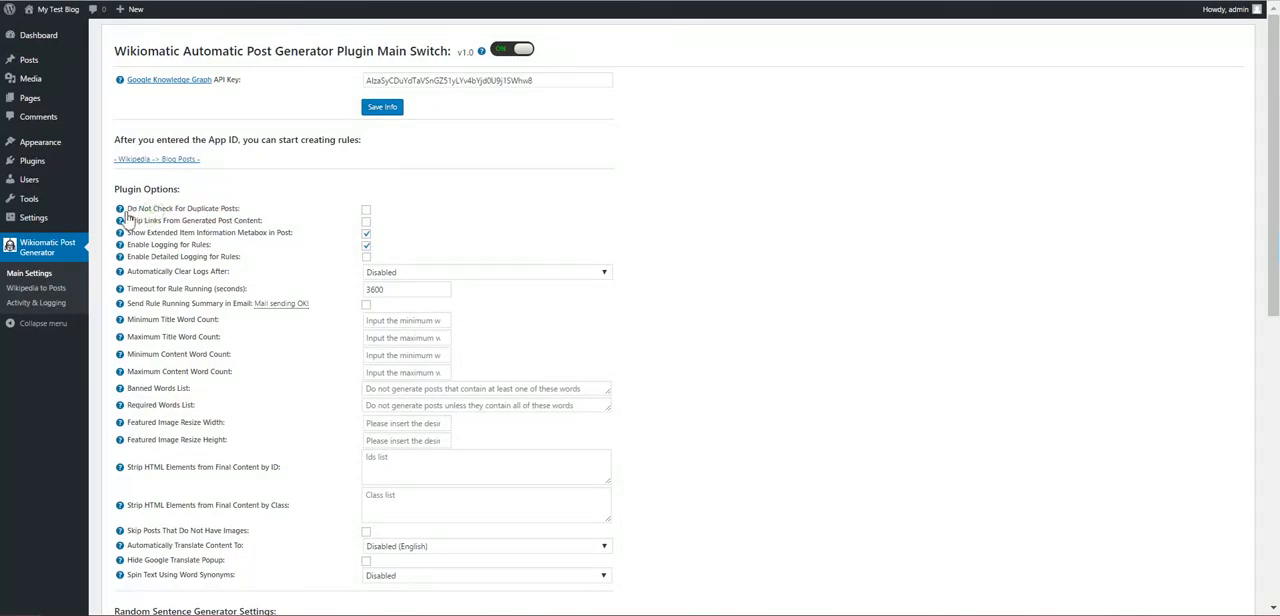
{"action": "double_click", "coordinate": [182, 208]}
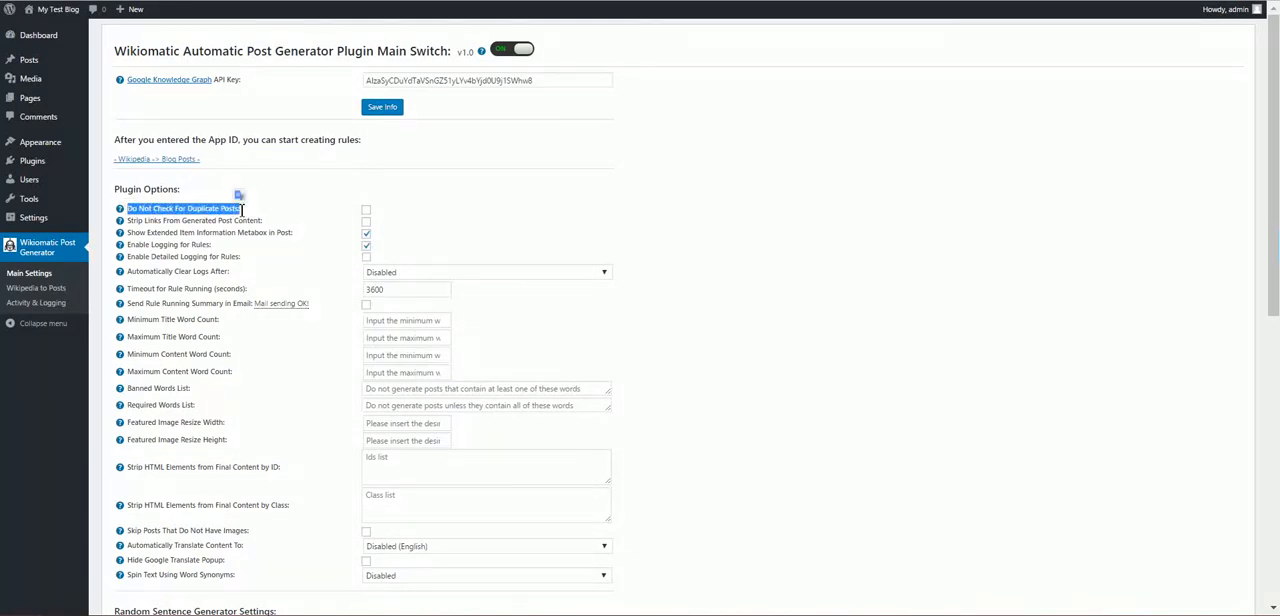
{"action": "double_click", "coordinate": [160, 188]}
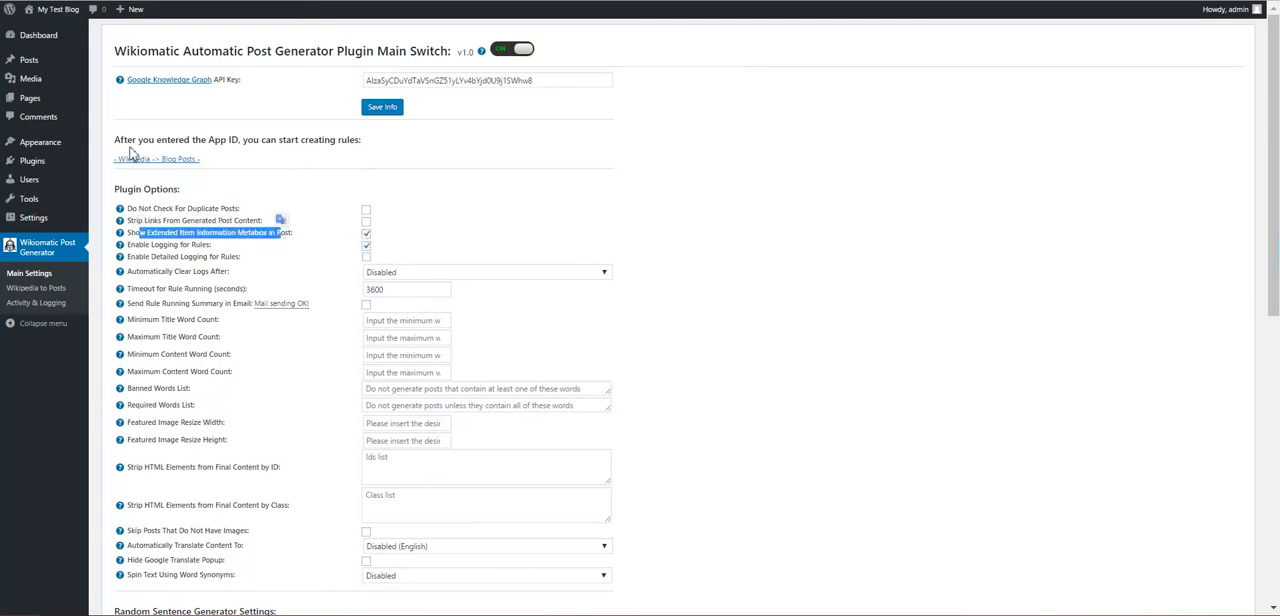
{"action": "right_click", "coordinate": [132, 158]}
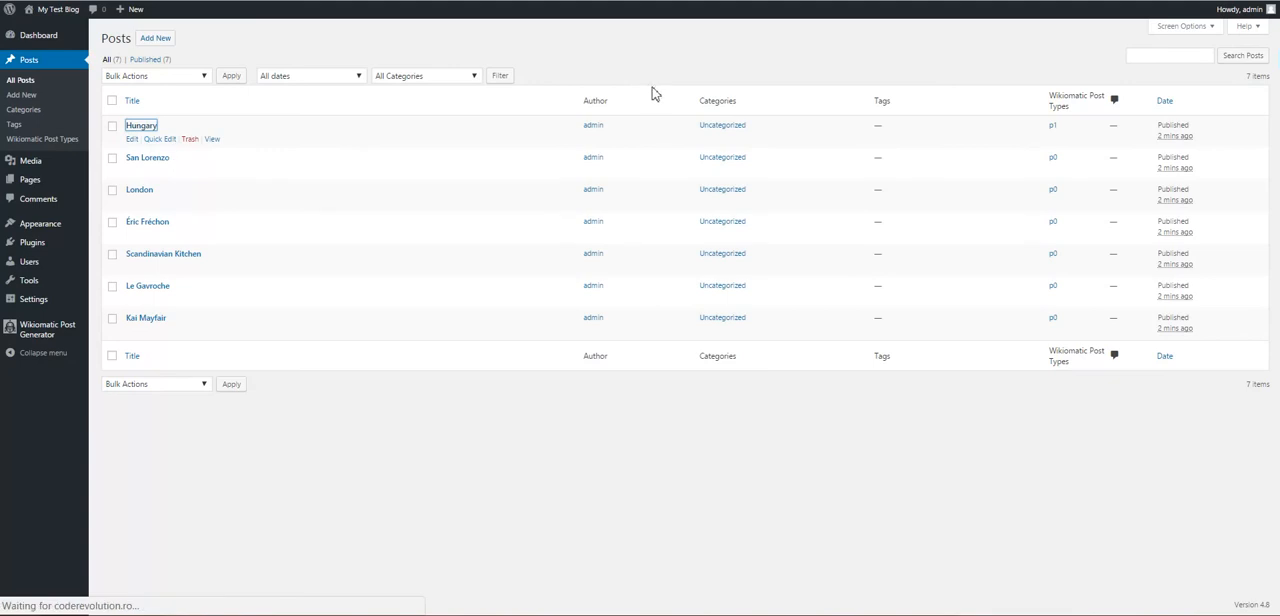
{"action": "mouse_move", "coordinate": [938, 52]}
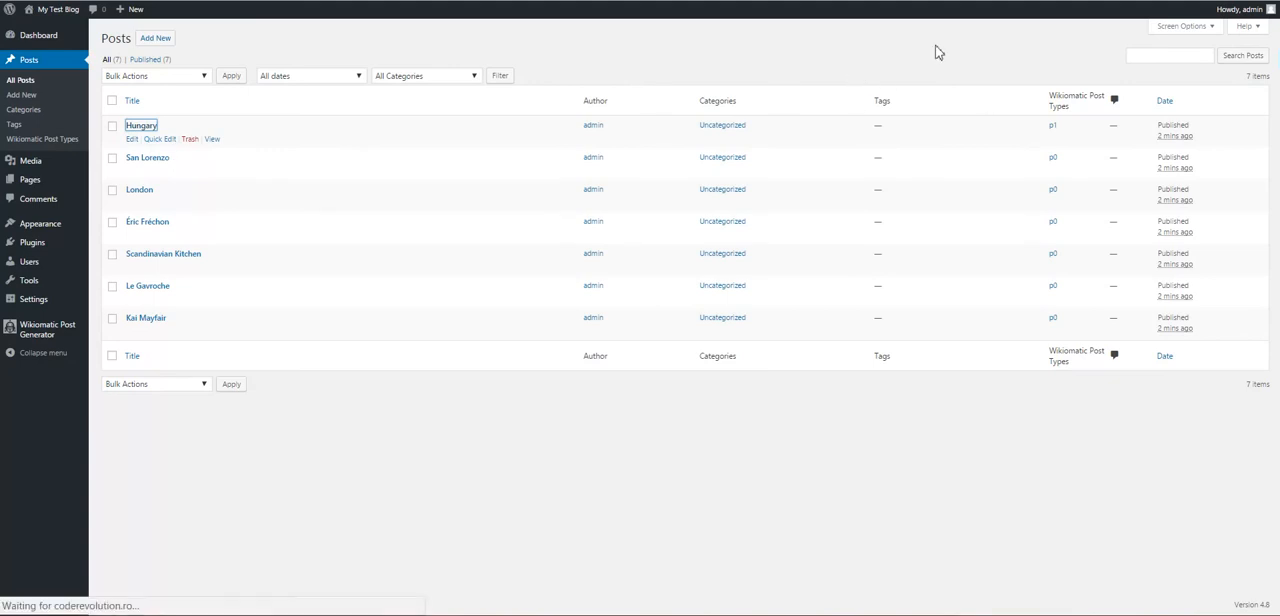
Step: View the imported Hungary post's generated content in the post editor
{"action": "left_click", "coordinate": [140, 124]}
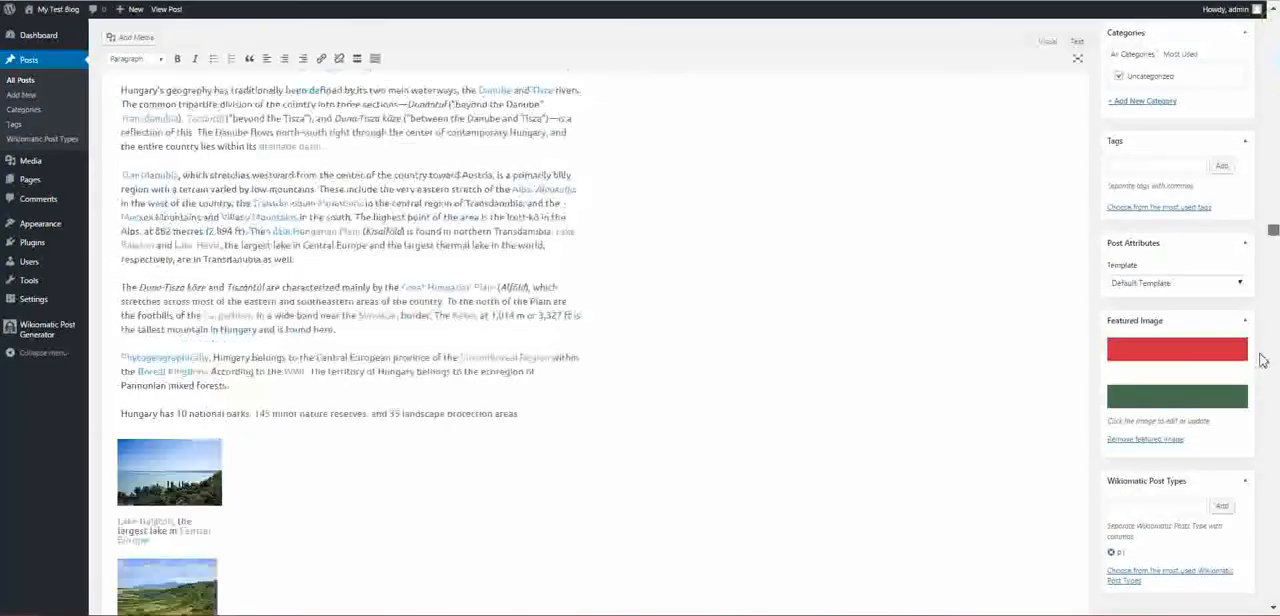
{"action": "scroll", "scroll_direction": "down", "scroll_amount": 3}
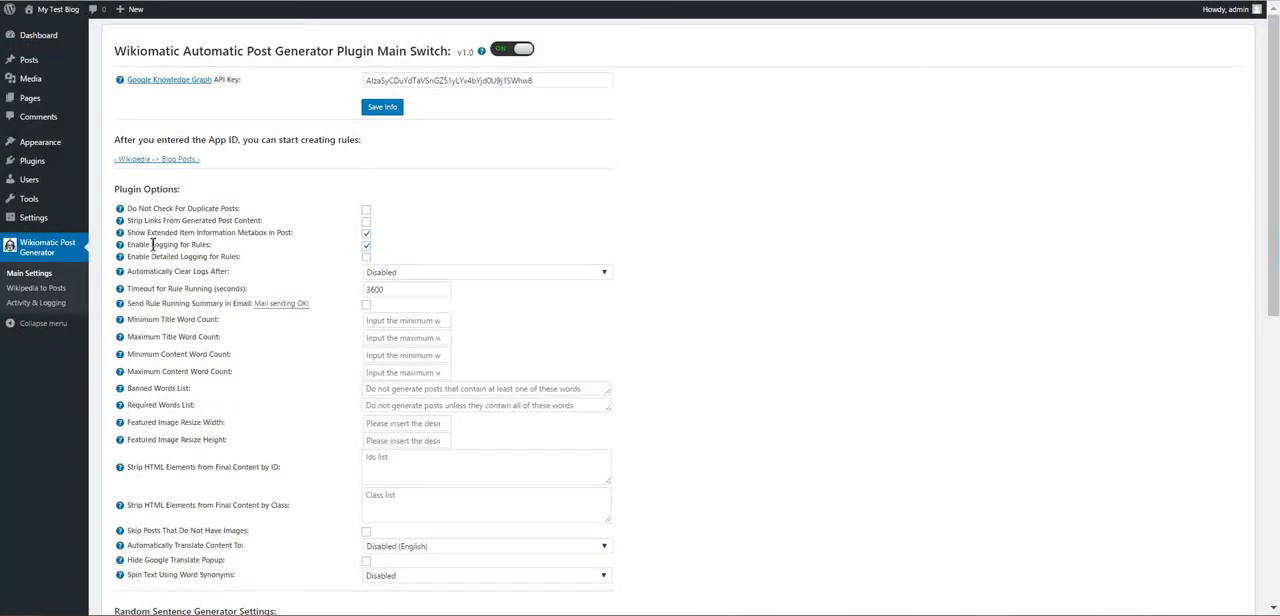
{"action": "double_click", "coordinate": [180, 256]}
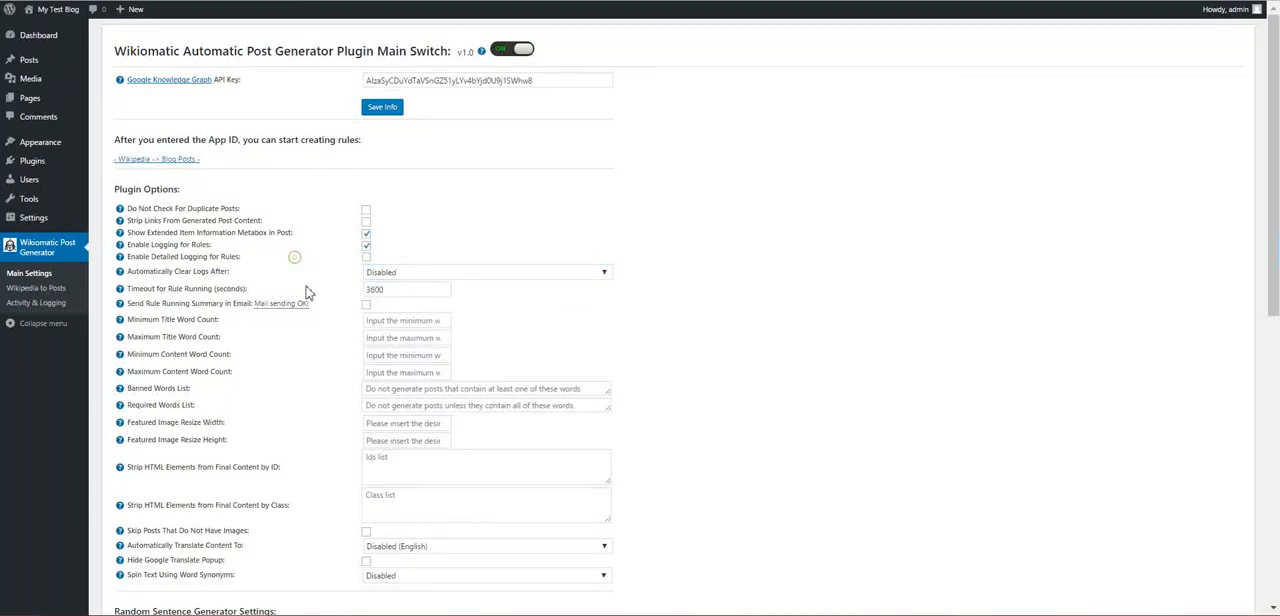
{"action": "double_click", "coordinate": [176, 288]}
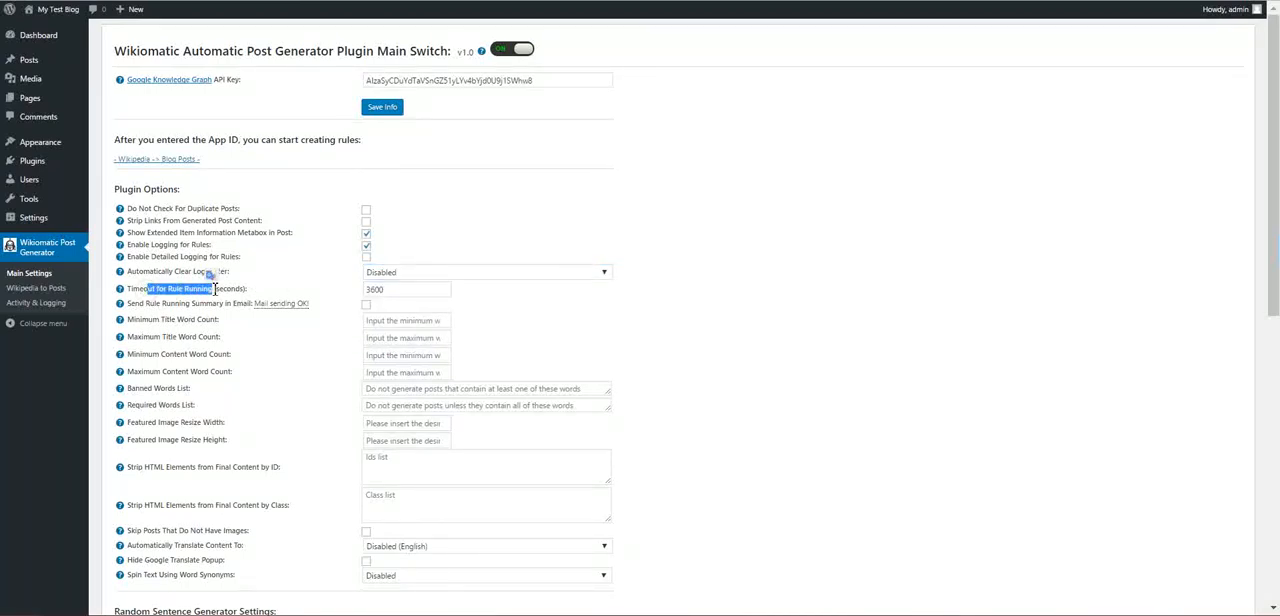
{"action": "scroll", "scroll_direction": "down", "scroll_amount": 3}
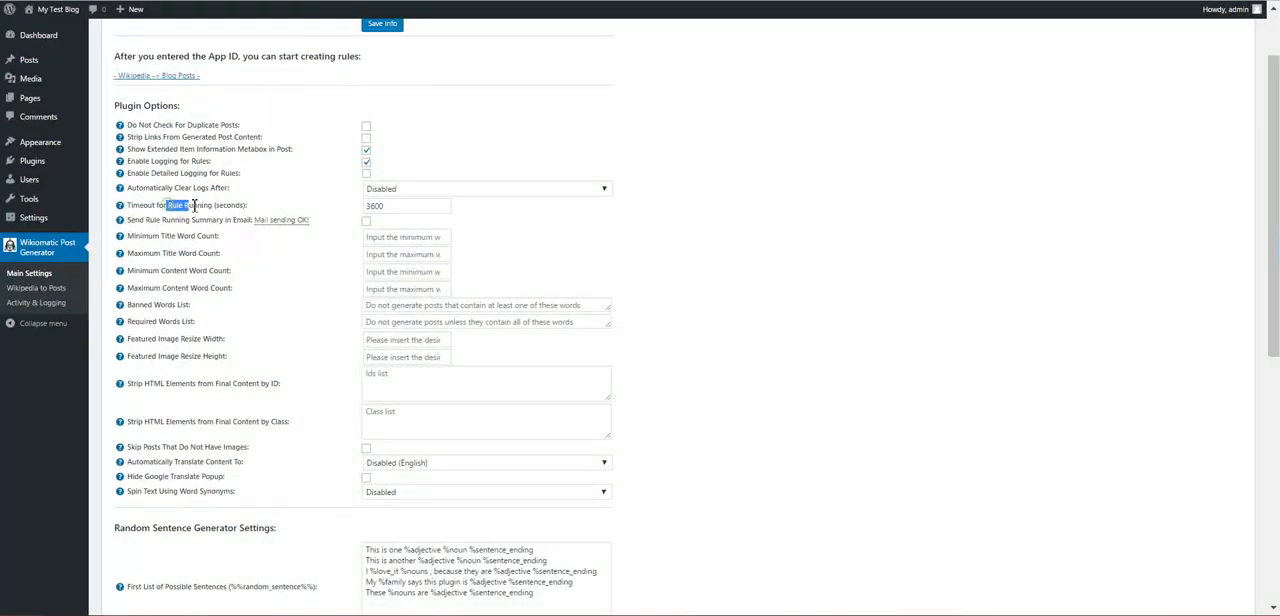
{"action": "triple_click", "coordinate": [404, 204]}
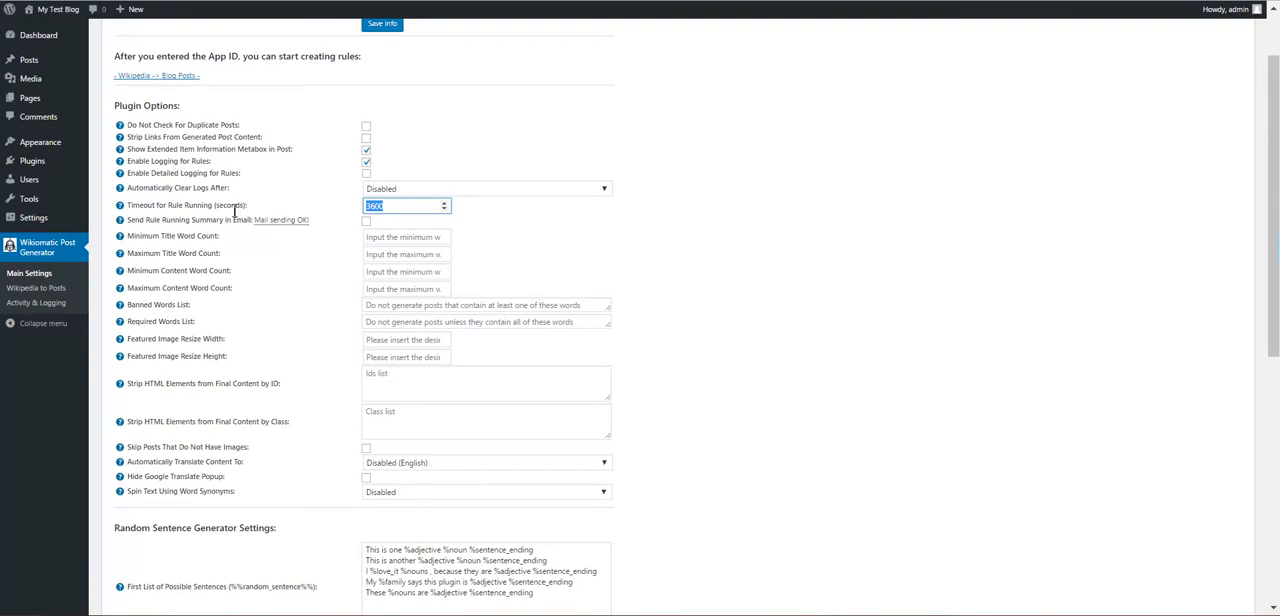
{"action": "left_click", "coordinate": [366, 220]}
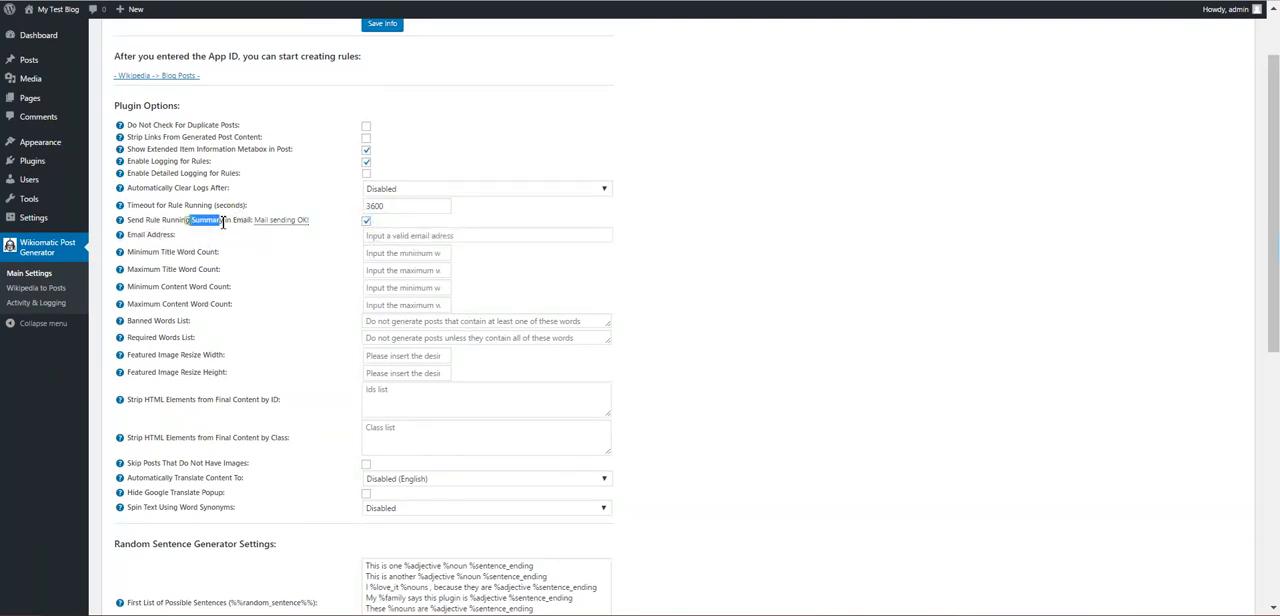
{"action": "left_click", "coordinate": [486, 236]}
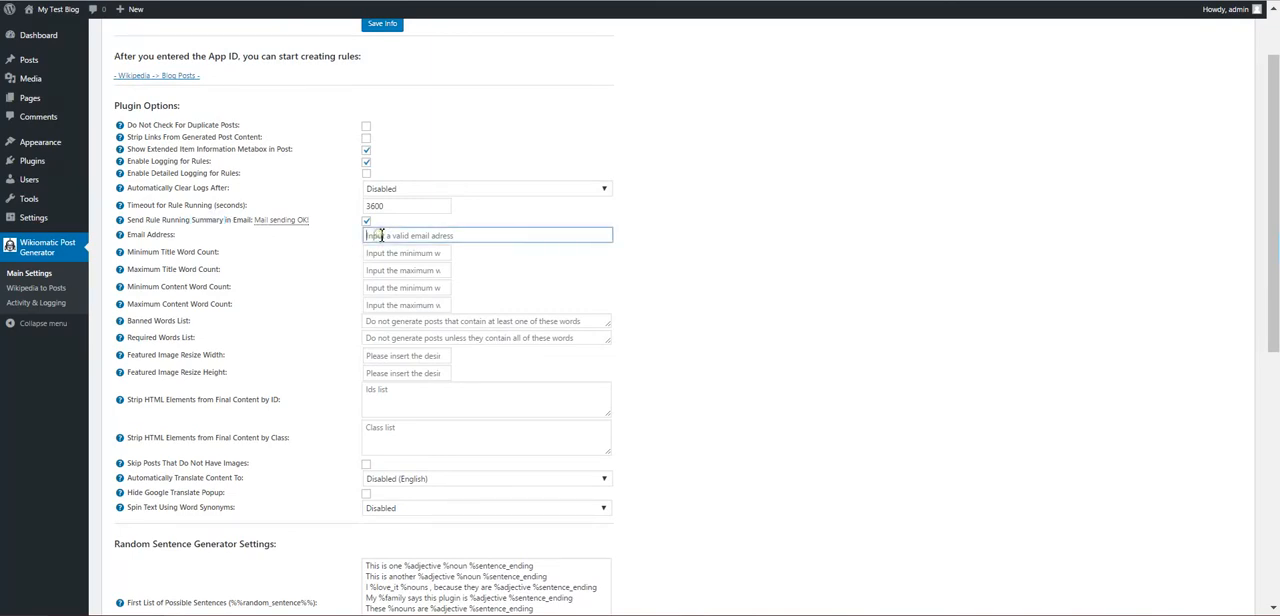
{"action": "left_click", "coordinate": [366, 220]}
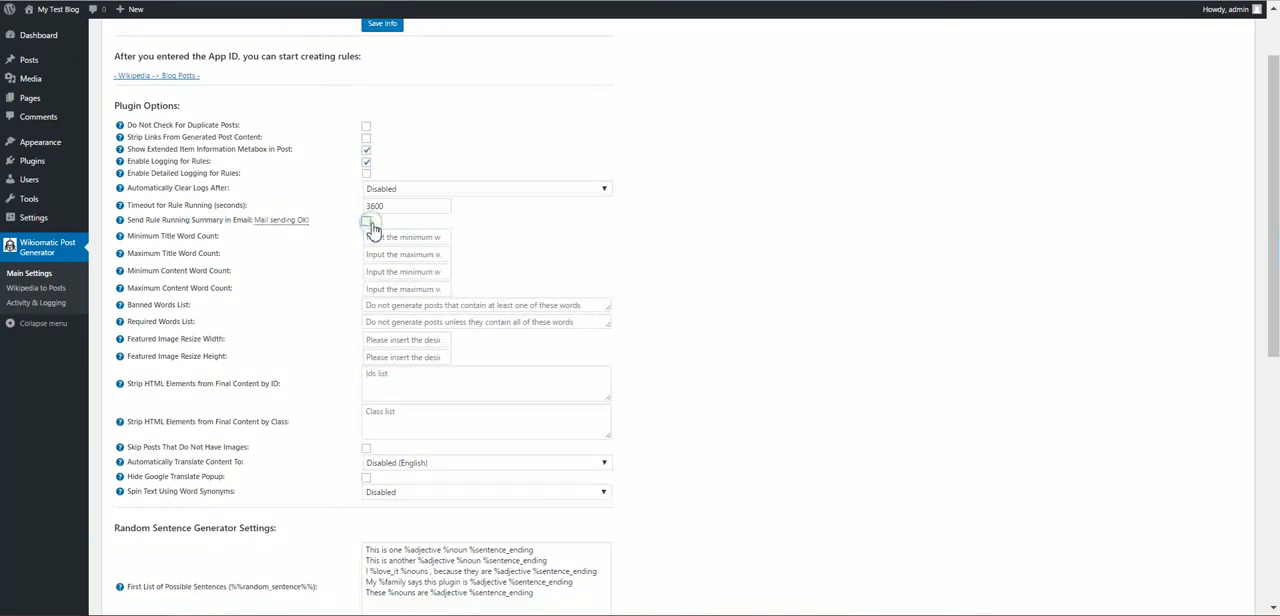
{"action": "double_click", "coordinate": [156, 252]}
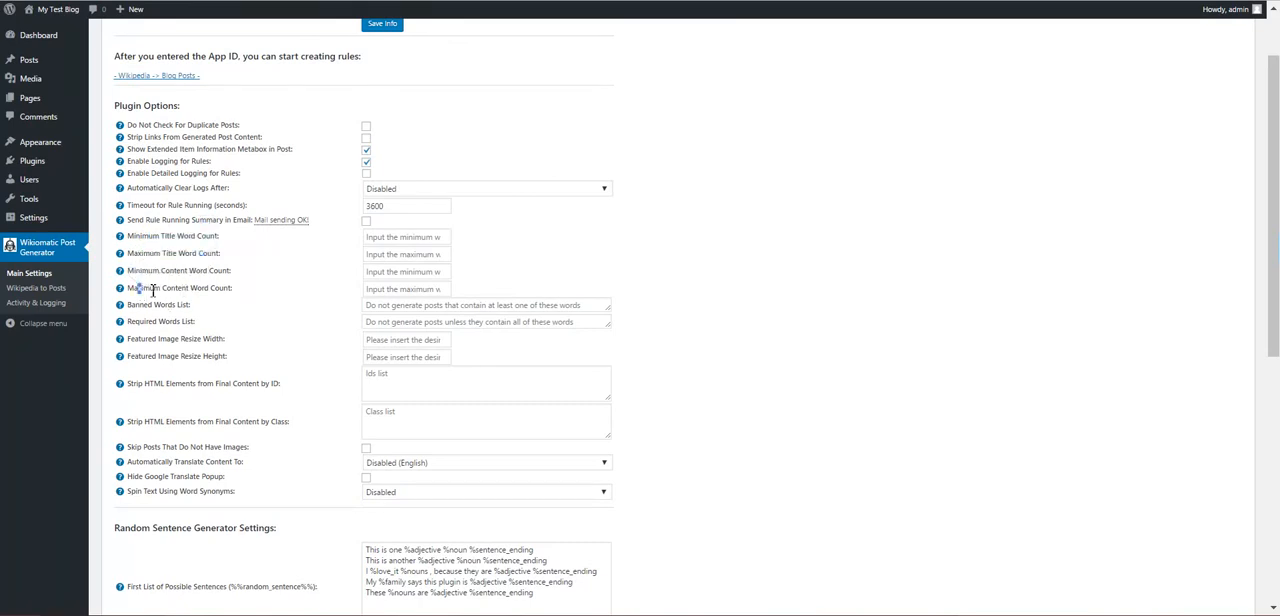
{"action": "double_click", "coordinate": [150, 304]}
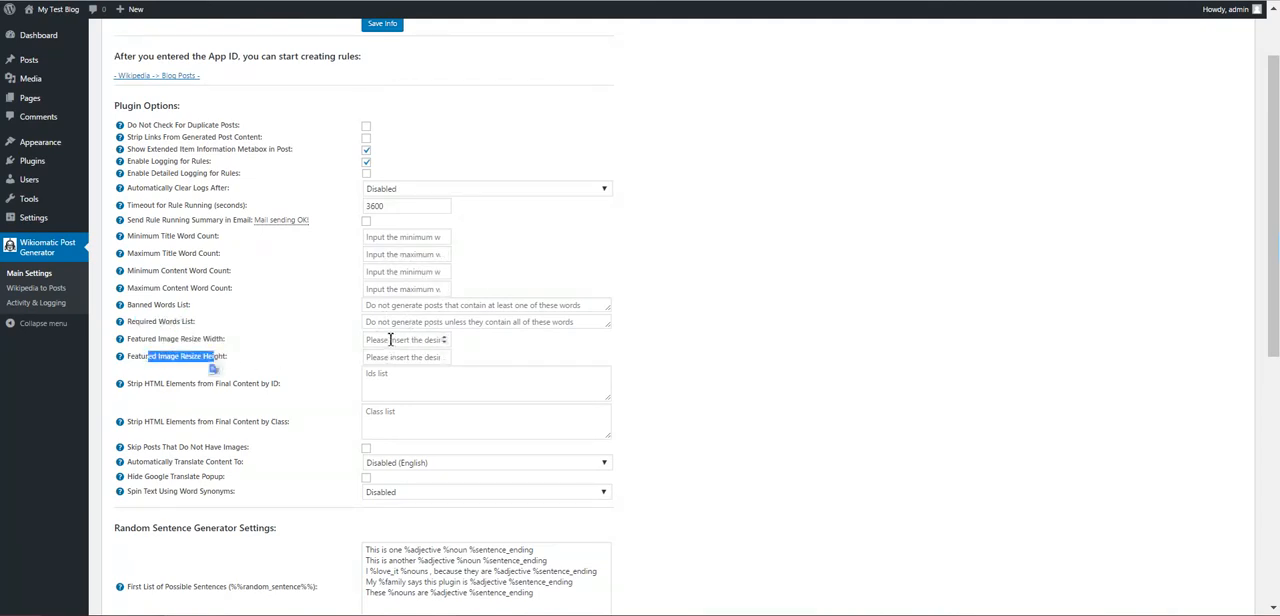
{"action": "scroll", "scroll_direction": "down", "scroll_amount": 3}
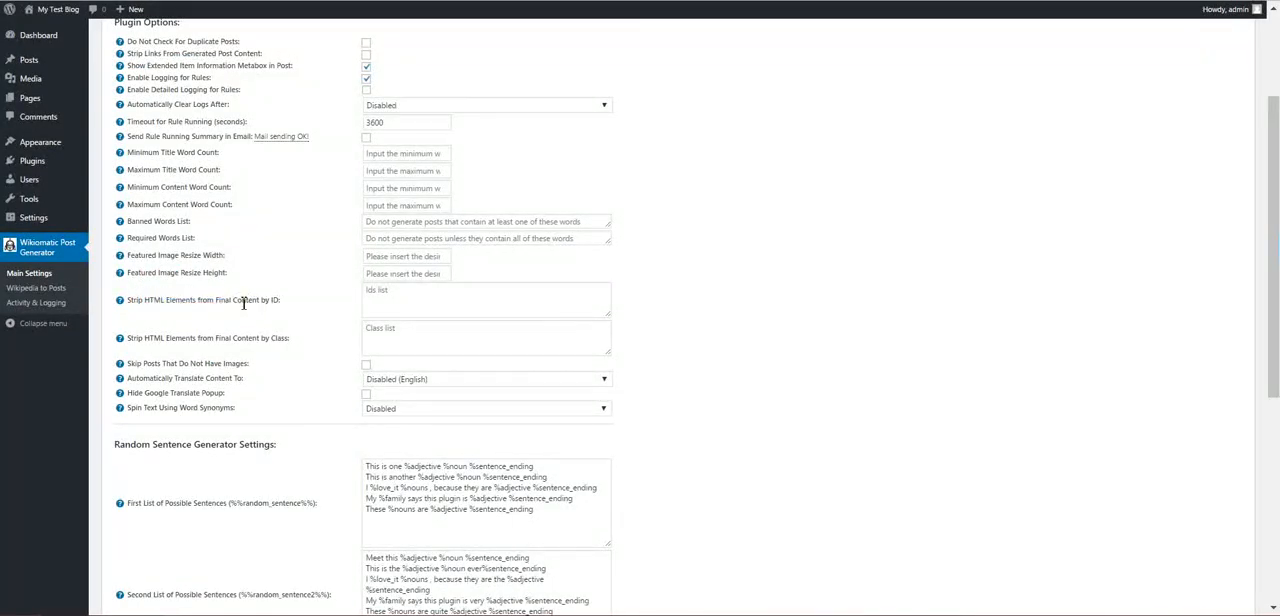
{"action": "double_click", "coordinate": [278, 336]}
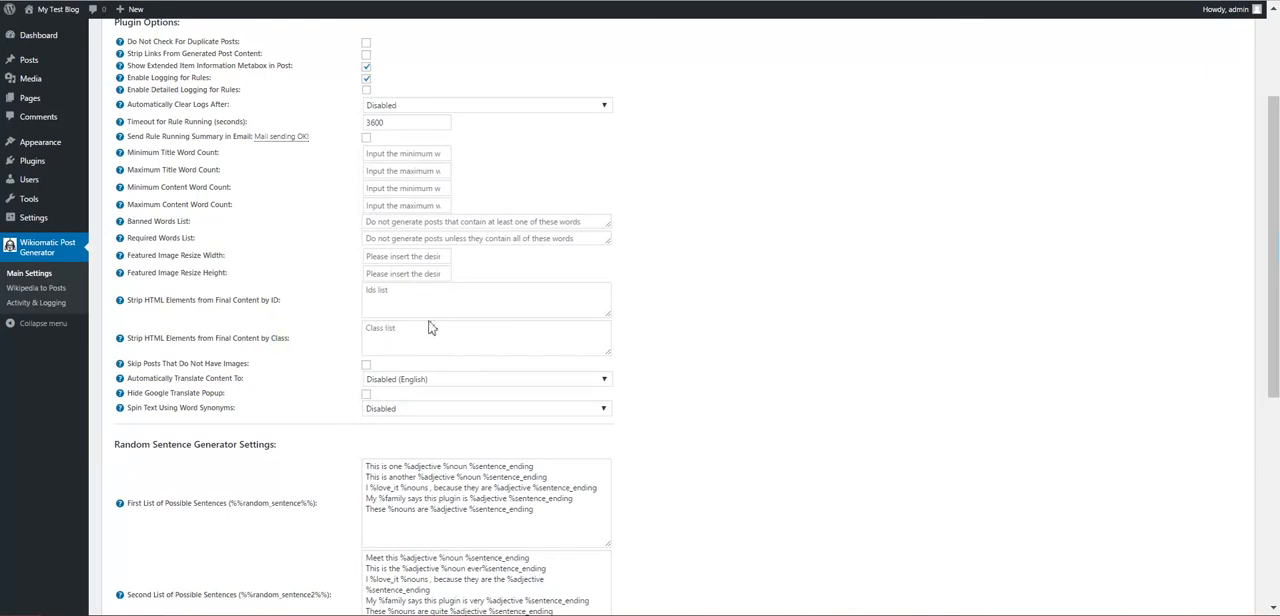
{"action": "mouse_move", "coordinate": [336, 292]}
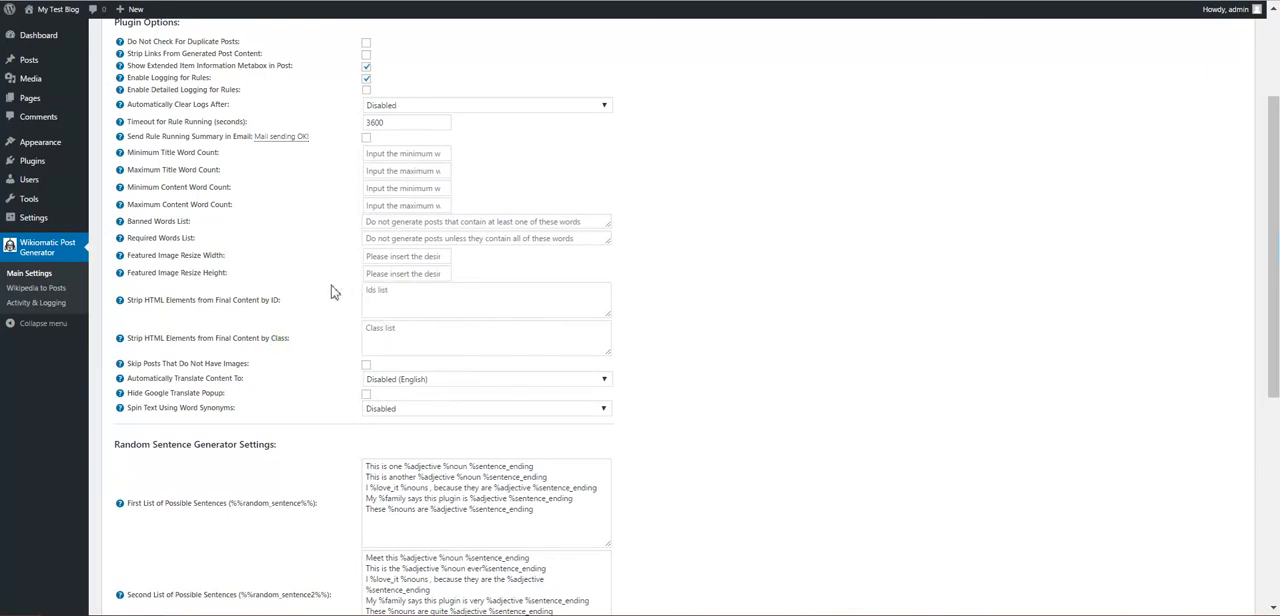
{"action": "mouse_move", "coordinate": [358, 312]}
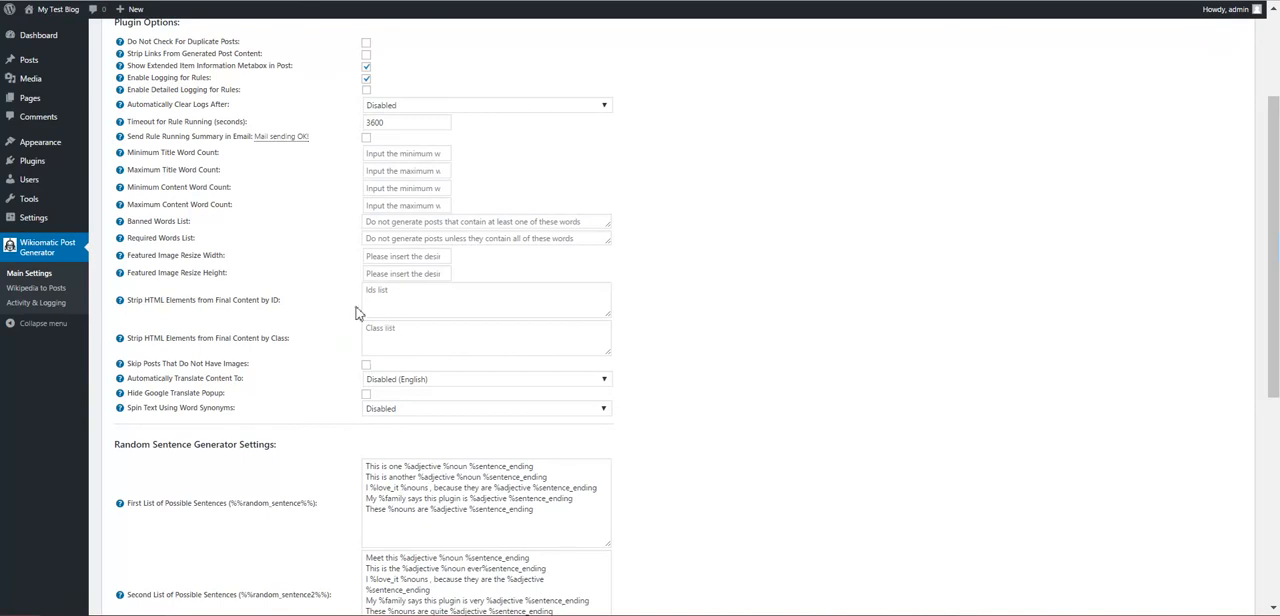
{"action": "scroll", "scroll_direction": "down", "scroll_amount": 3}
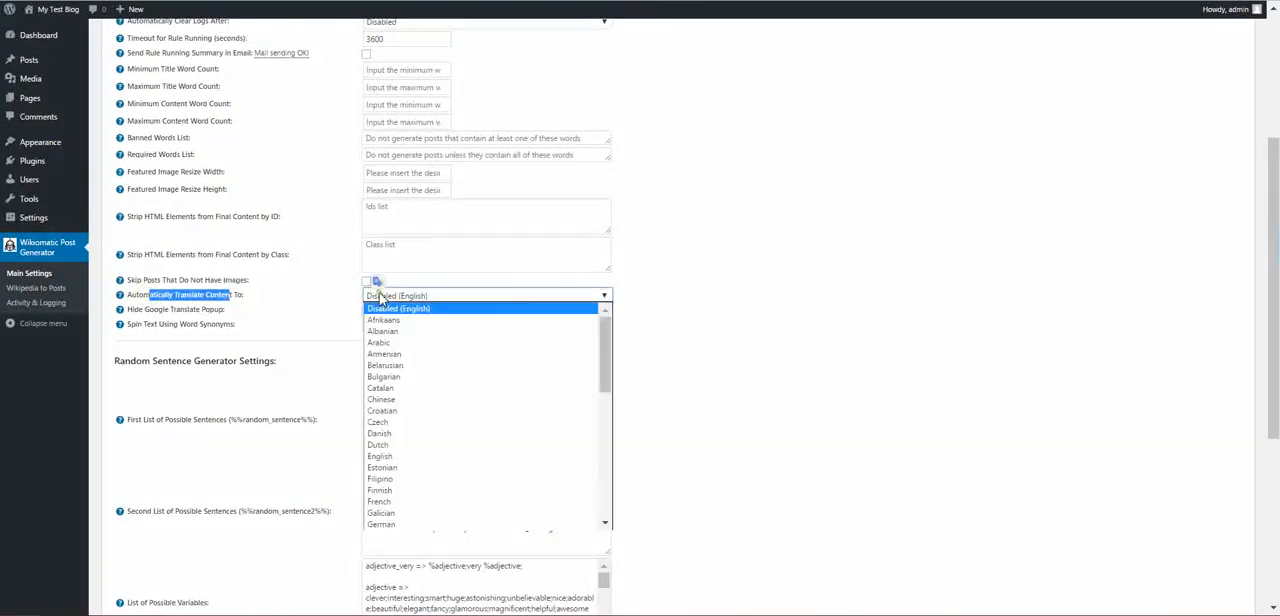
{"action": "scroll", "scroll_direction": "down", "scroll_amount": 3}
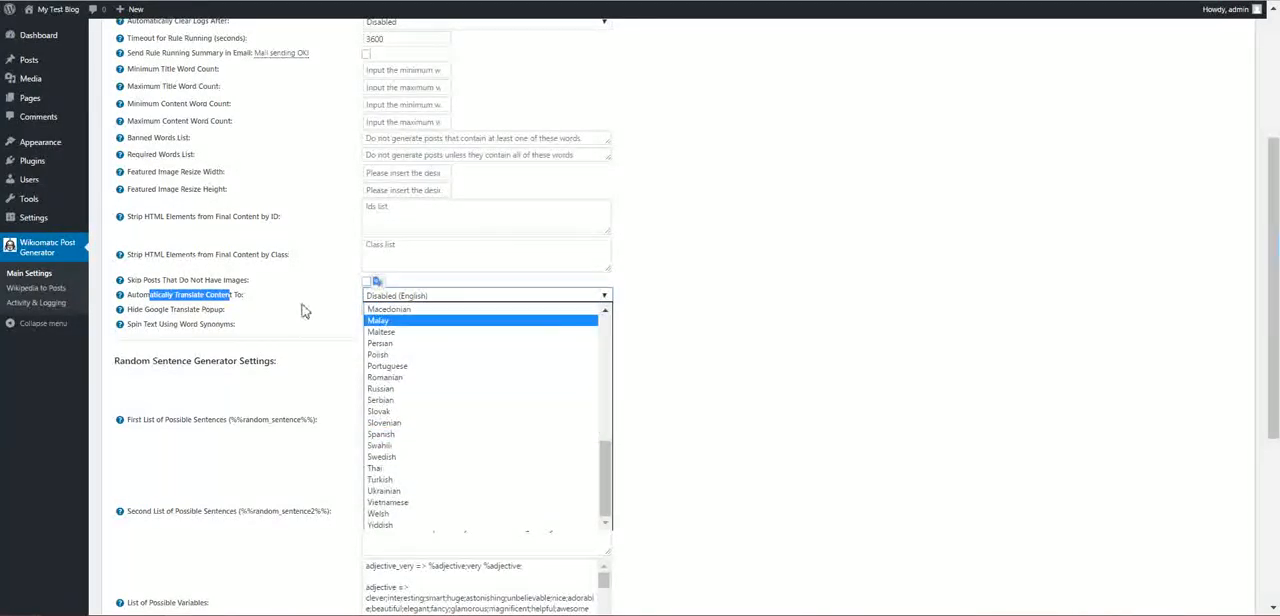
{"action": "left_click", "coordinate": [268, 318]}
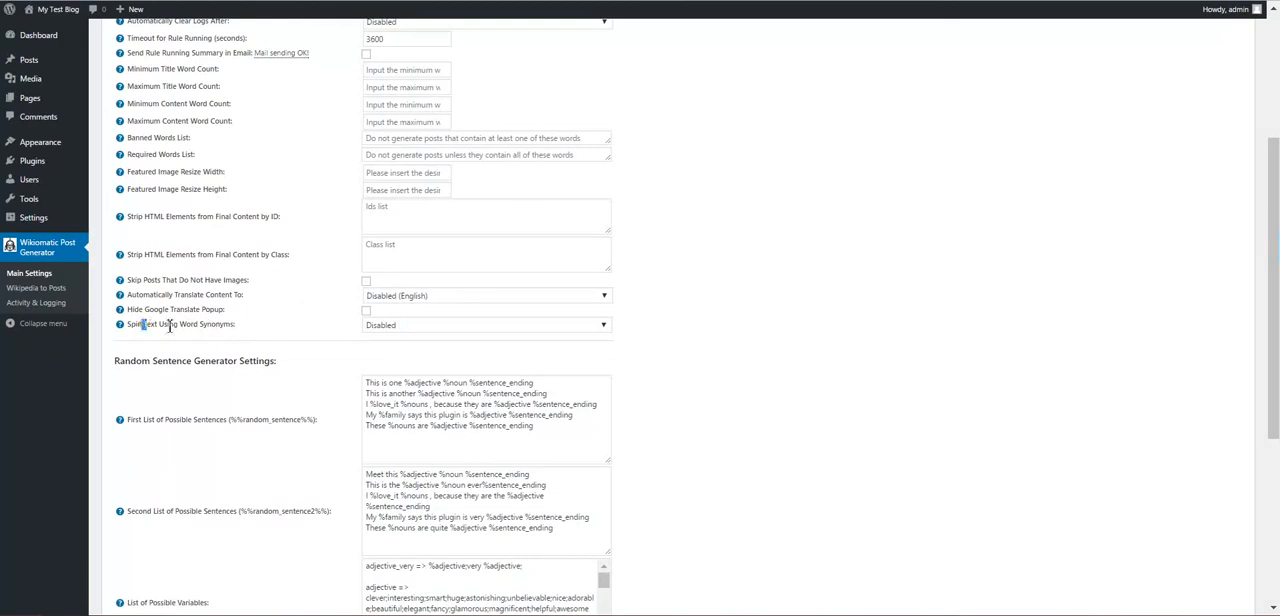
{"action": "left_click", "coordinate": [488, 324]}
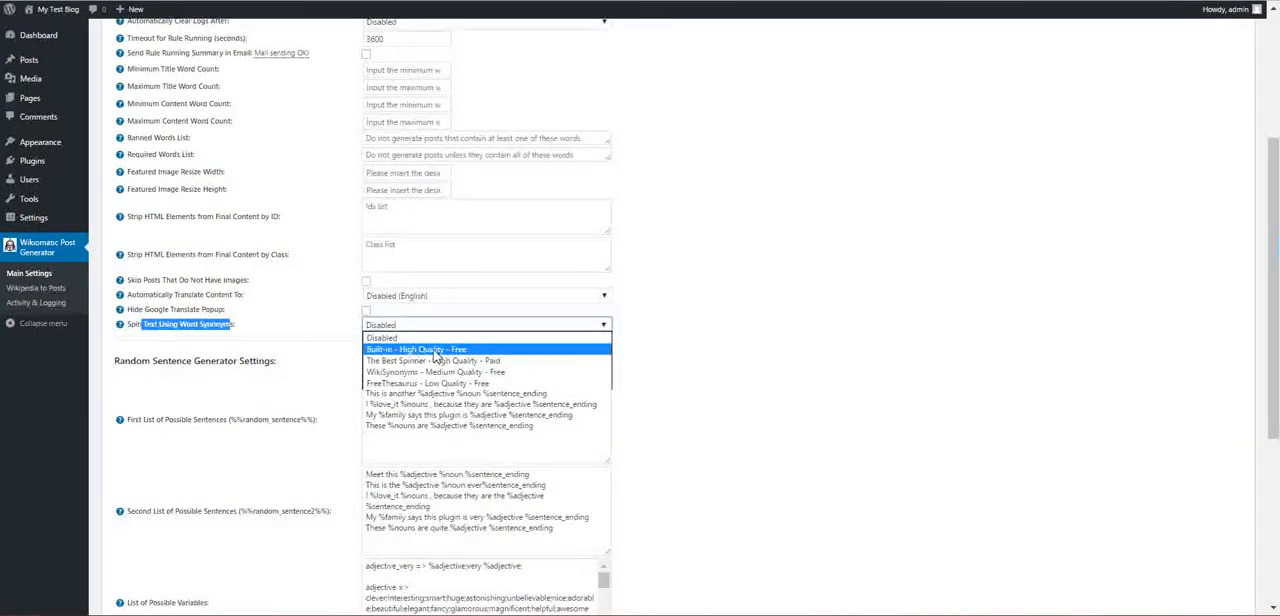
{"action": "mouse_move", "coordinate": [456, 356]}
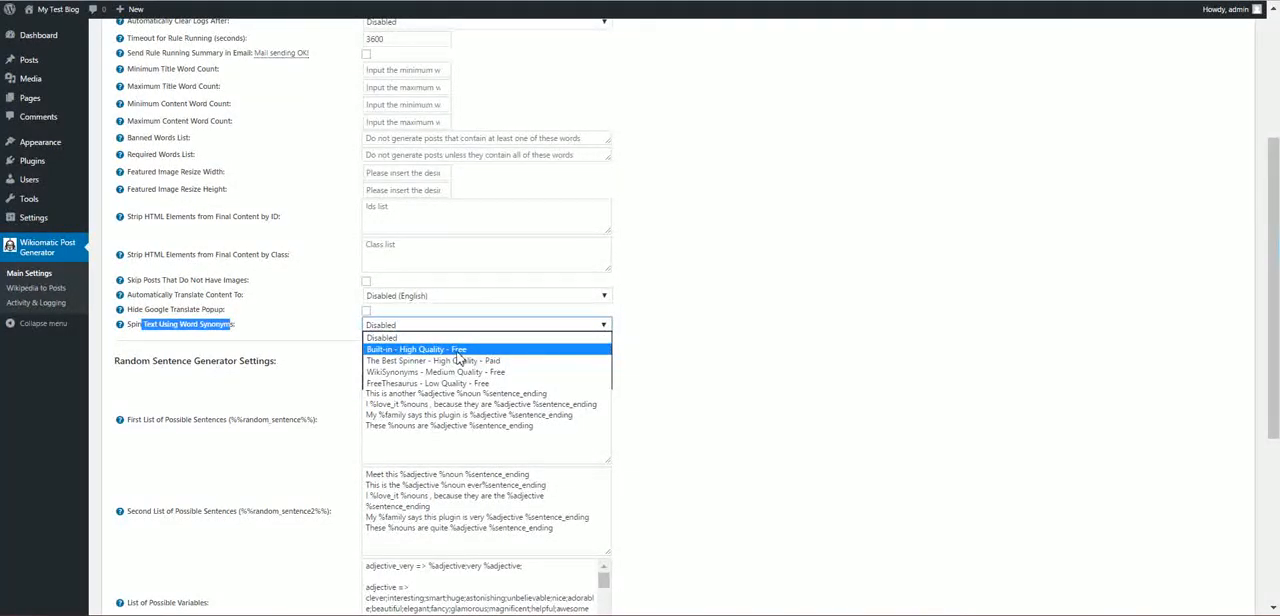
{"action": "mouse_move", "coordinate": [444, 360]}
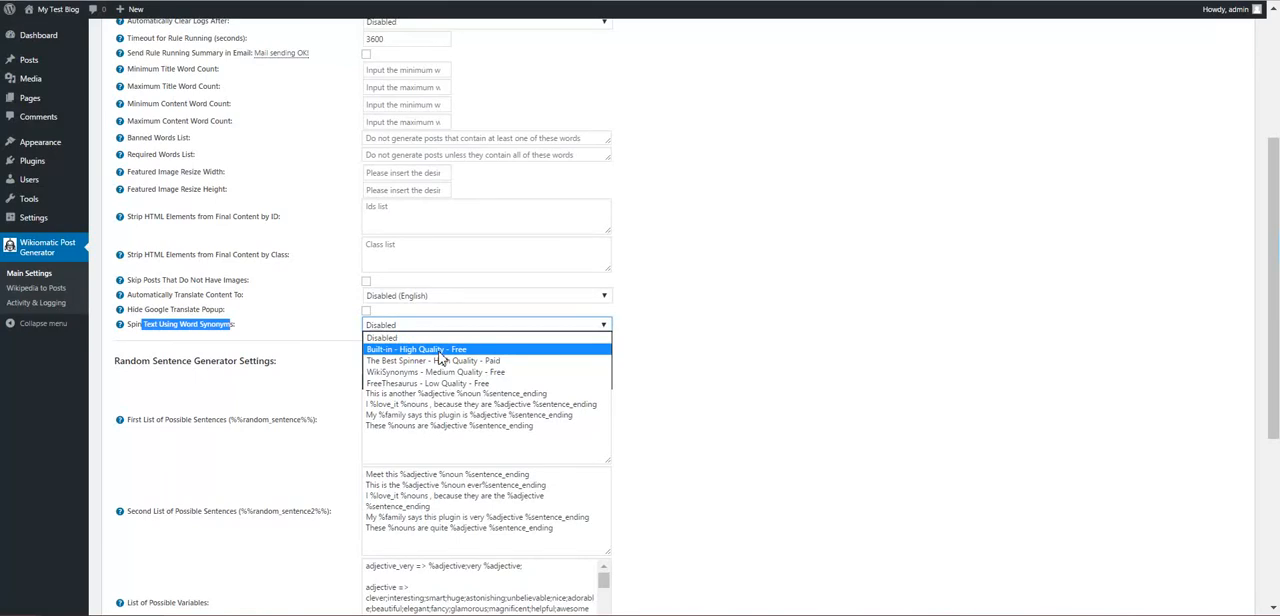
{"action": "mouse_move", "coordinate": [432, 360]}
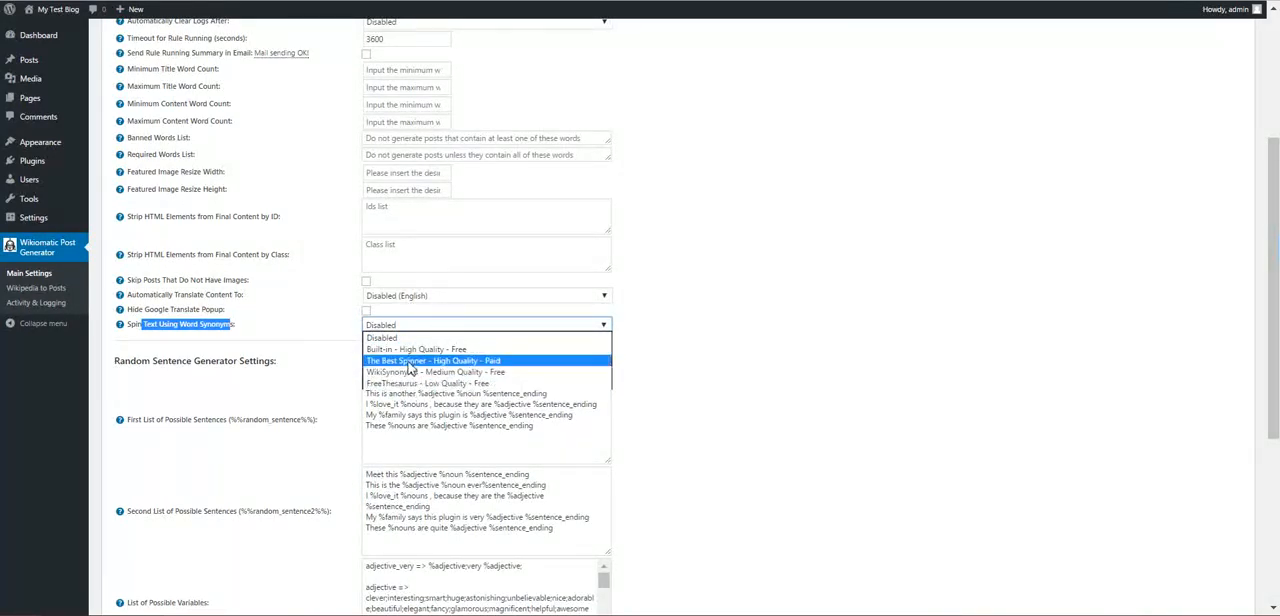
{"action": "mouse_move", "coordinate": [420, 384]}
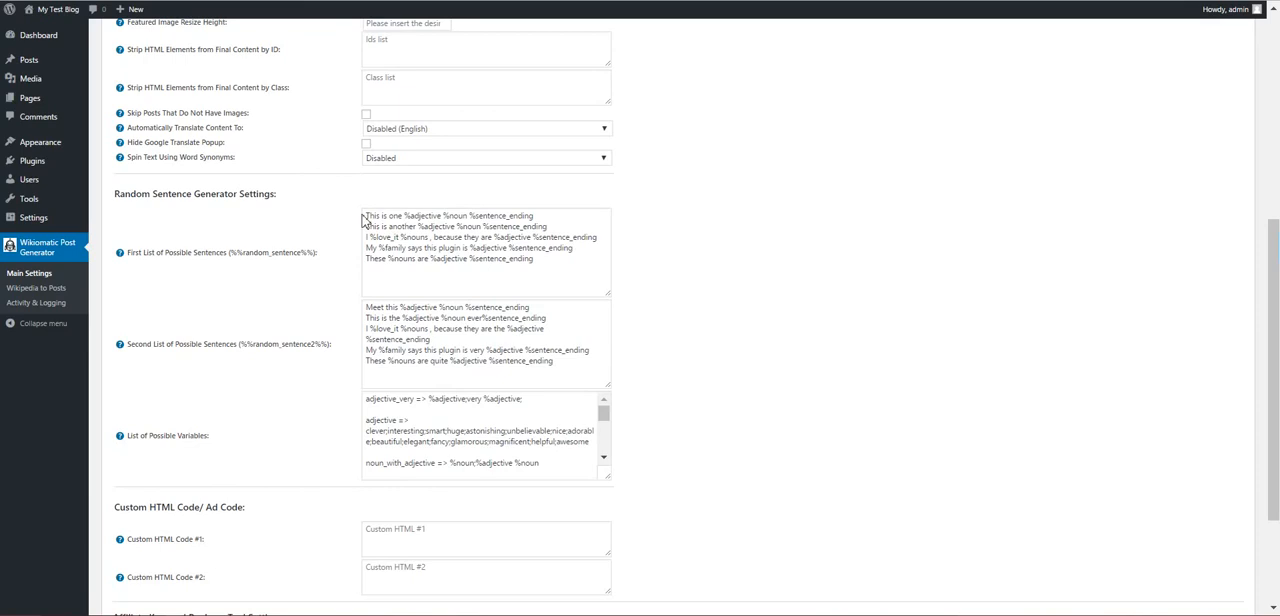
{"action": "left_click", "coordinate": [486, 342]}
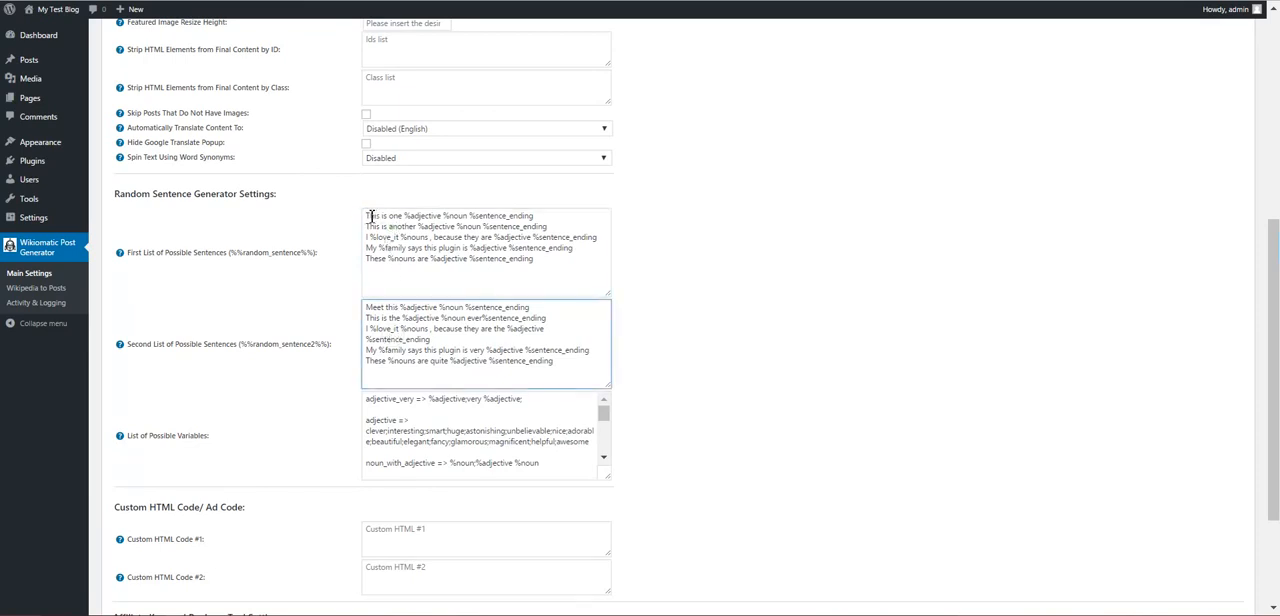
{"action": "left_click", "coordinate": [450, 216]}
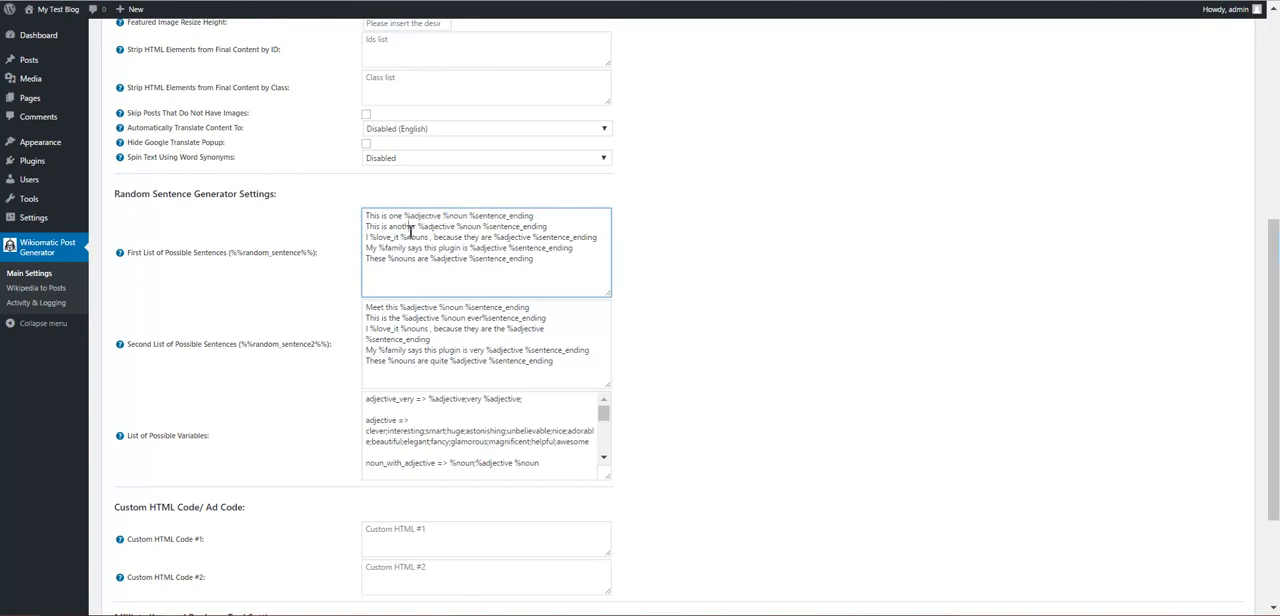
{"action": "double_click", "coordinate": [424, 216]}
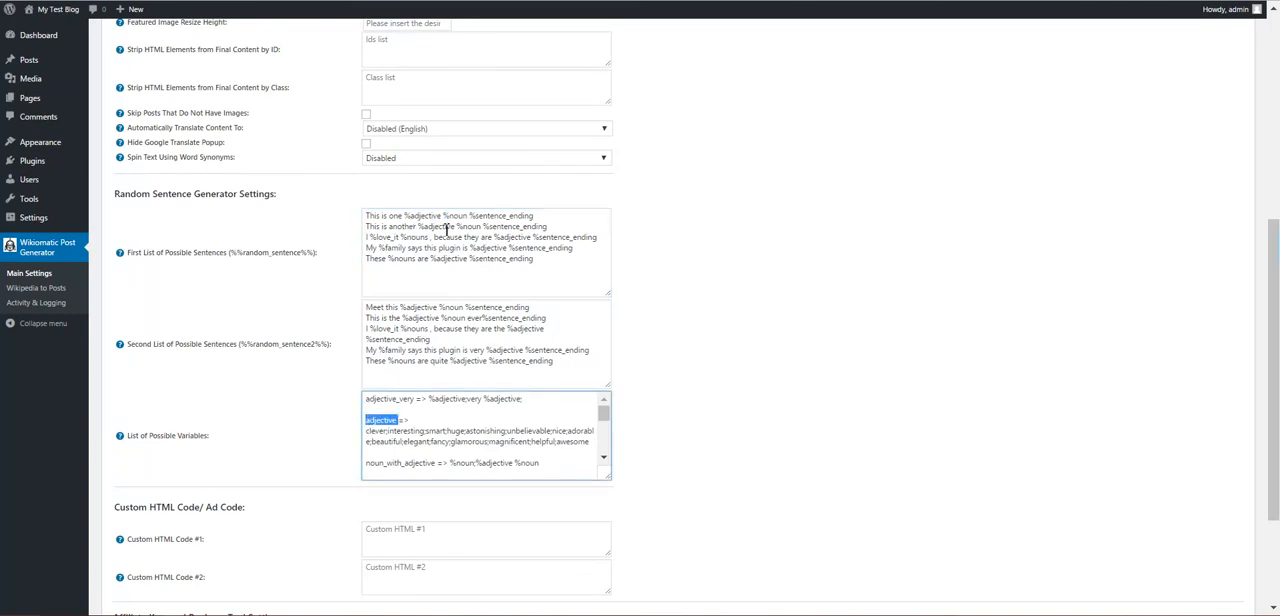
{"action": "double_click", "coordinate": [420, 216]}
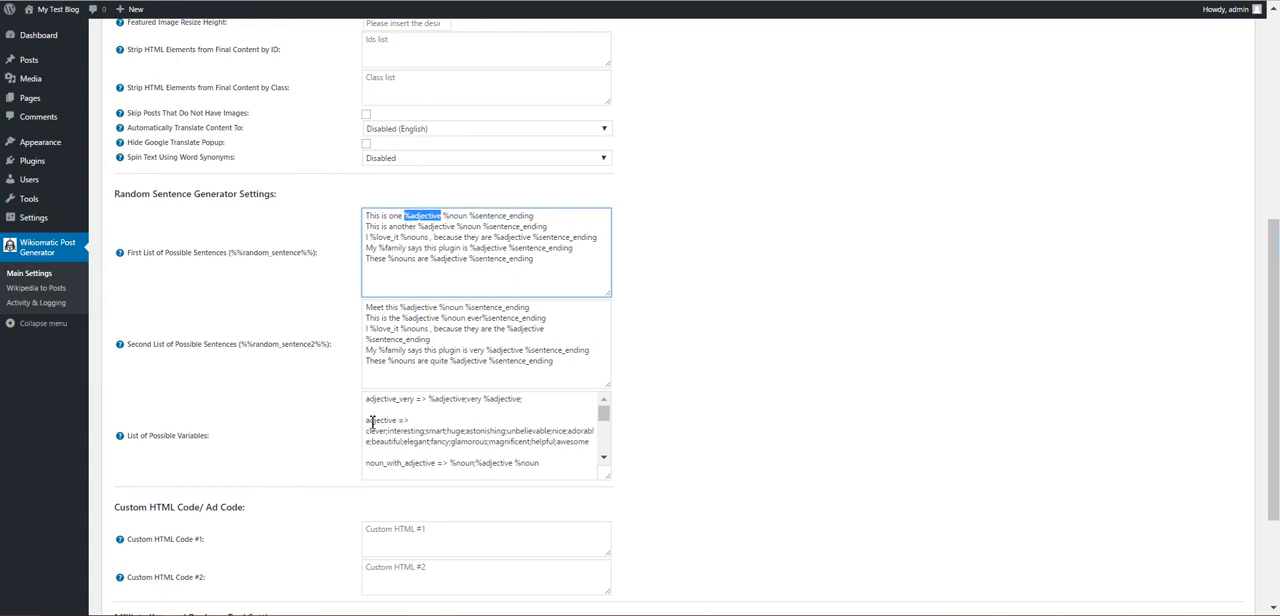
{"action": "double_click", "coordinate": [380, 420]}
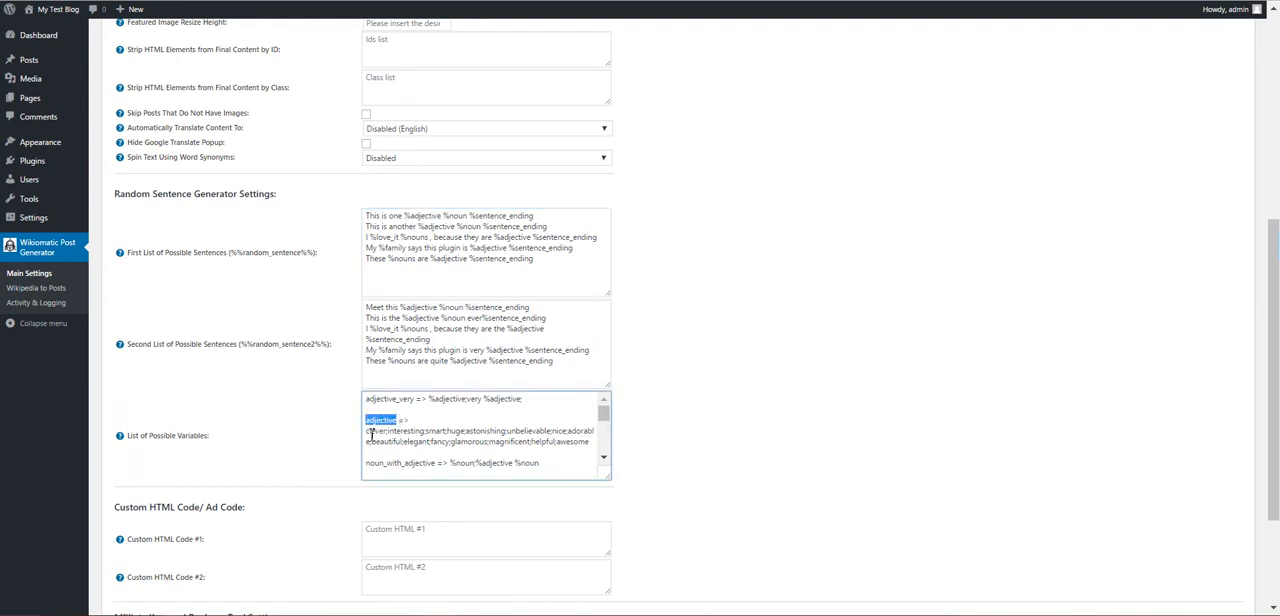
{"action": "left_click", "coordinate": [404, 420]}
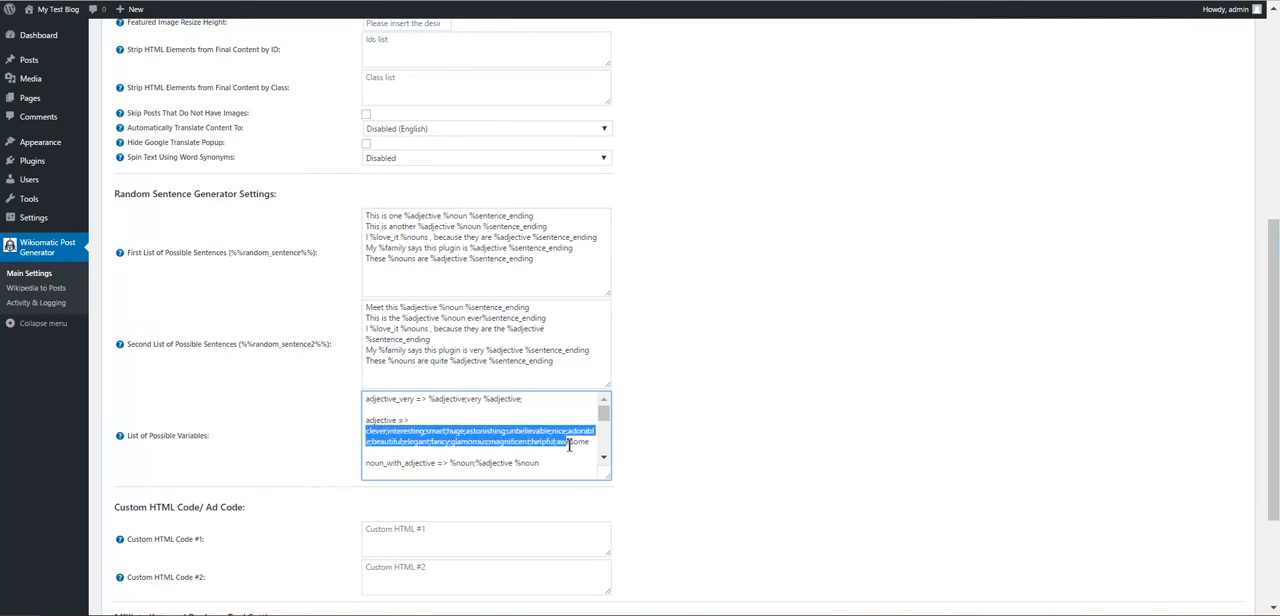
{"action": "double_click", "coordinate": [422, 216]}
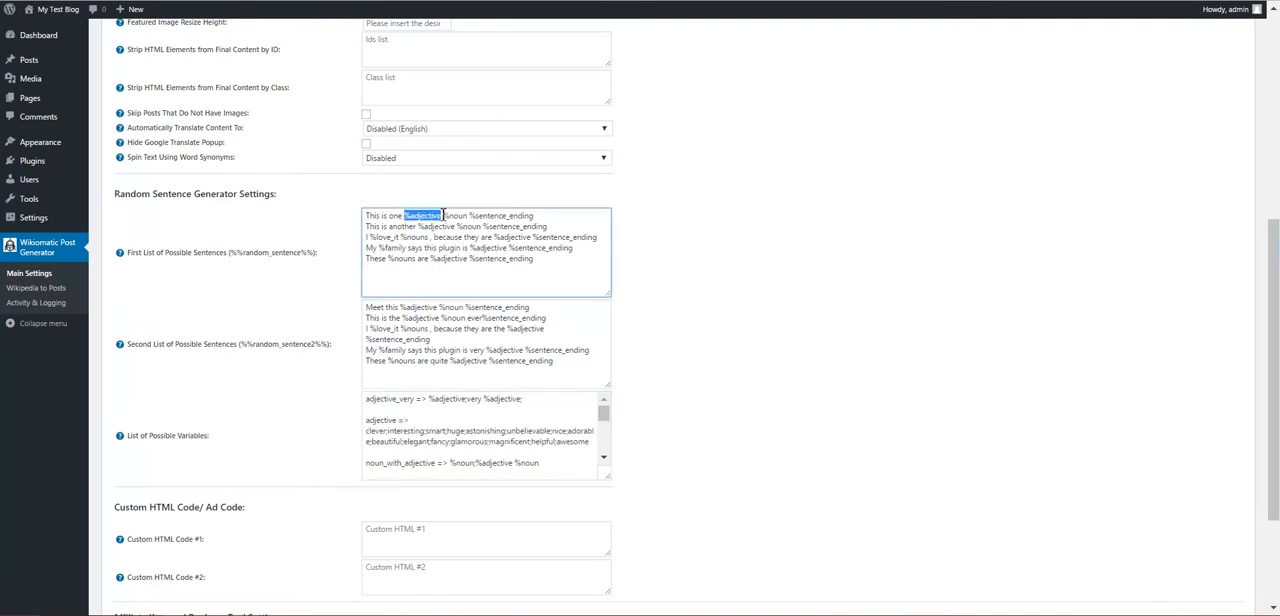
{"action": "double_click", "coordinate": [376, 430]}
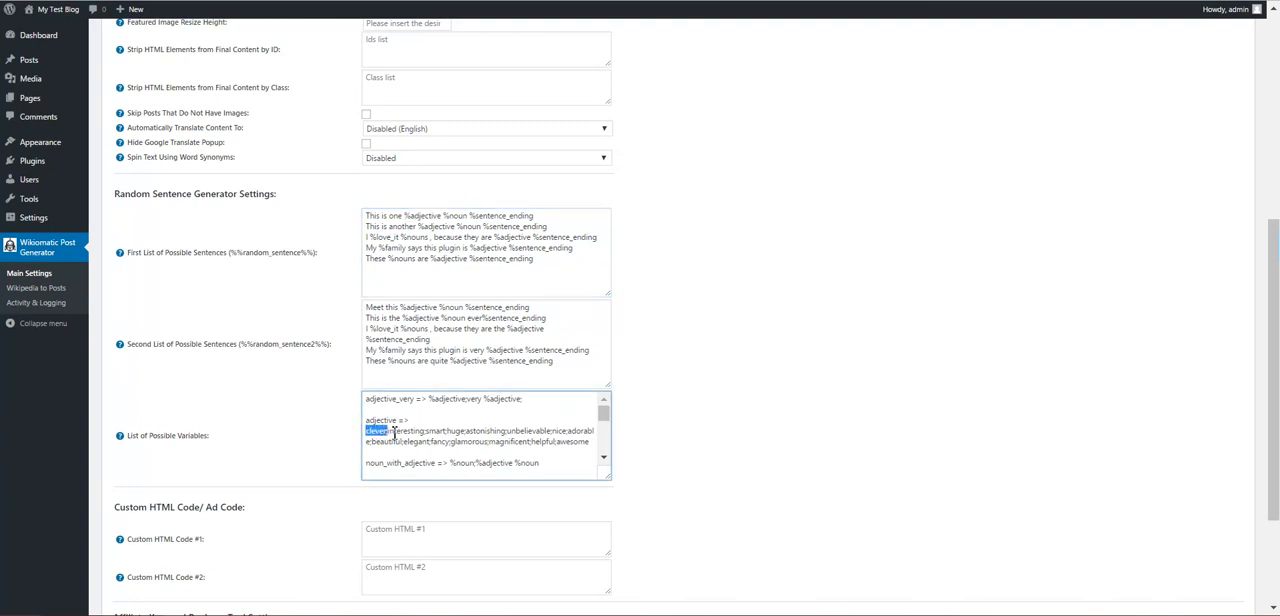
{"action": "left_click_drag", "start_coordinate": [376, 430], "coordinate": [590, 440]}
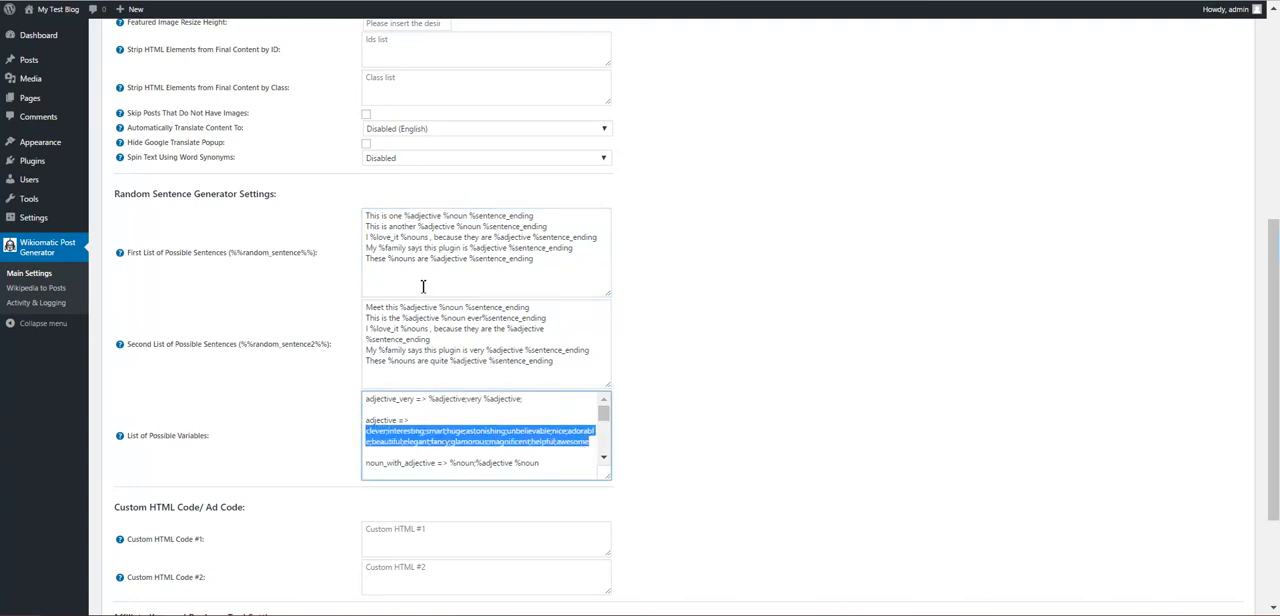
{"action": "scroll", "scroll_direction": "down", "scroll_amount": 3}
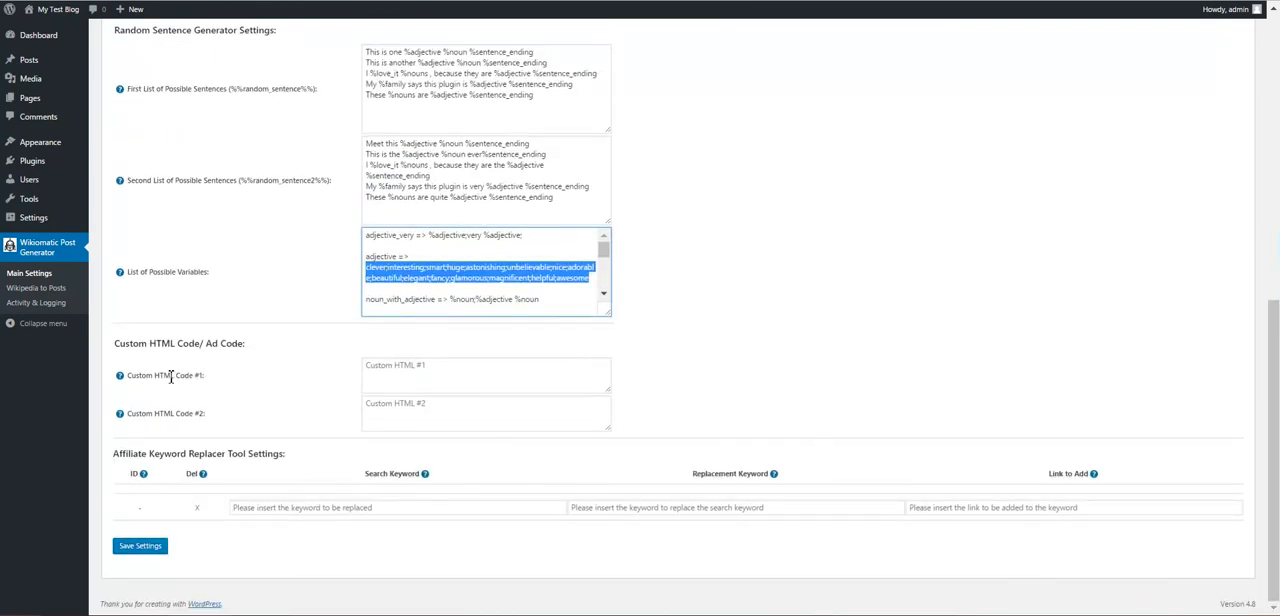
{"action": "left_click", "coordinate": [486, 376]}
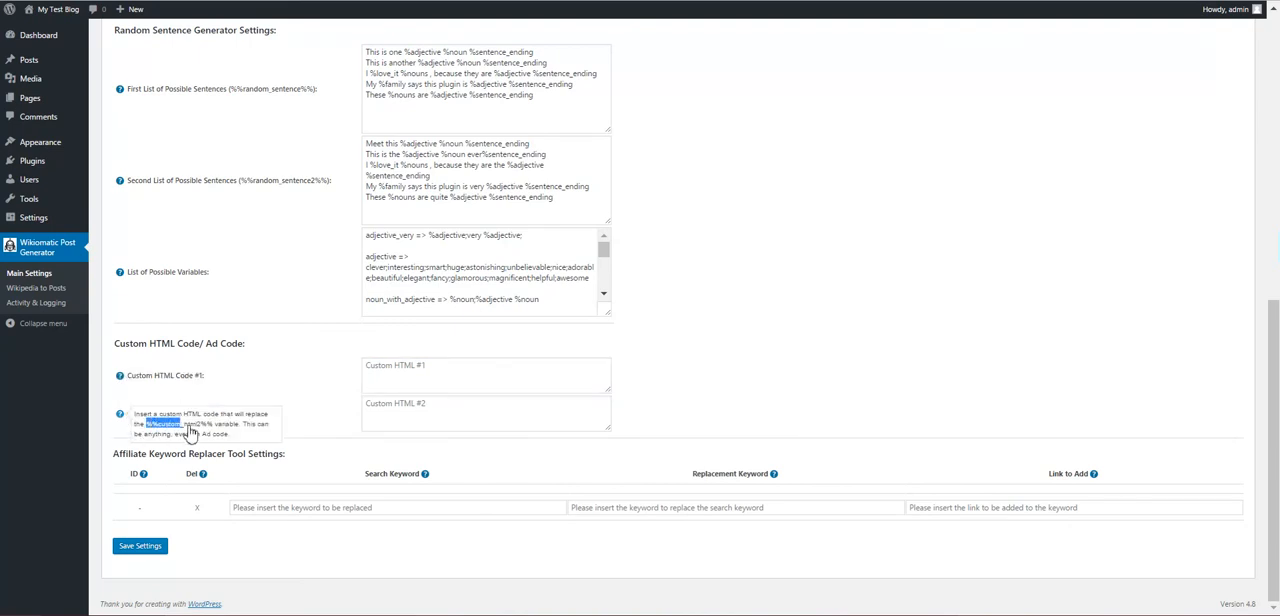
{"action": "mouse_move", "coordinate": [368, 456]}
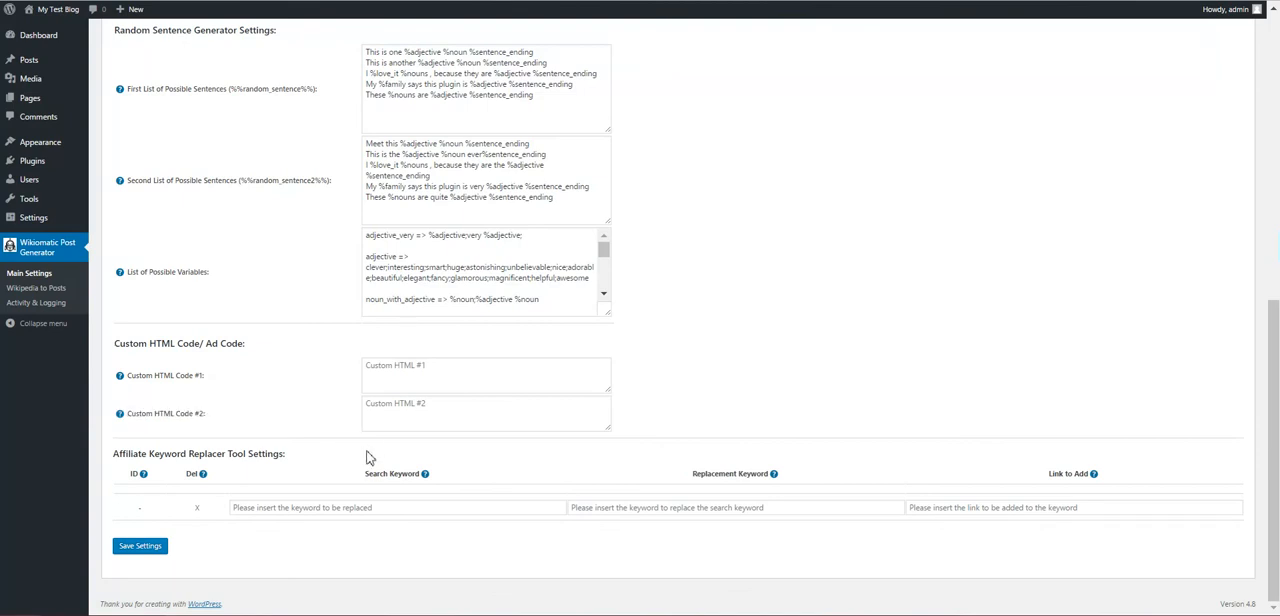
{"action": "mouse_move", "coordinate": [236, 460]}
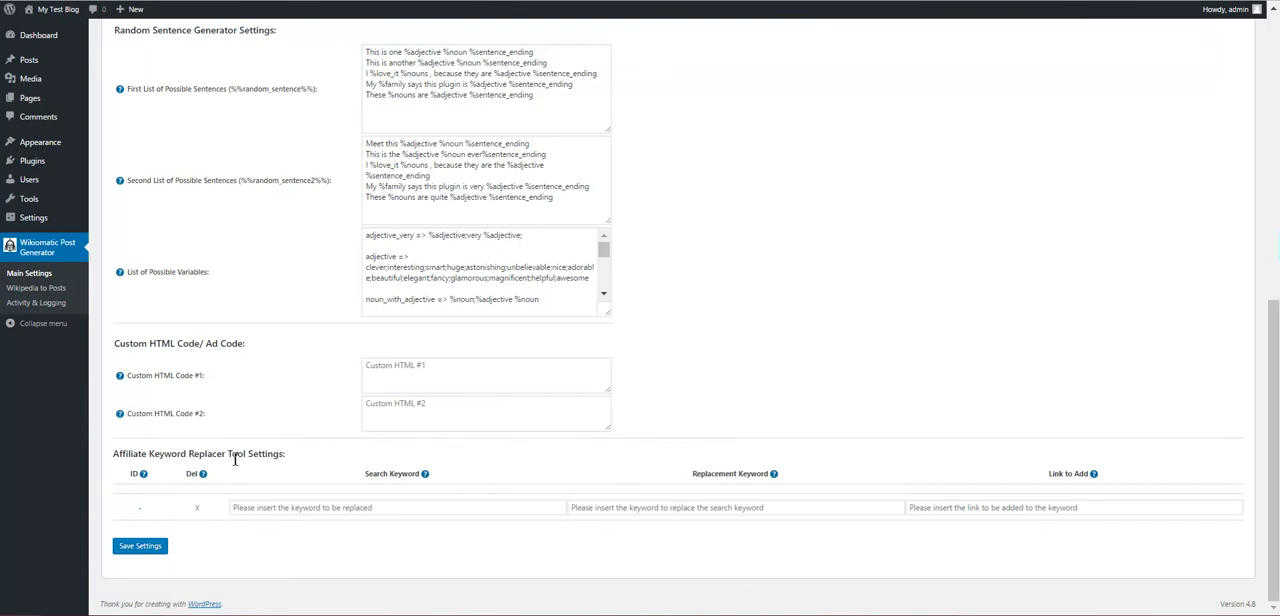
{"action": "left_click", "coordinate": [396, 508]}
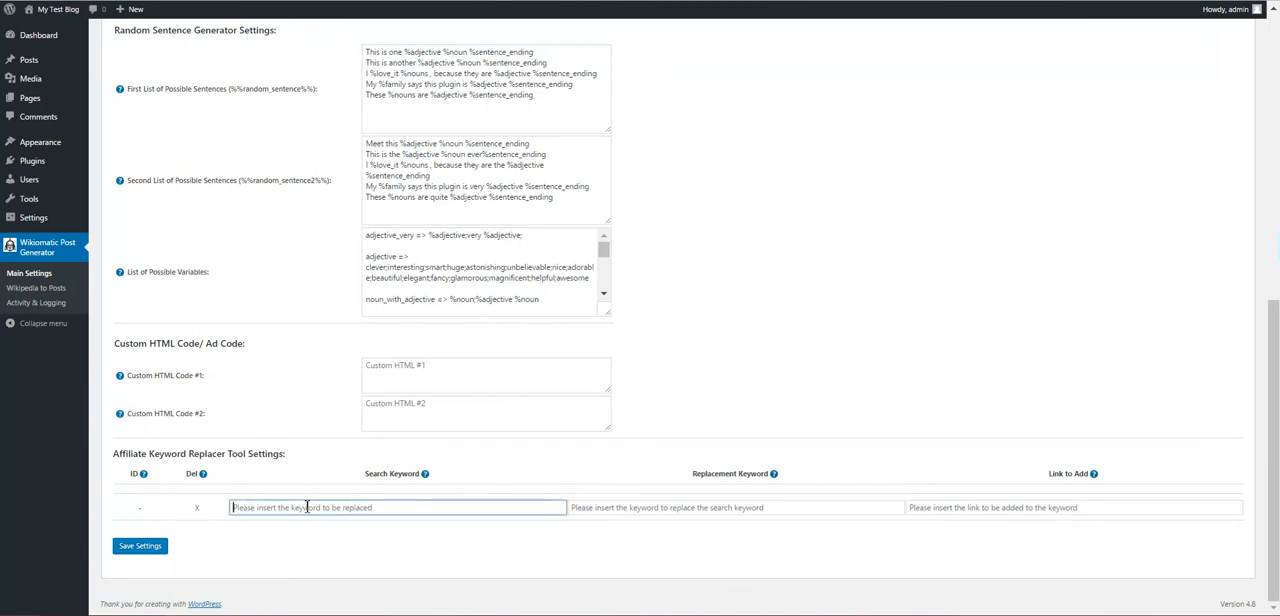
{"action": "left_click", "coordinate": [736, 508]}
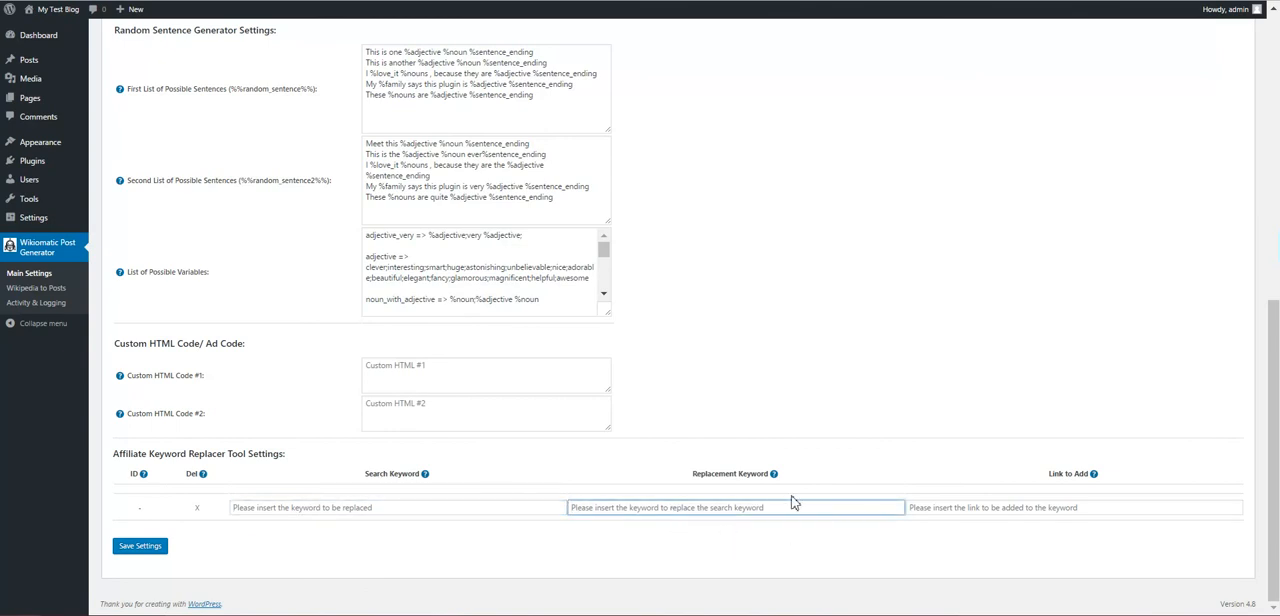
{"action": "left_click", "coordinate": [1074, 508]}
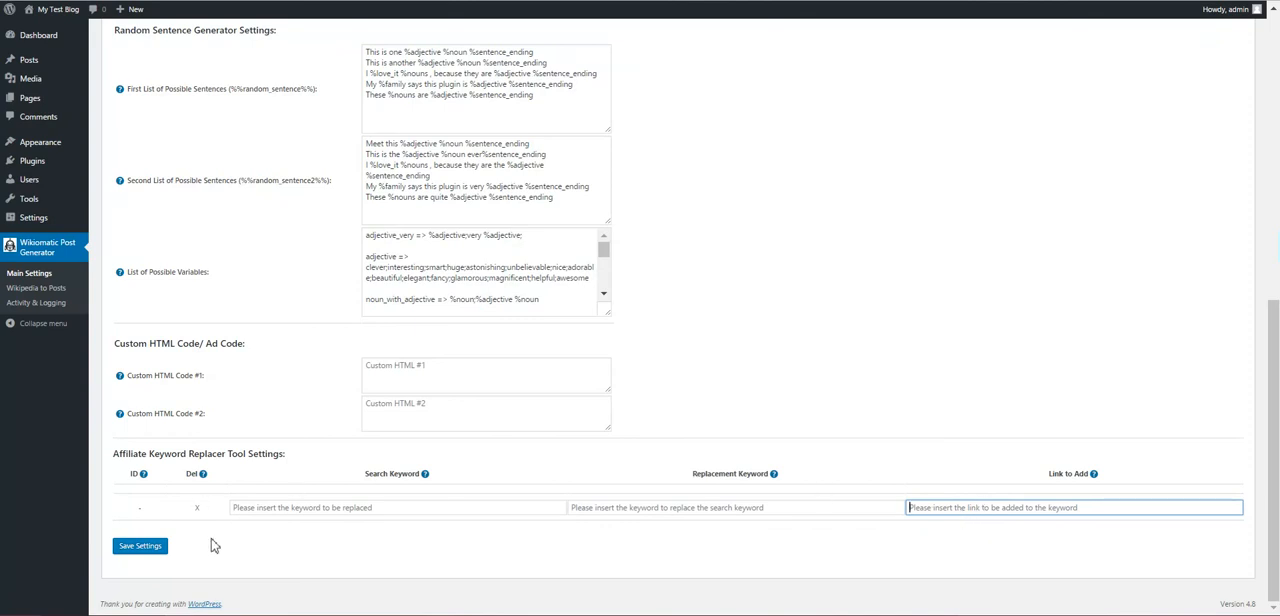
{"action": "scroll", "scroll_direction": "up", "scroll_amount": 3}
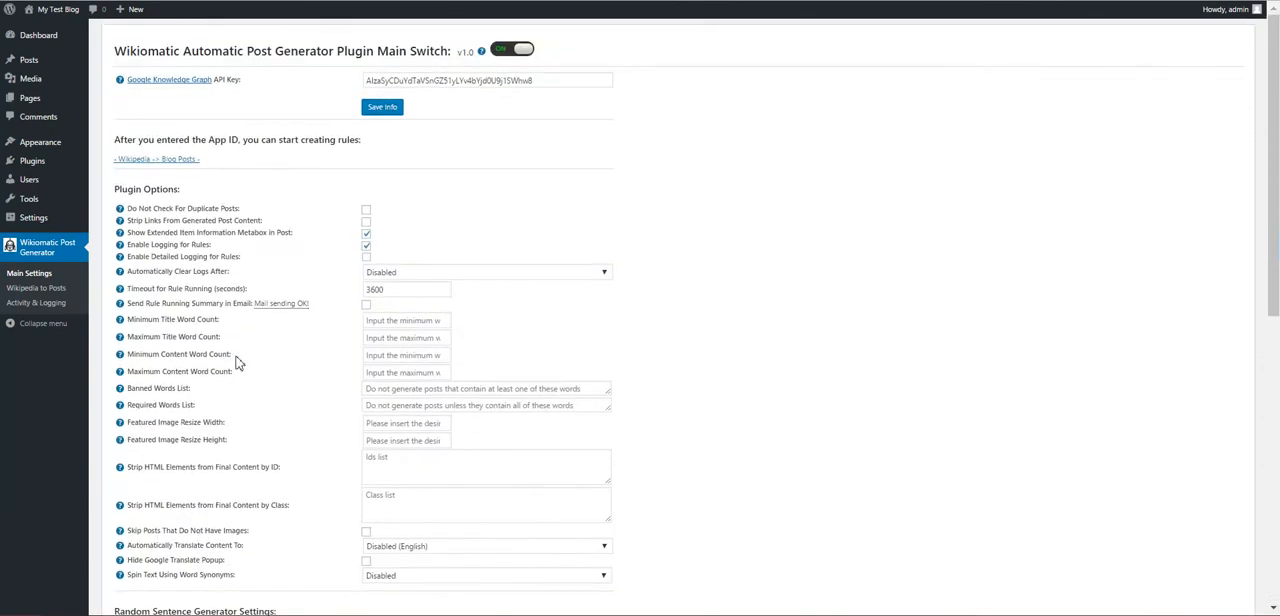
{"action": "mouse_move", "coordinate": [276, 274]}
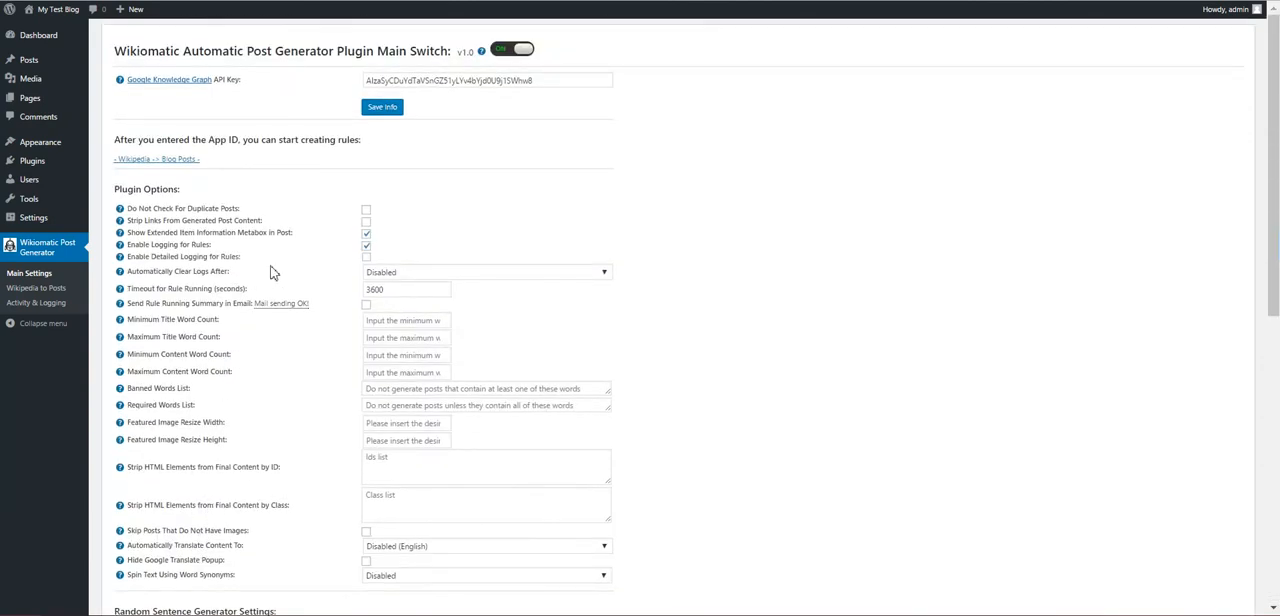
{"action": "mouse_move", "coordinate": [264, 296]}
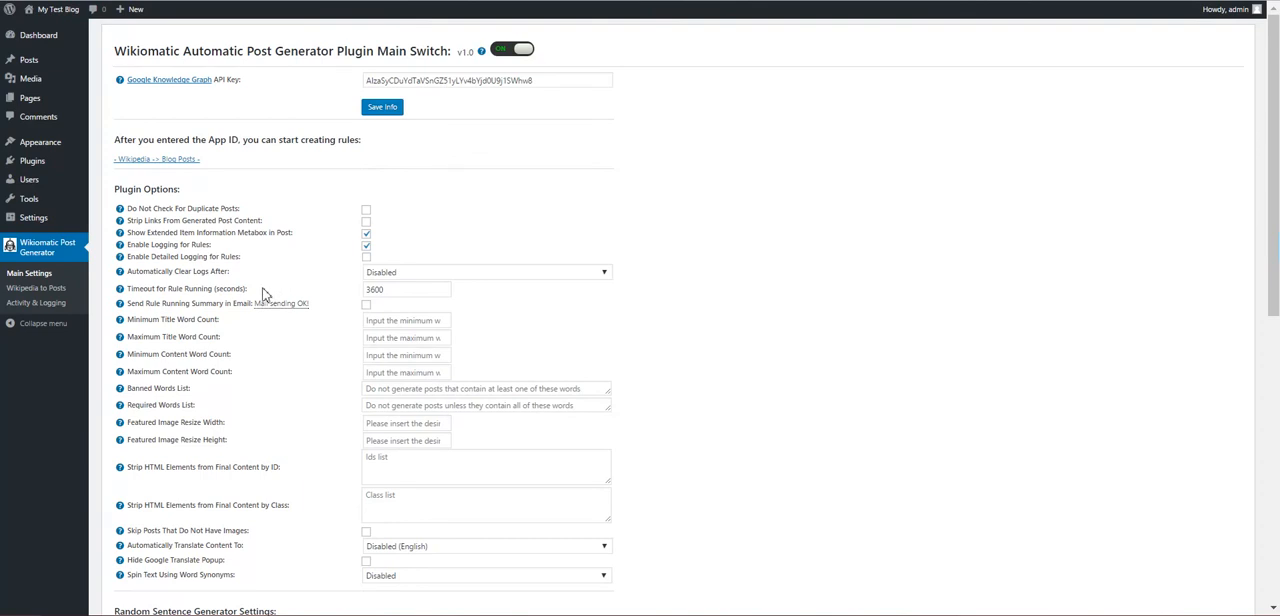
{"action": "scroll", "scroll_direction": "down", "scroll_amount": 3}
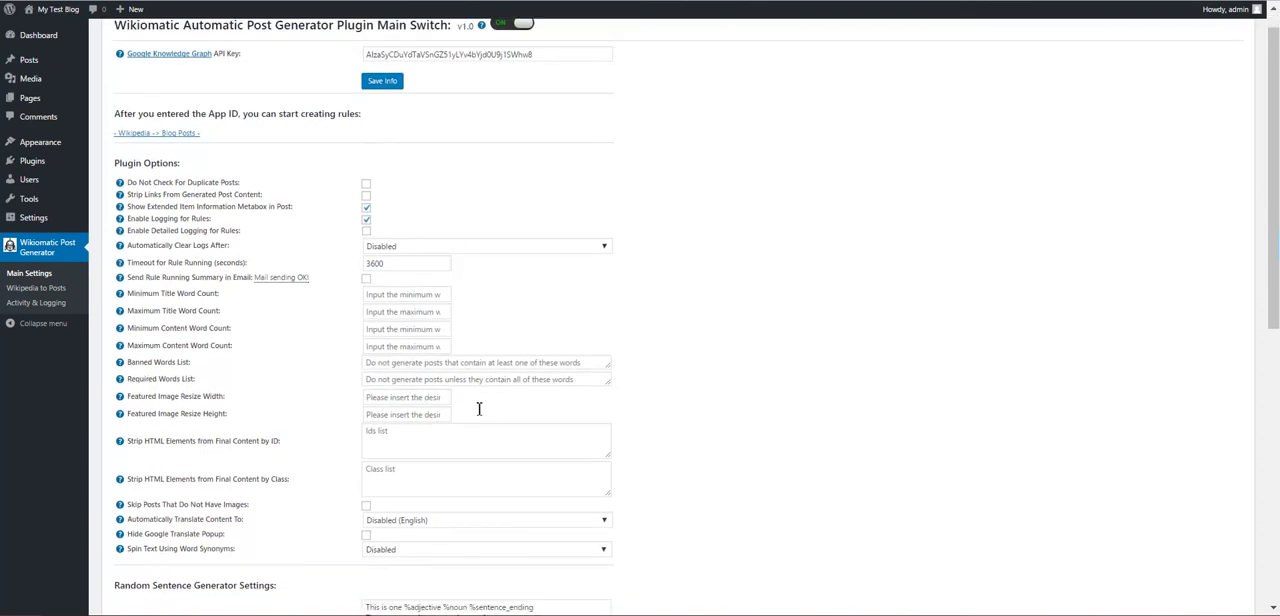